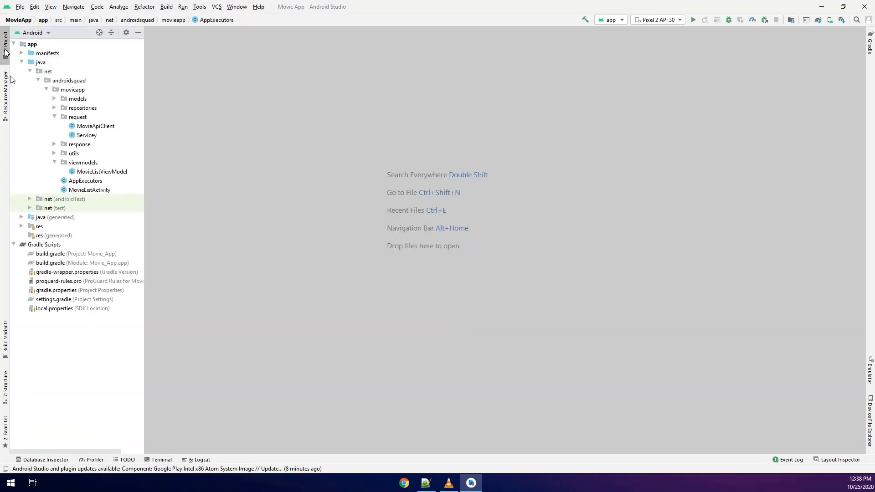
Open MovieApiClient.java from the request package in the Project panel.
{"action": "double_click", "coordinate": [95, 126]}
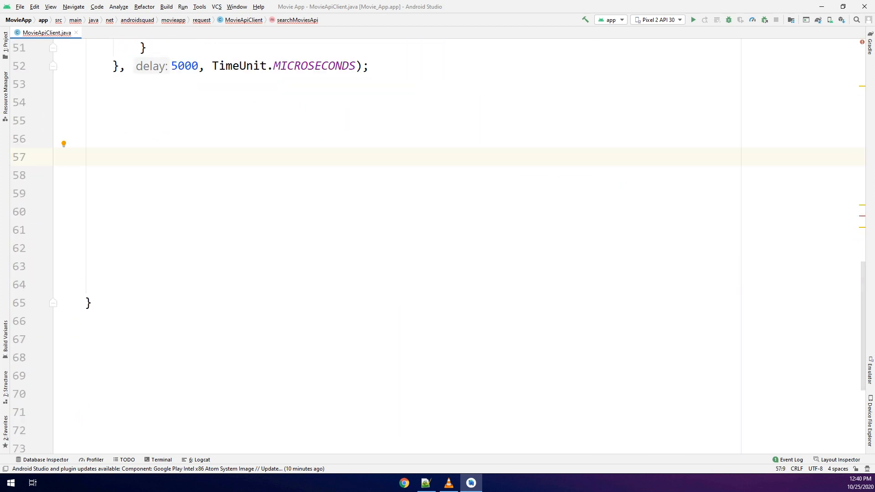
Add a '// Retreiving data from REst API' comment and declare private class RetrieveMoviesRunnable implements Runnable.
{"action": "type", "text": "// Retreiving"}
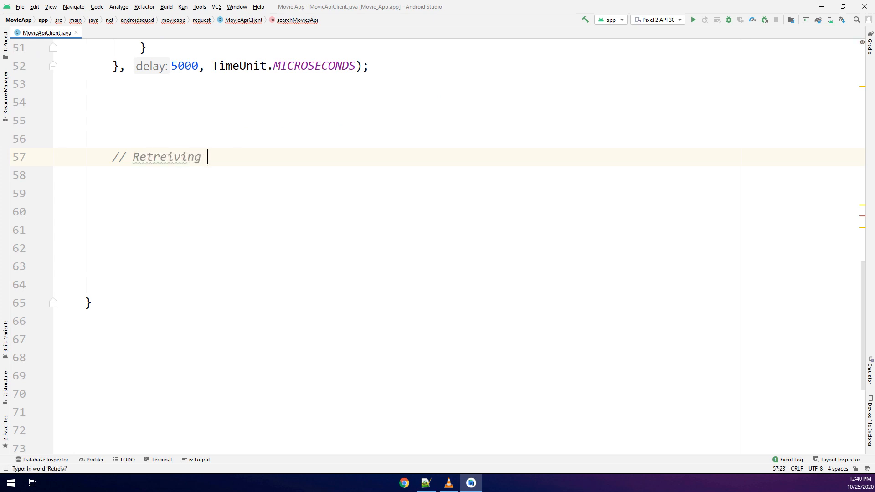
{"action": "type", "text": "data from REst"}
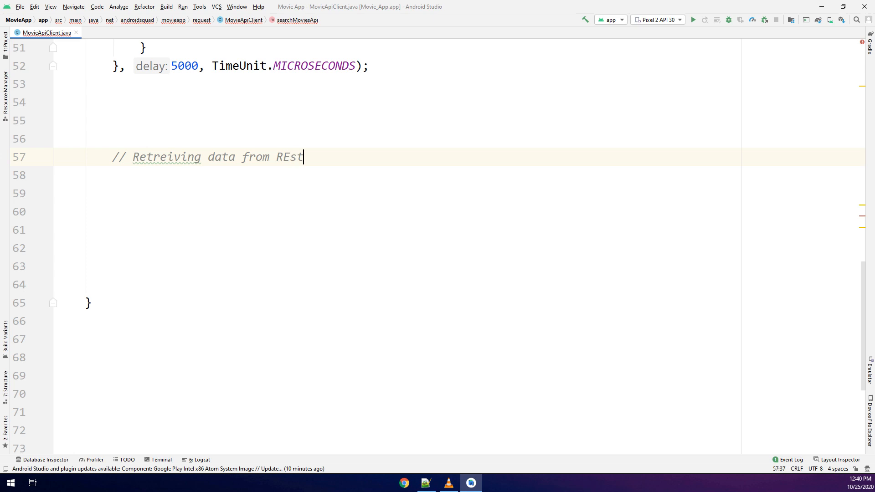
{"action": "type", "text": "API by runnable c"}
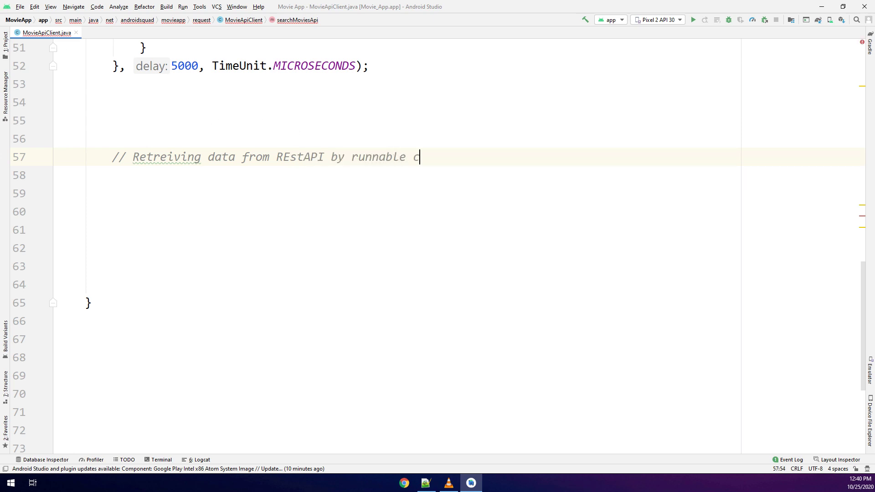
{"action": "type", "text": "lass"}
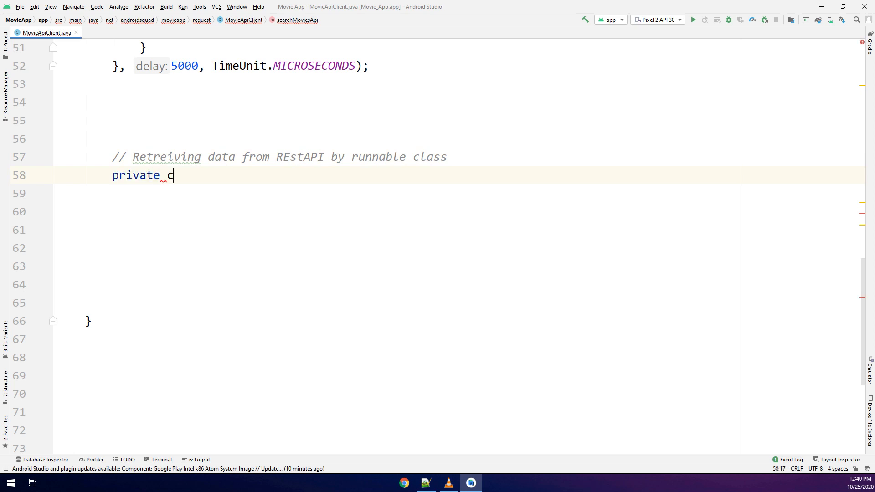
{"action": "type", "text": "lass Retrie"}
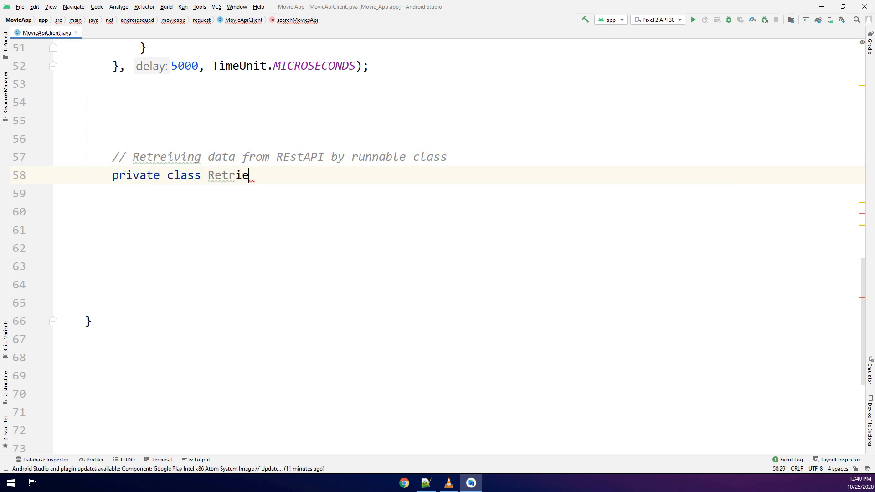
{"action": "type", "text": "veMoviesRun"}
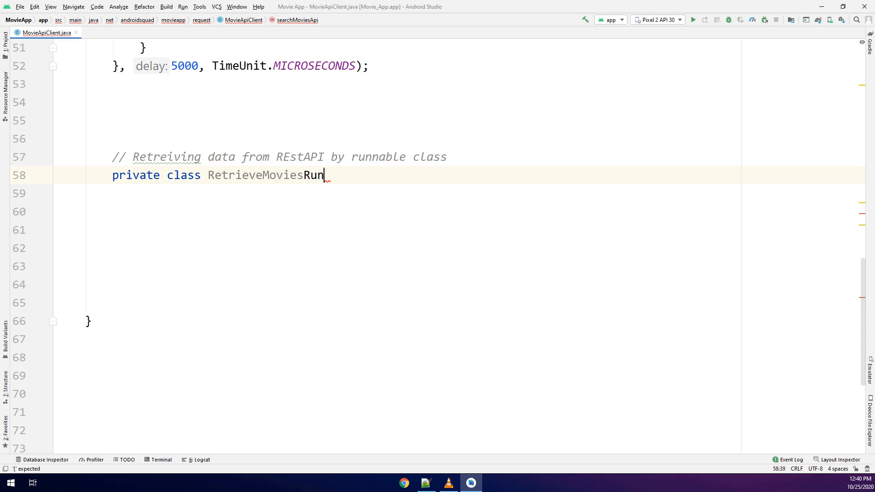
{"action": "type", "text": "nable_"}
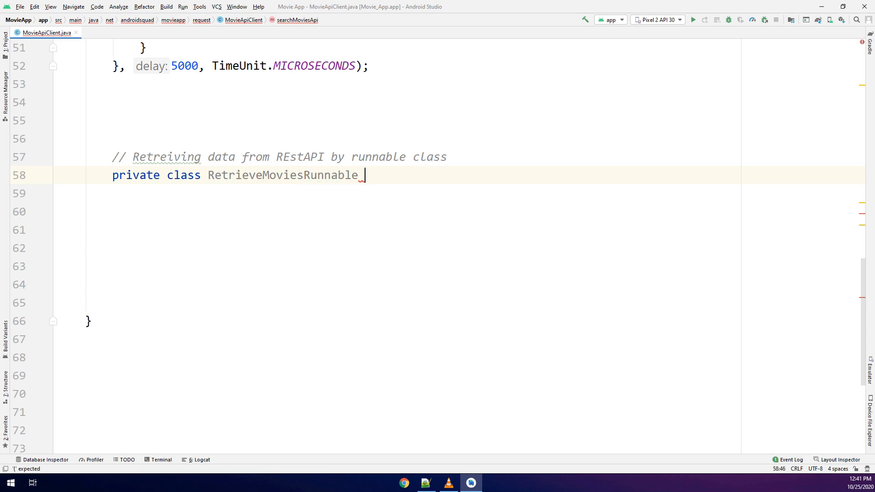
{"action": "type", "text": "implements"}
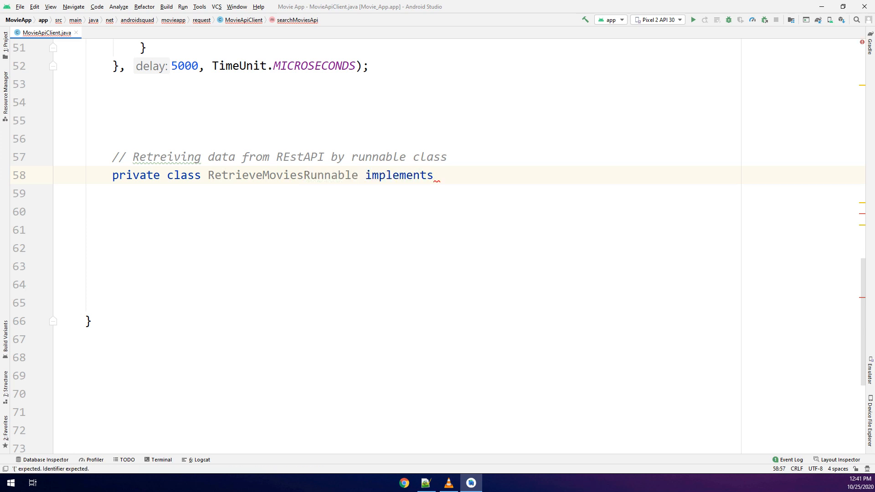
{"action": "type", "text": "Runnable"}
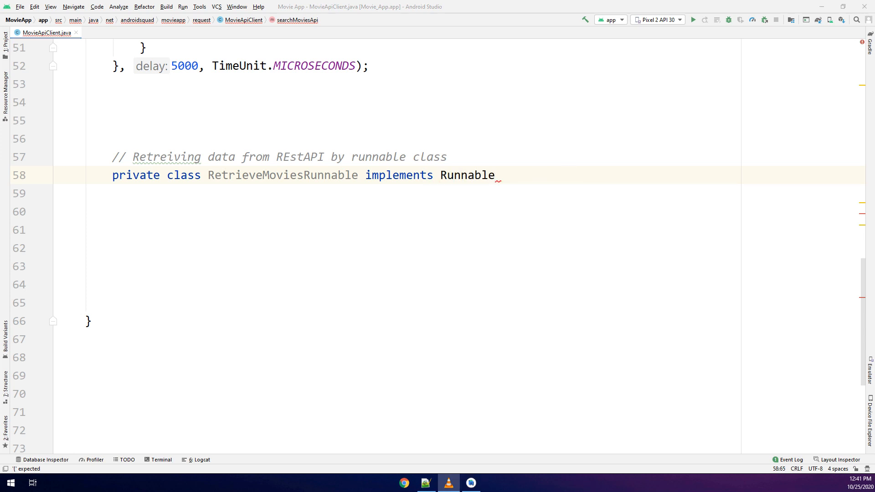
{"action": "type", "text": "{"}
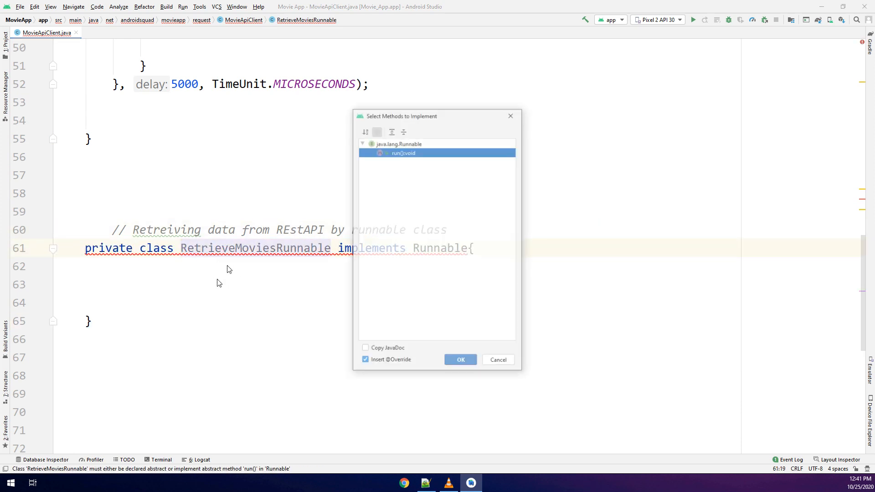
Insert the run() override and add a comment noting the ID and search query types.
{"action": "left_click", "coordinate": [460, 360]}
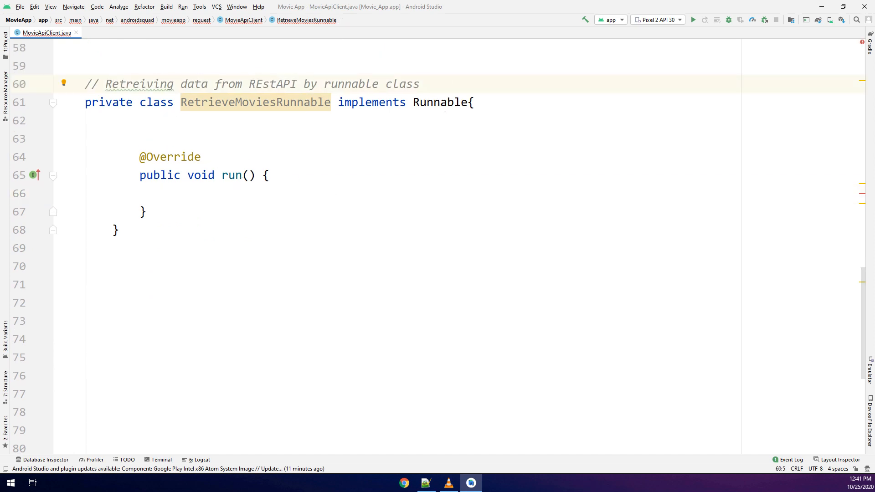
{"action": "type", "text": "//"}
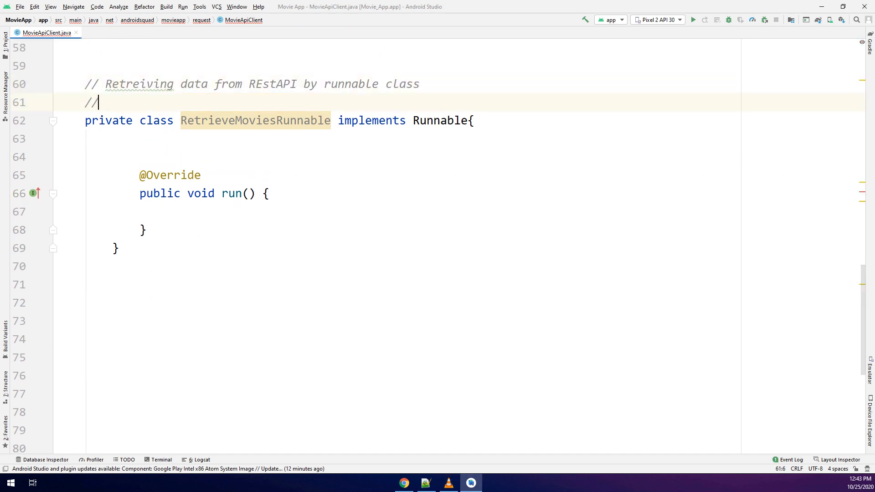
{"action": "type", "text": "WE hj"}
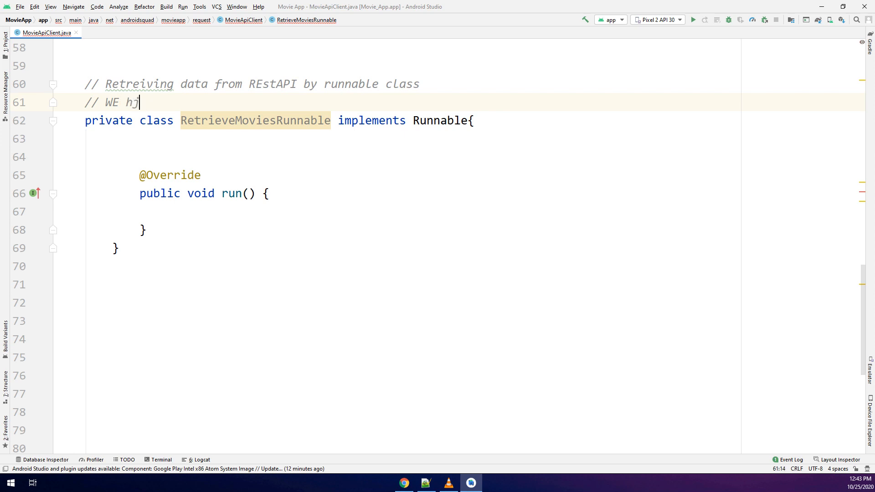
{"action": "type", "text": "have 2 types of"}
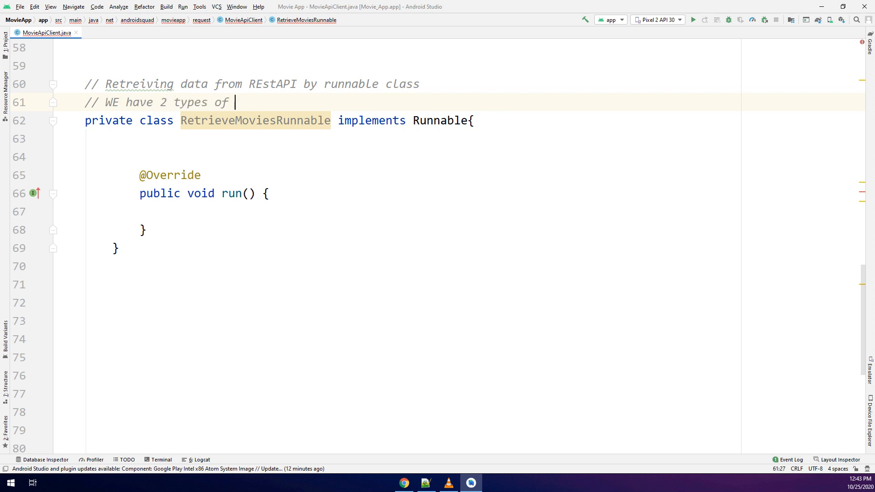
{"action": "type", "text": "Queries : the"}
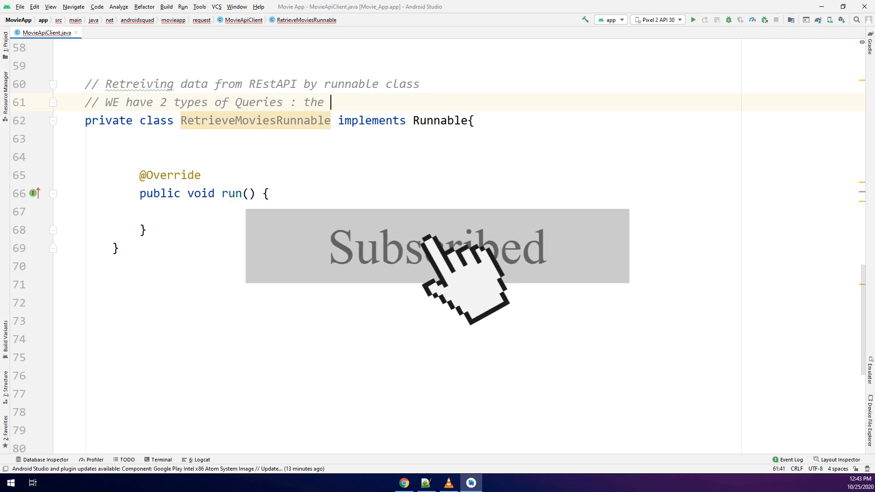
{"action": "type", "text": "ID &"}
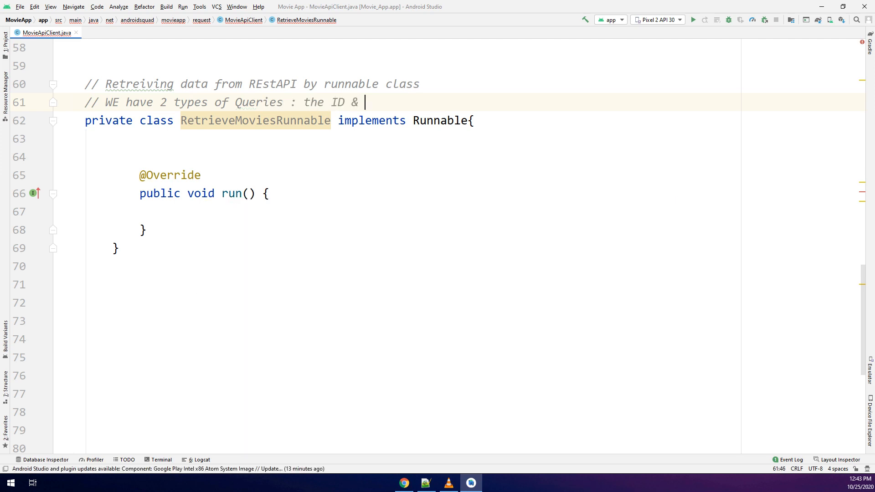
{"action": "type", "text": "search Que"}
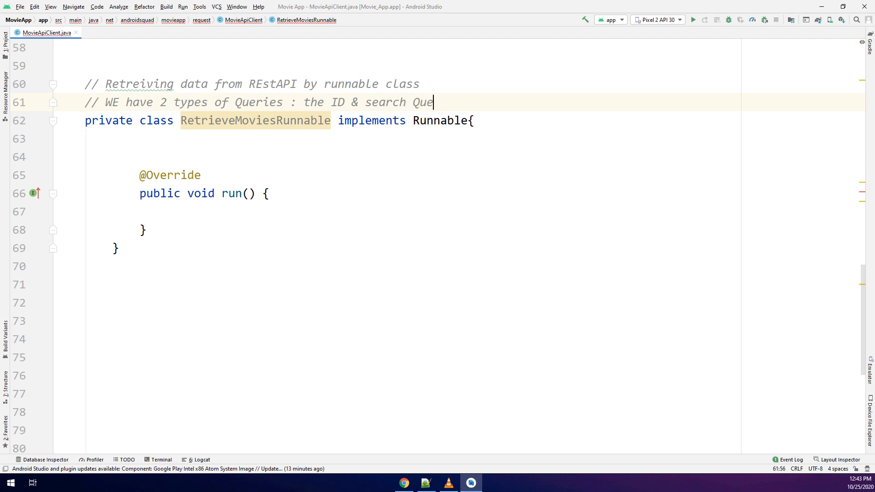
{"action": "type", "text": "ries"}
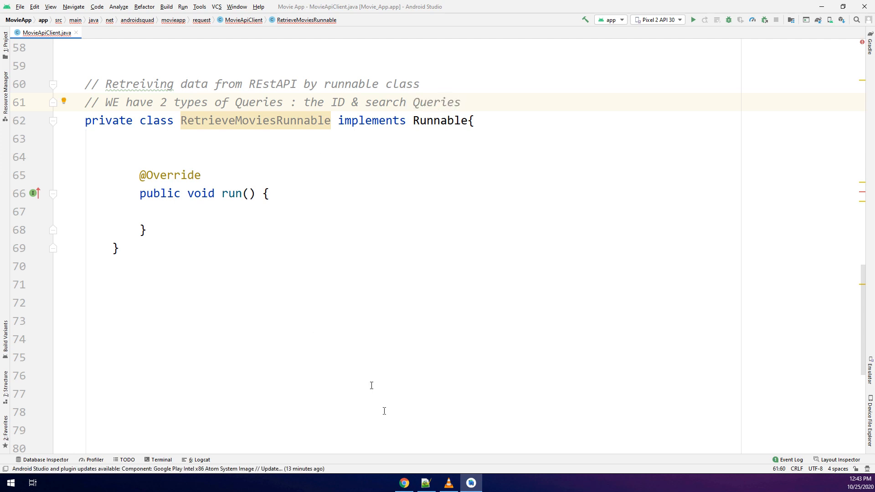
Review the Try it out tab for TMDb's Get Details movie endpoint.
{"action": "left_click", "coordinate": [404, 484]}
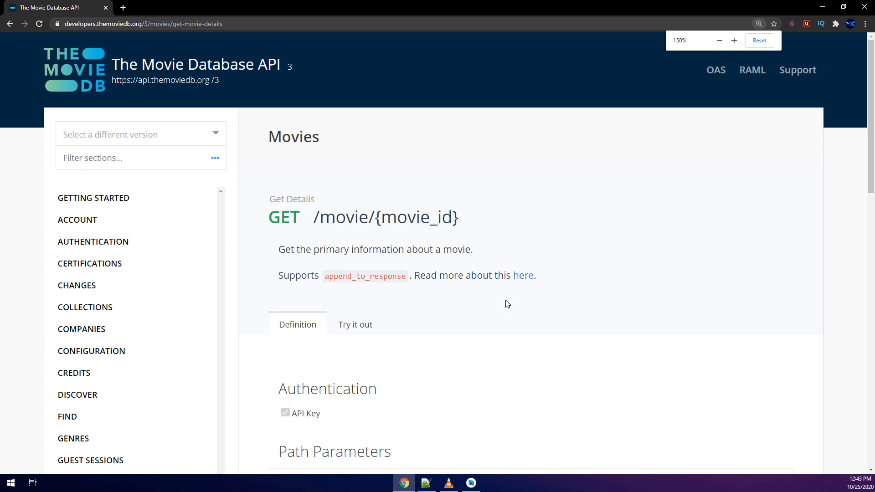
{"action": "left_click", "coordinate": [355, 324]}
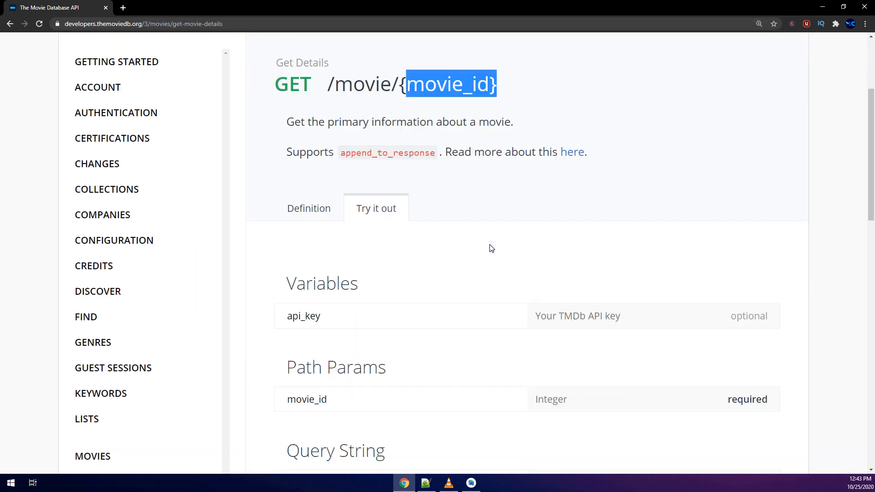
{"action": "scroll", "scroll_direction": "down", "scroll_amount": 3}
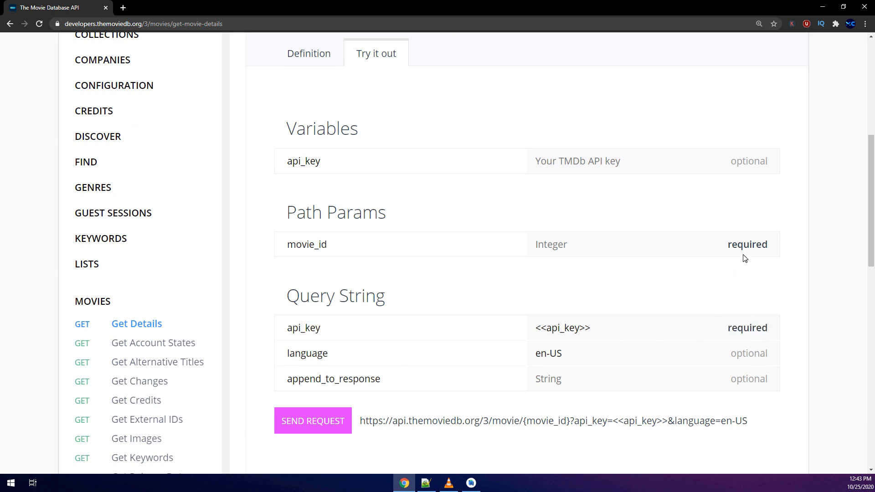
{"action": "scroll", "scroll_direction": "down", "scroll_amount": 3}
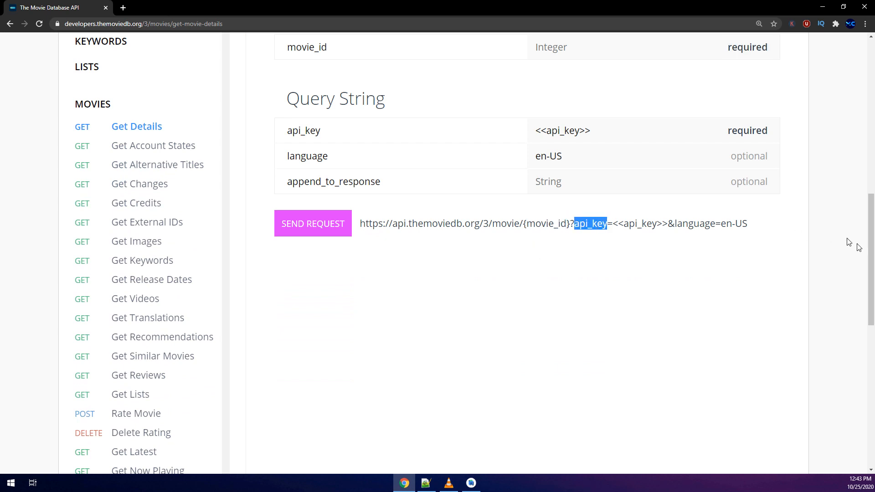
{"action": "scroll", "scroll_direction": "down", "scroll_amount": 3}
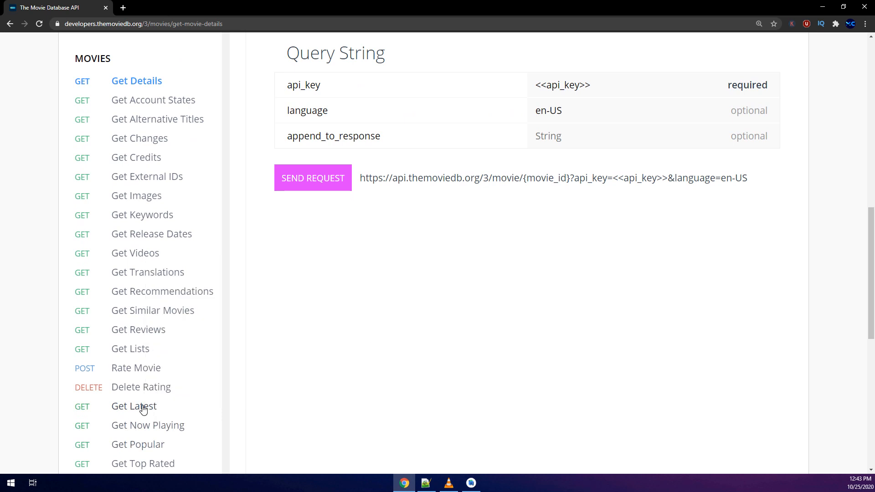
Show Get Latest's Try it out form and select 'latest' in the request URL.
{"action": "left_click", "coordinate": [133, 407]}
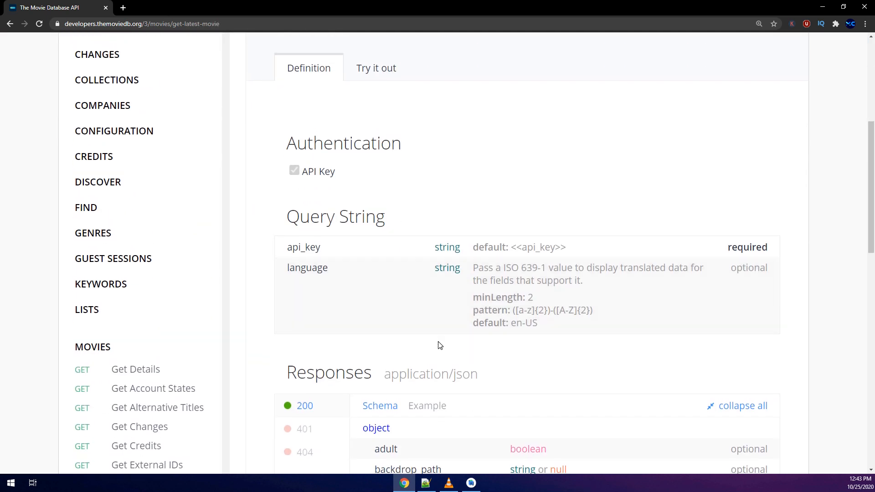
{"action": "left_click", "coordinate": [376, 68]}
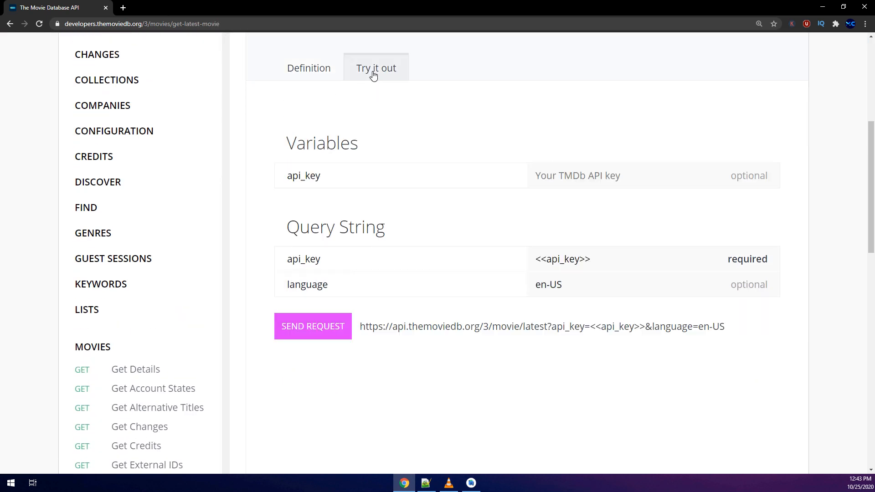
{"action": "double_click", "coordinate": [535, 327]}
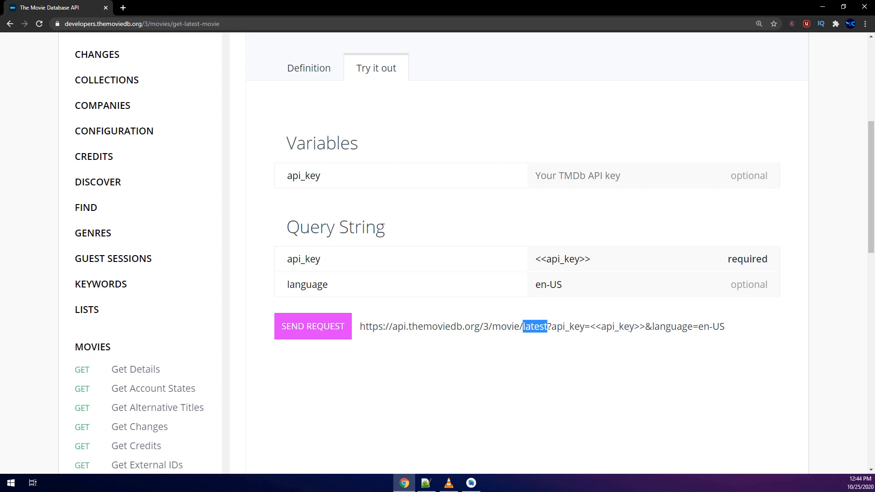
{"action": "scroll", "scroll_direction": "down", "scroll_amount": 3}
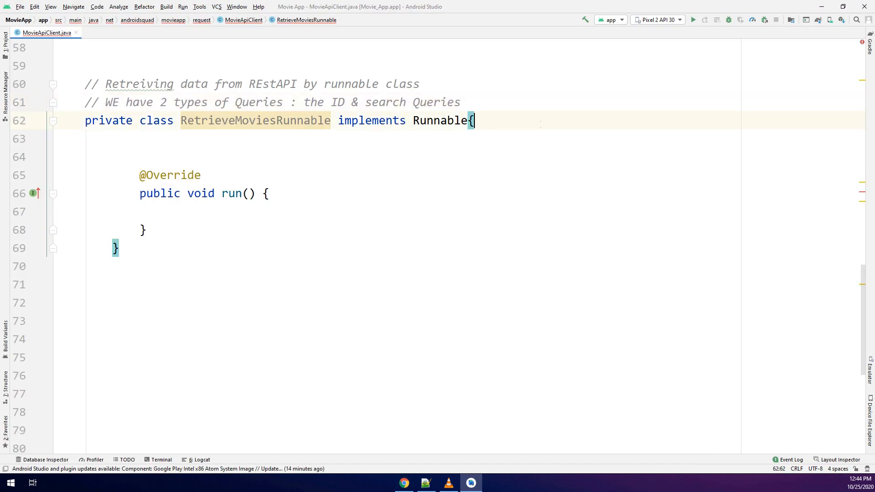
Type a private String query field inside RetrieveMoviesRunnable.
{"action": "type", "text": "private String que"}
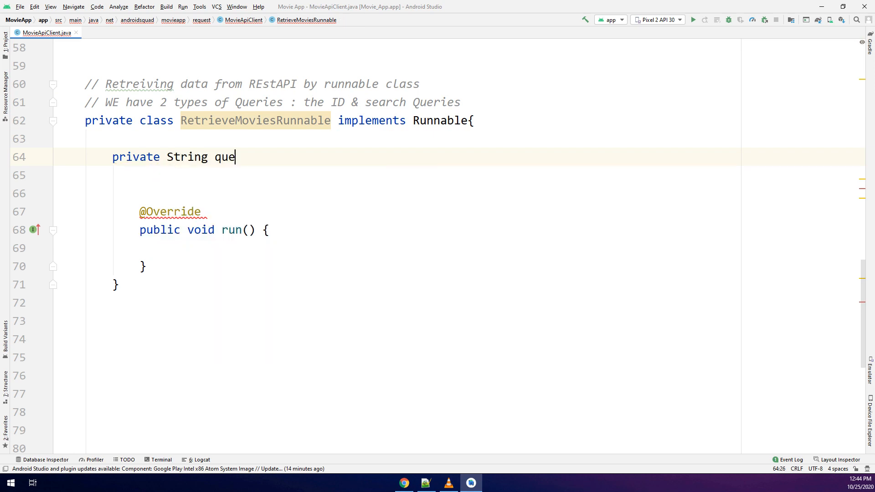
{"action": "key", "text": "BackSpace"}
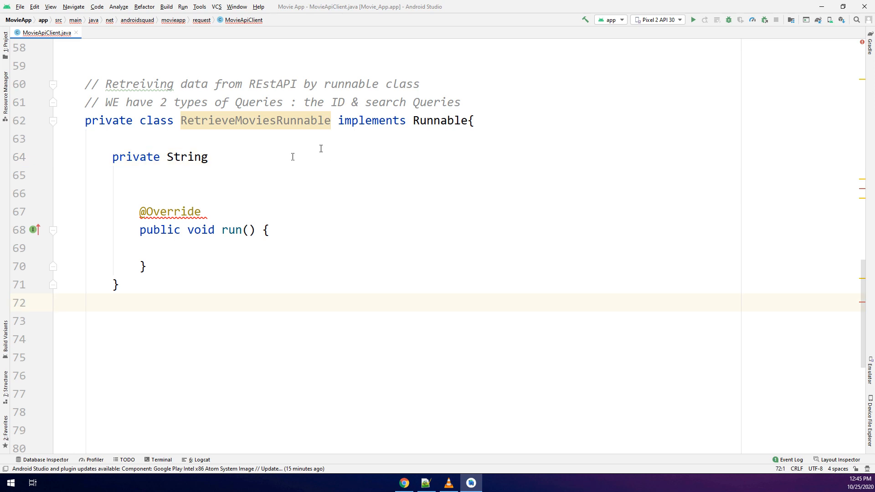
{"action": "type", "text": "query;"}
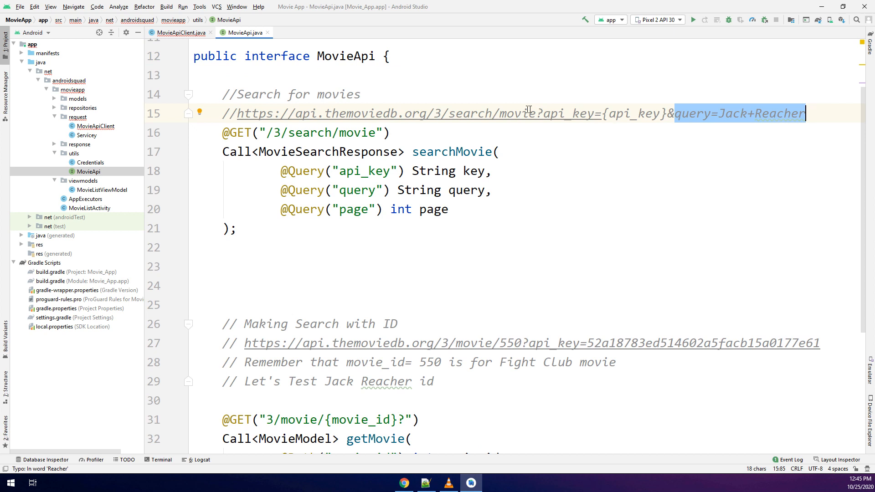
{"action": "double_click", "coordinate": [572, 114]}
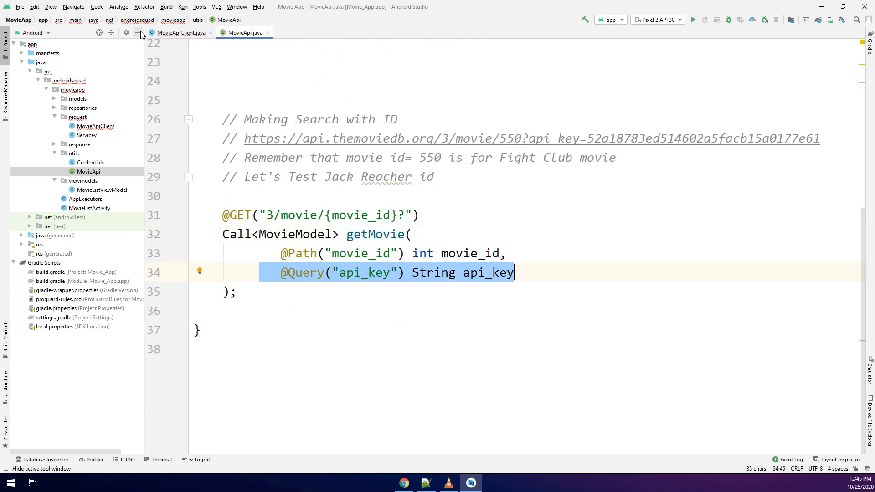
{"action": "left_click", "coordinate": [182, 32]}
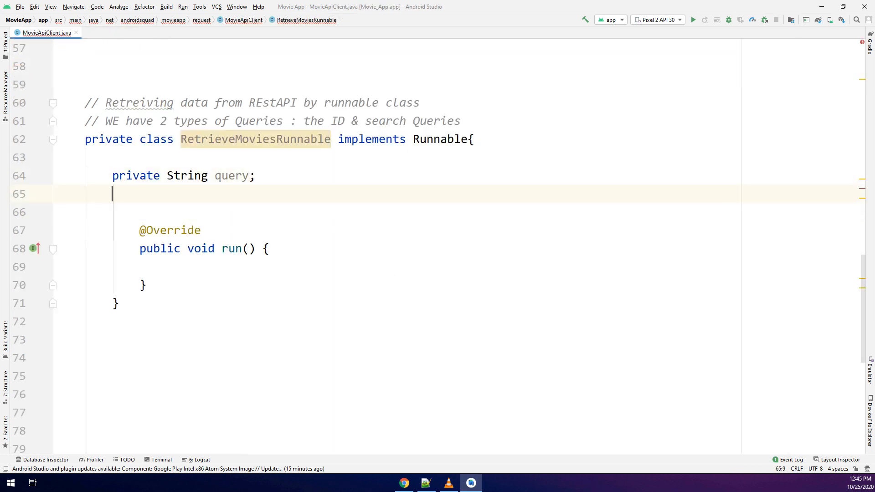
Declare private int pageNumber and private boolean cancelRequest fields below query.
{"action": "type", "text": "private int page"}
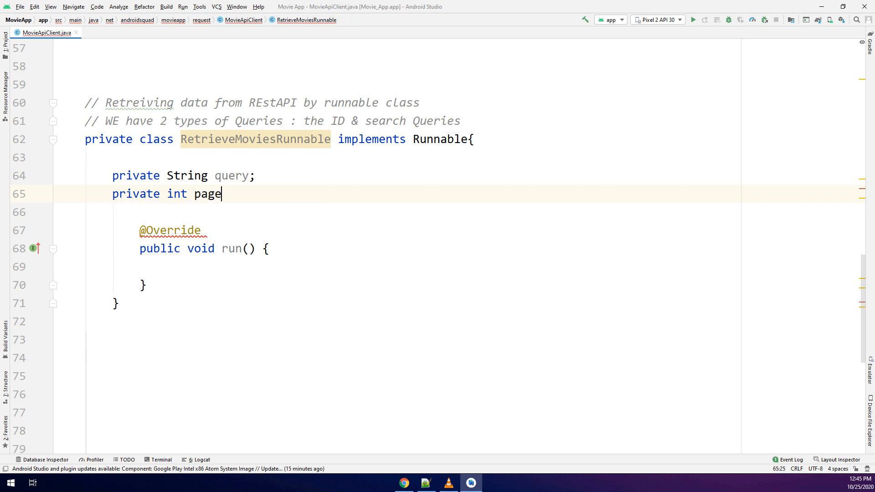
{"action": "type", "text": "Number;"}
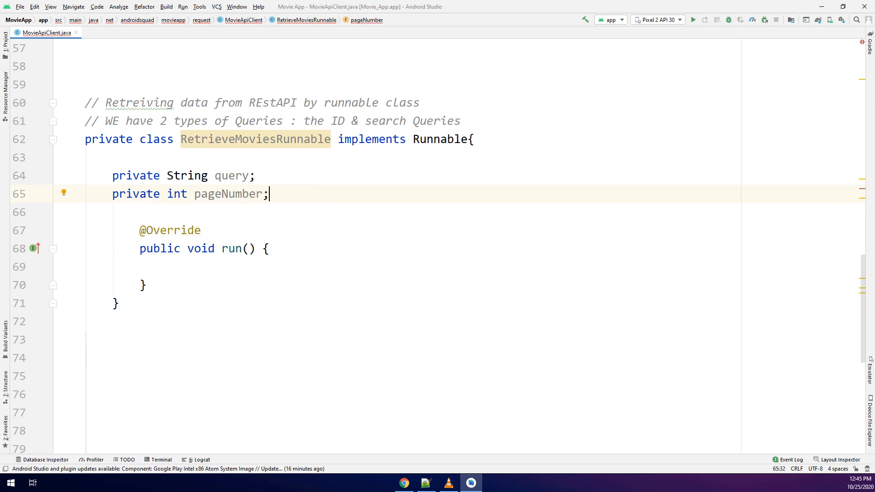
{"action": "type", "text": "private"}
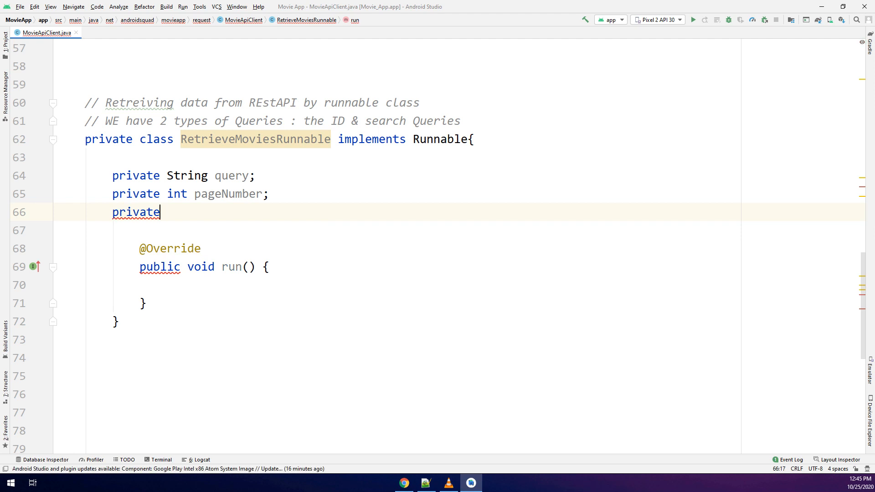
{"action": "type", "text": "boolean c"}
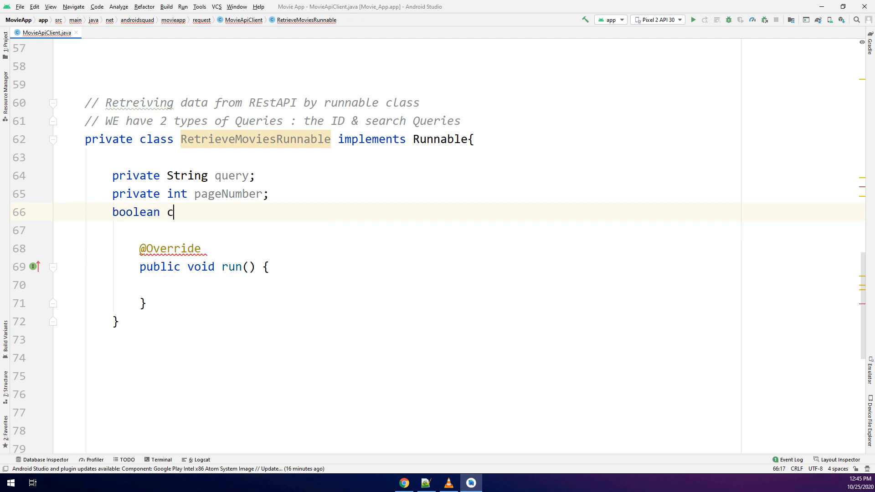
{"action": "type", "text": "ancel"}
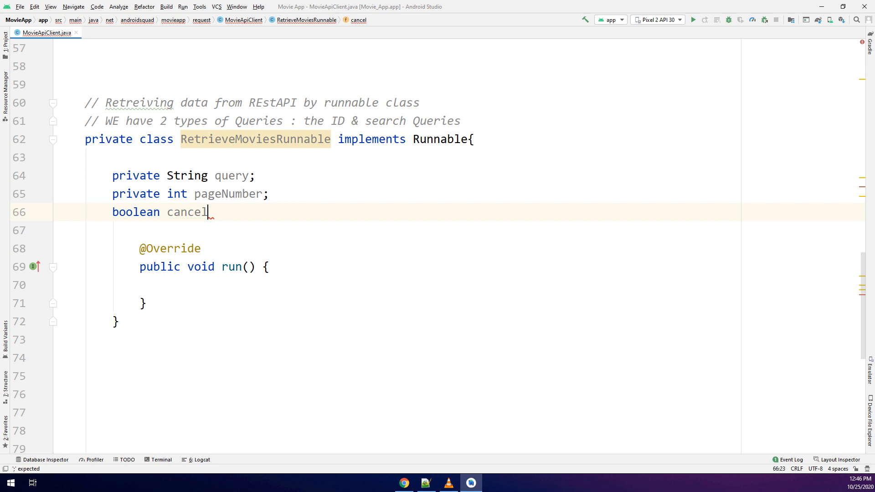
{"action": "type", "text": "Request;"}
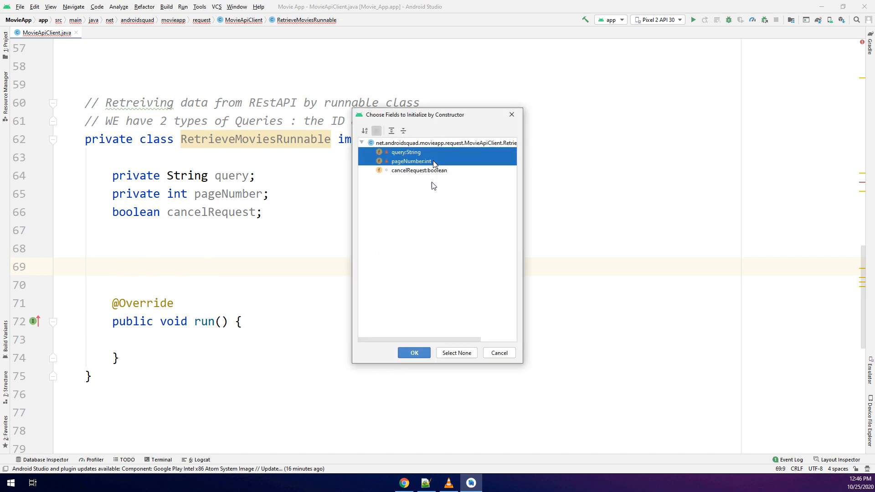
Generate a constructor assigning query and pageNumber, then start a cancelRequest assignment.
{"action": "left_click", "coordinate": [414, 352]}
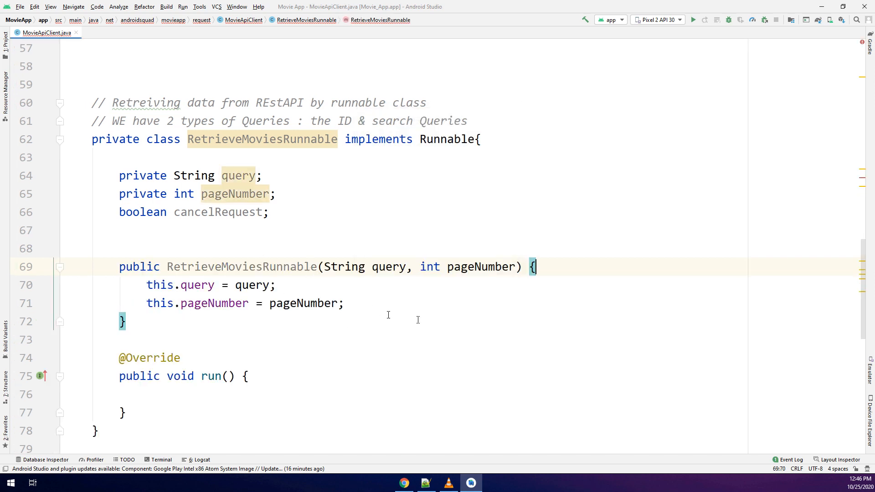
{"action": "type", "text": "cancelRequest"}
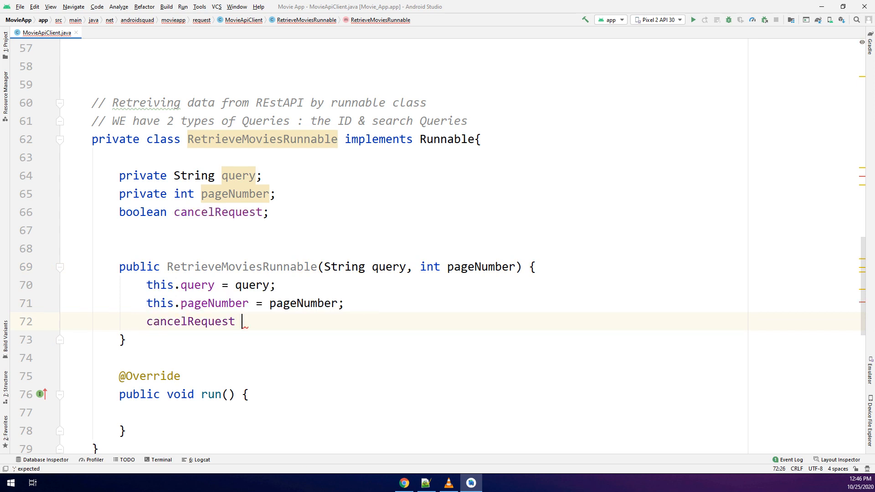
Set cancelRequest to false in the constructor and return early from run() when it's true.
{"action": "type", "text": "= false;"}
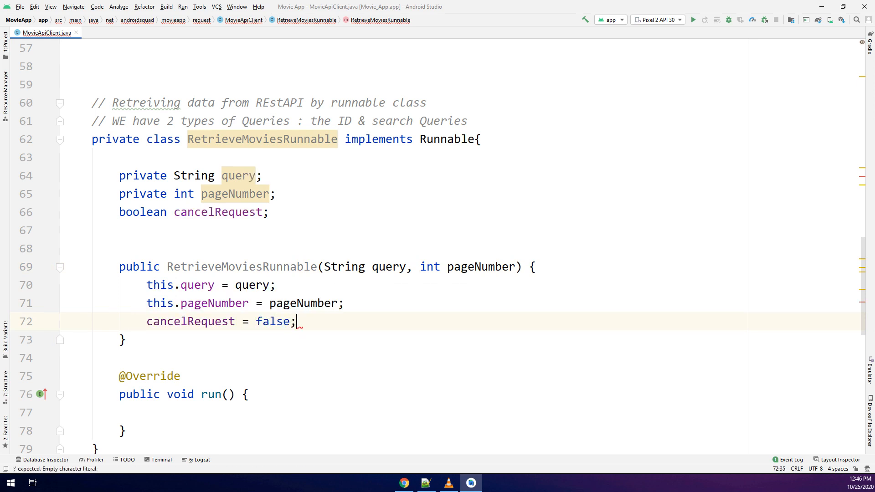
{"action": "scroll", "scroll_direction": "down", "scroll_amount": 3}
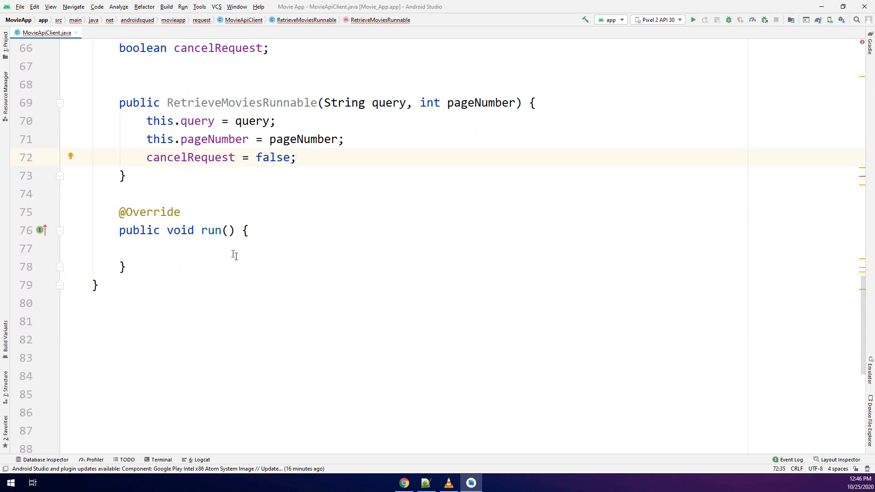
{"action": "type", "text": "if ("}
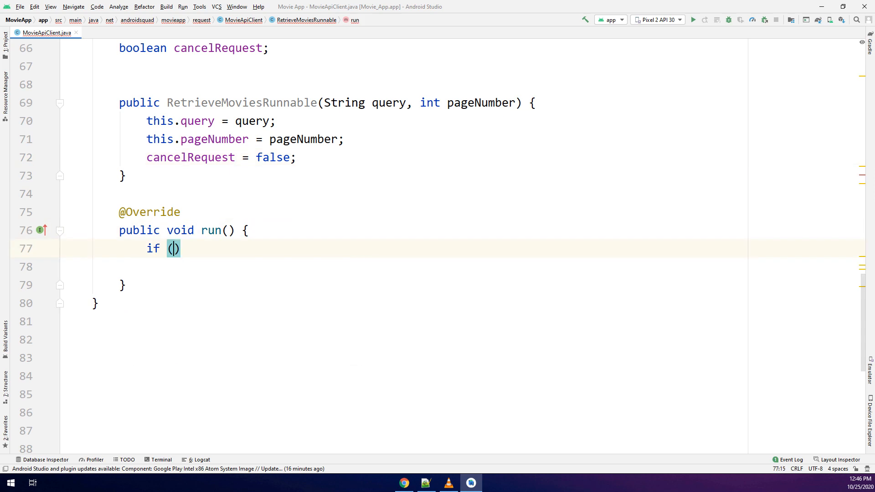
{"action": "type", "text": "cancelRequest"}
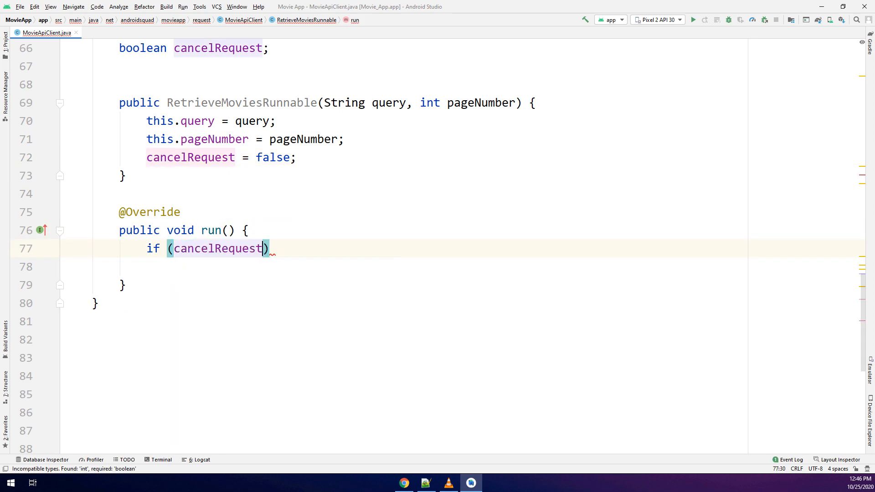
{"action": "type", "text": "{"}
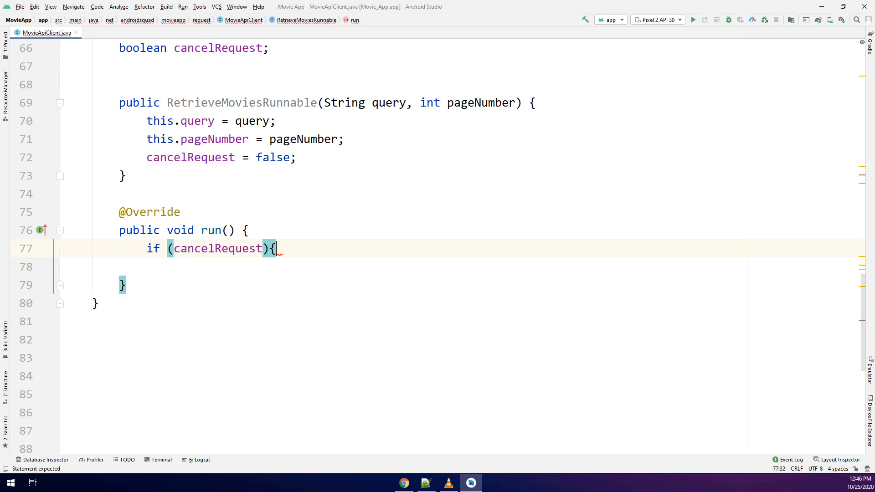
{"action": "type", "text": "return;"}
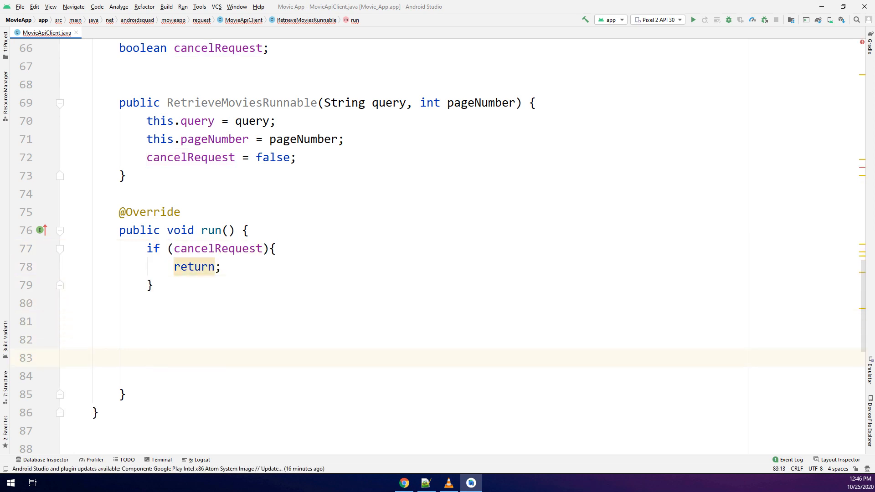
{"action": "scroll", "scroll_direction": "down", "scroll_amount": 3}
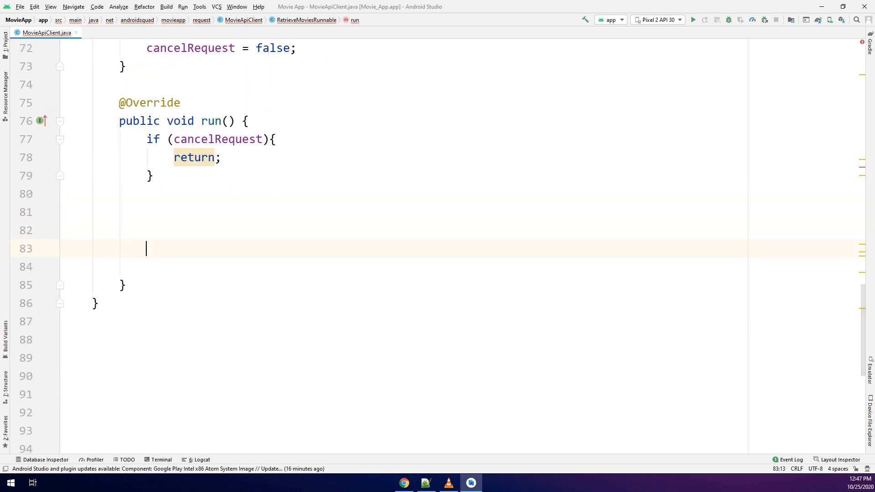
Add a '// Search Method/ query' comment and begin 'private Call<MovieSearchResponse> getMovies'.
{"action": "type", "text": "// Search Me"}
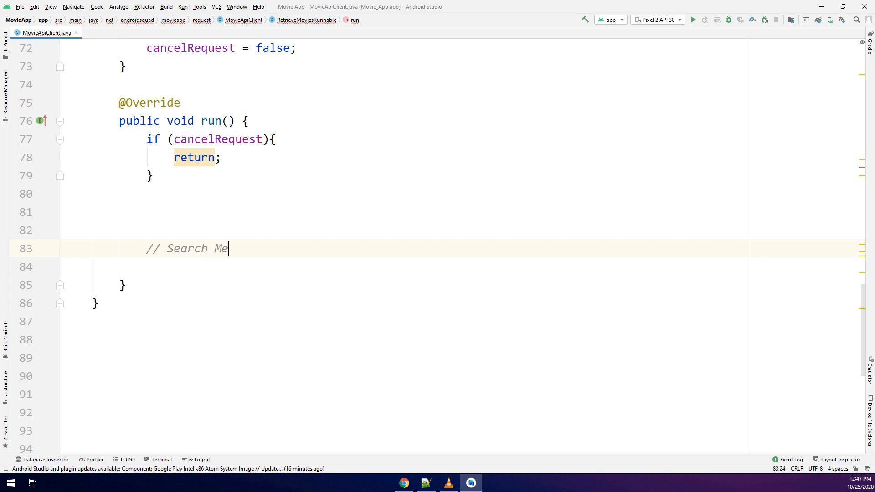
{"action": "type", "text": "thod/ qu"}
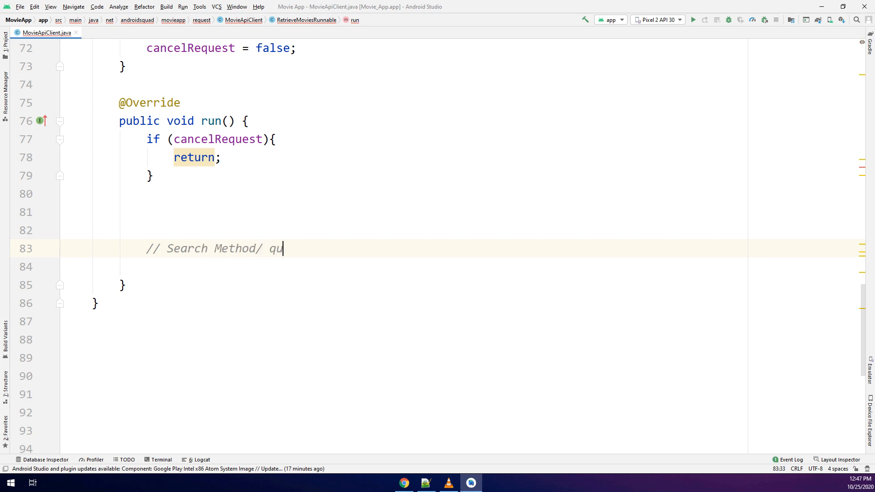
{"action": "type", "text": "ery"}
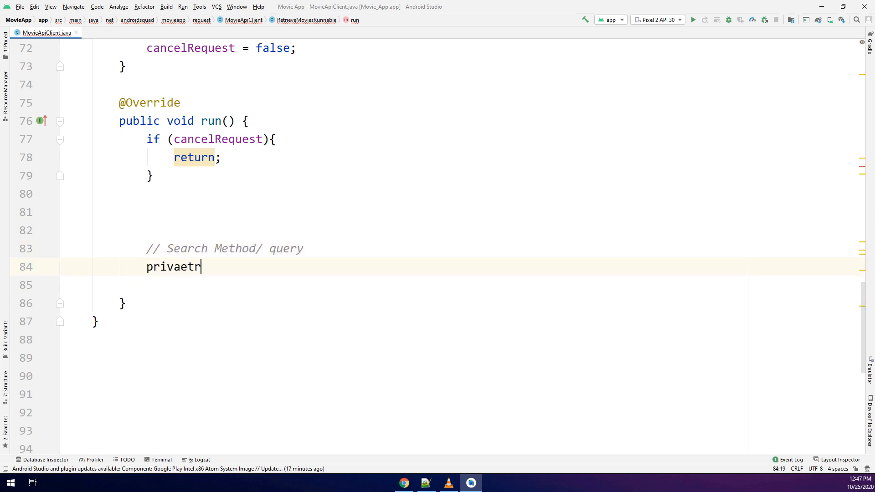
{"action": "type", "text": "private Call"}
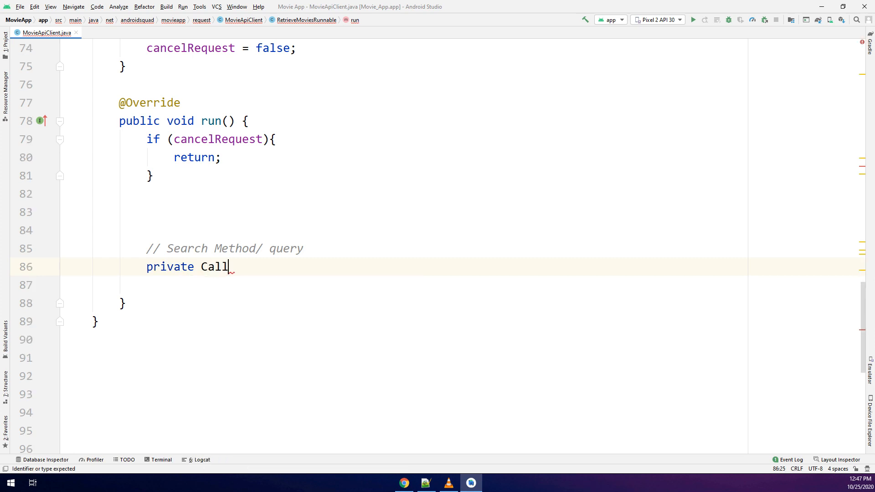
{"action": "type", "text": "<>"}
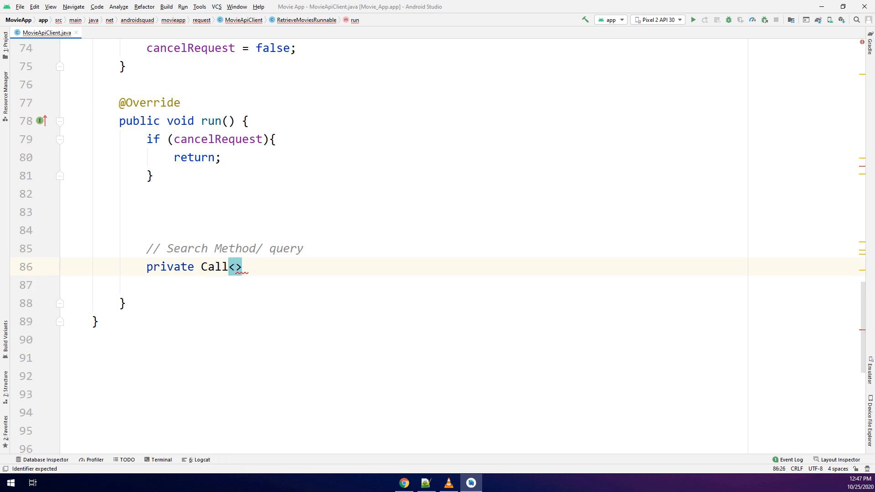
{"action": "type", "text": "MovieSearchResponse"}
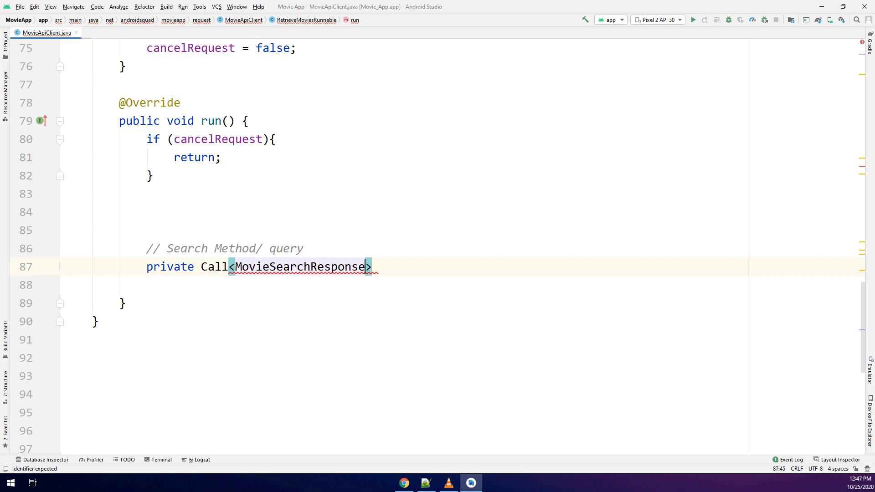
{"action": "type", "text": "g"}
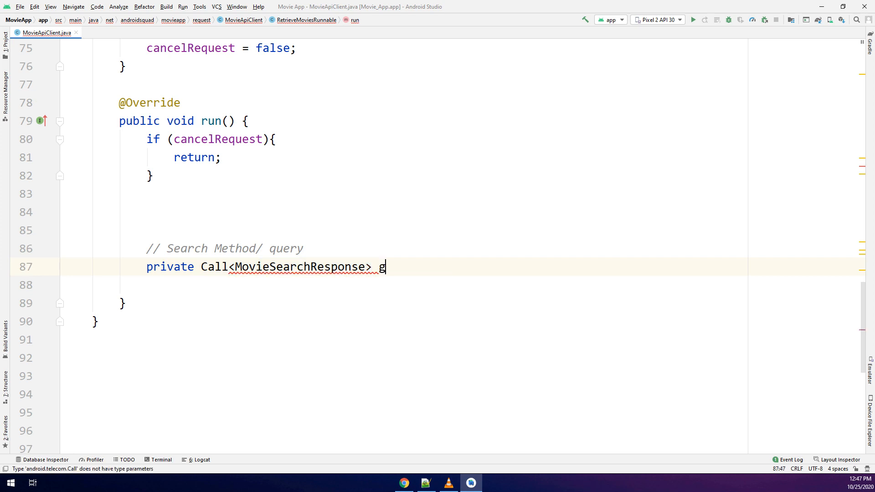
{"action": "type", "text": "etMovies"}
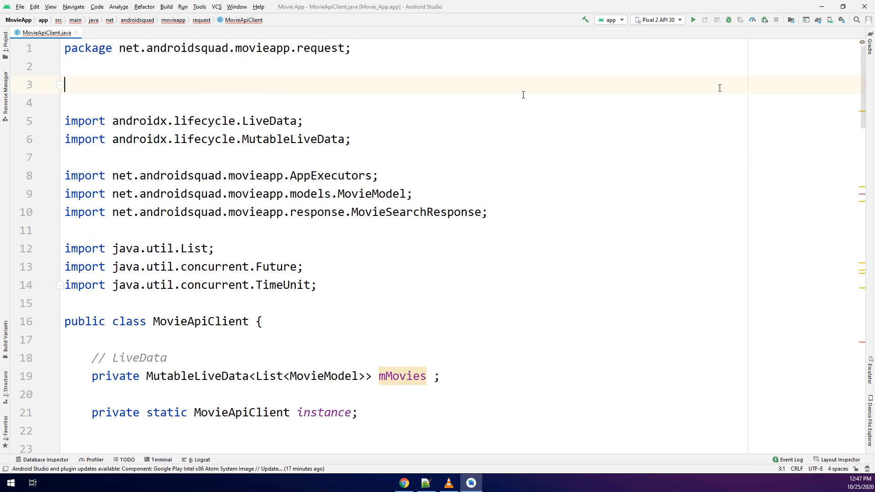
Import retrofit2's Call, check MovieListActivity's searchMovie call, and return to MovieApiClient.
{"action": "scroll", "scroll_direction": "down", "scroll_amount": 3}
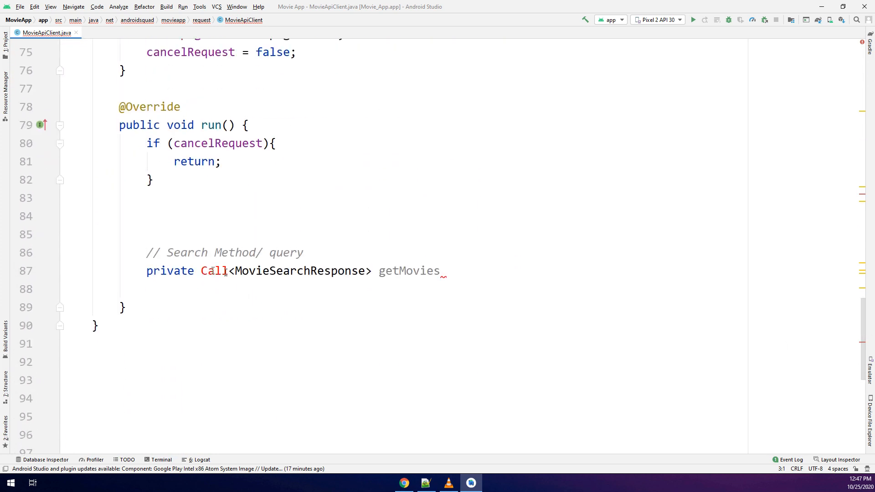
{"action": "left_click", "coordinate": [214, 270]}
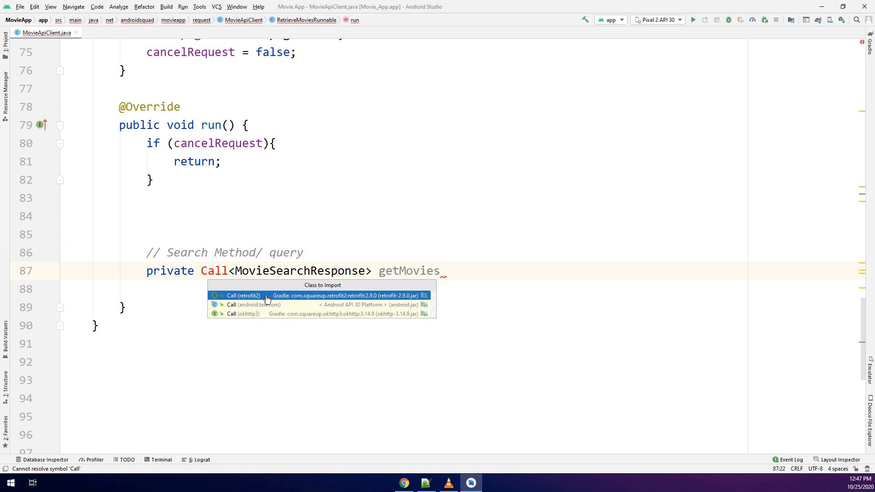
{"action": "left_click", "coordinate": [243, 296]}
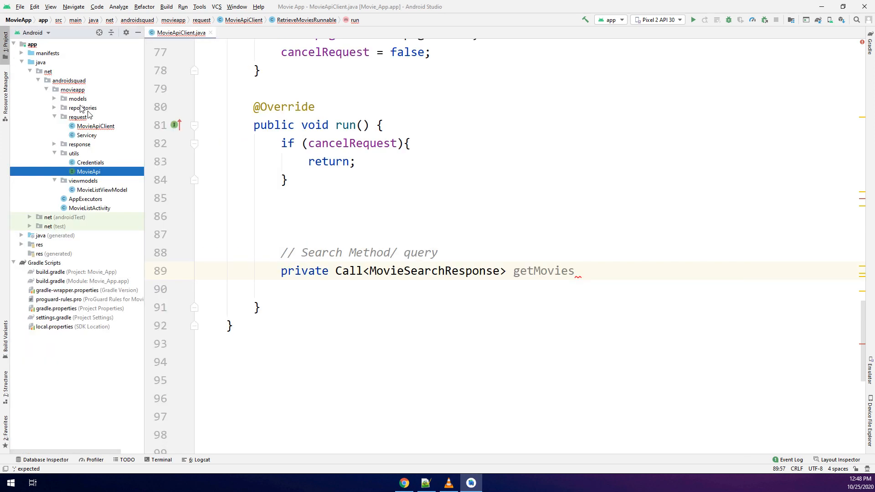
{"action": "double_click", "coordinate": [90, 208]}
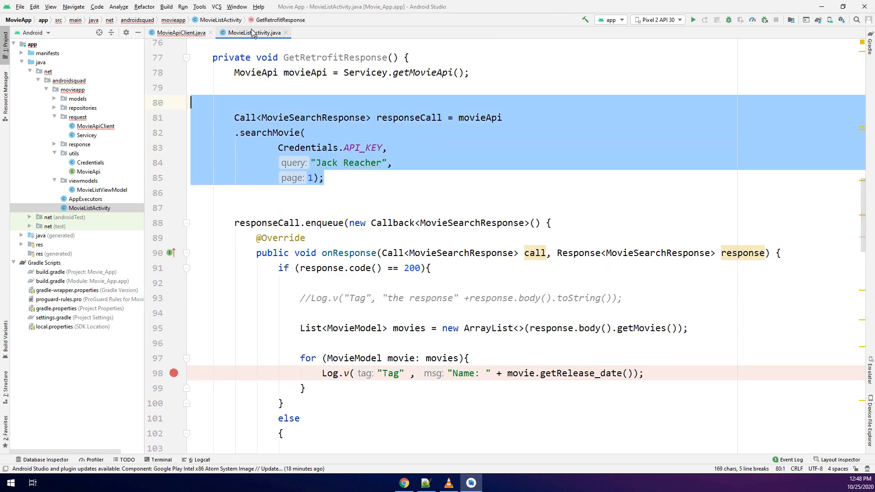
{"action": "left_click", "coordinate": [180, 32]}
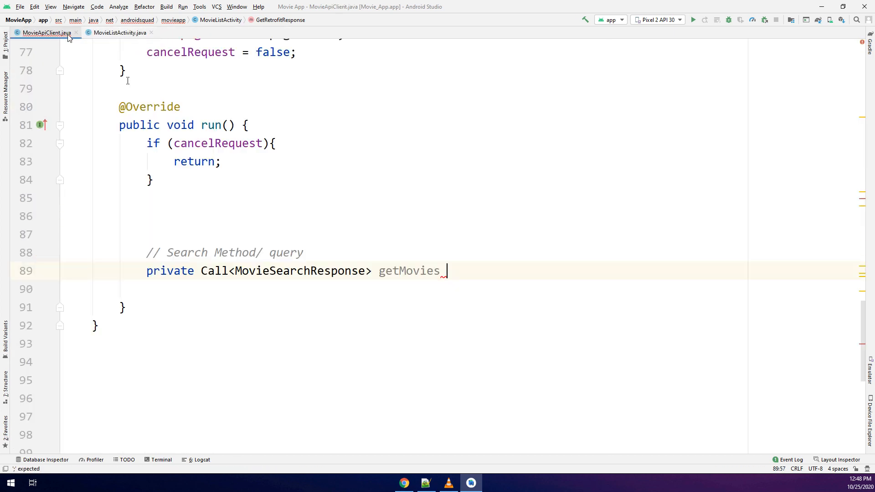
Add (String query, int pageNumber) parameters to getMovies and open its empty body.
{"action": "type", "text": "()"}
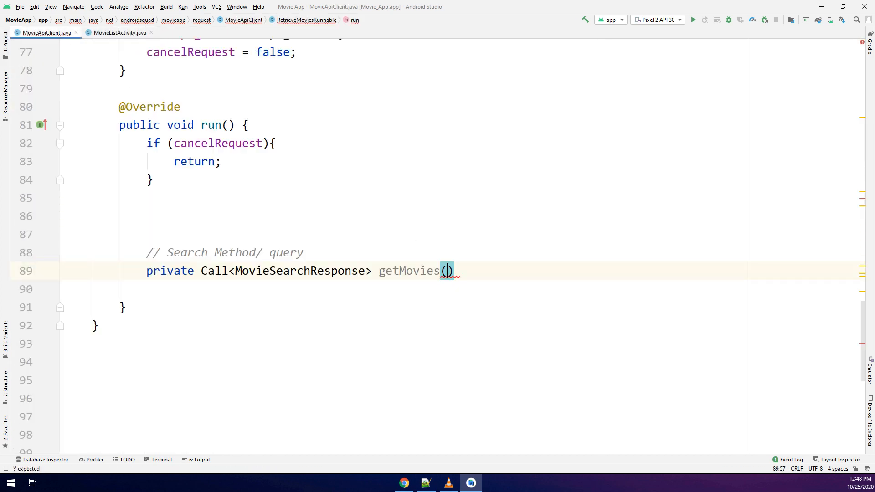
{"action": "type", "text": "String que"}
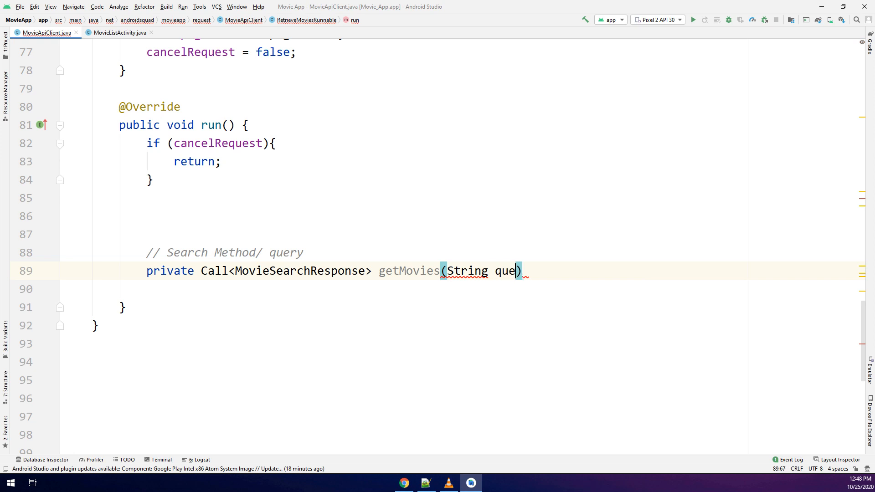
{"action": "type", "text": "ry, int page"}
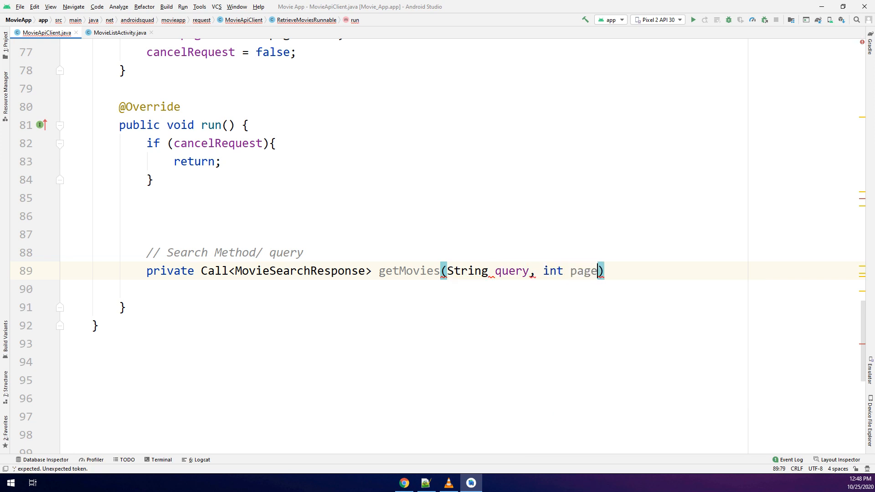
{"action": "type", "text": "Number"}
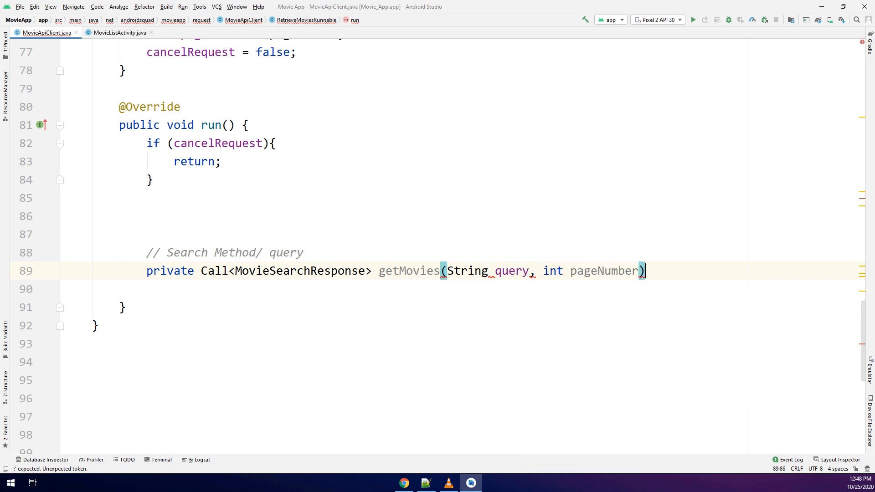
{"action": "type", "text": "{"}
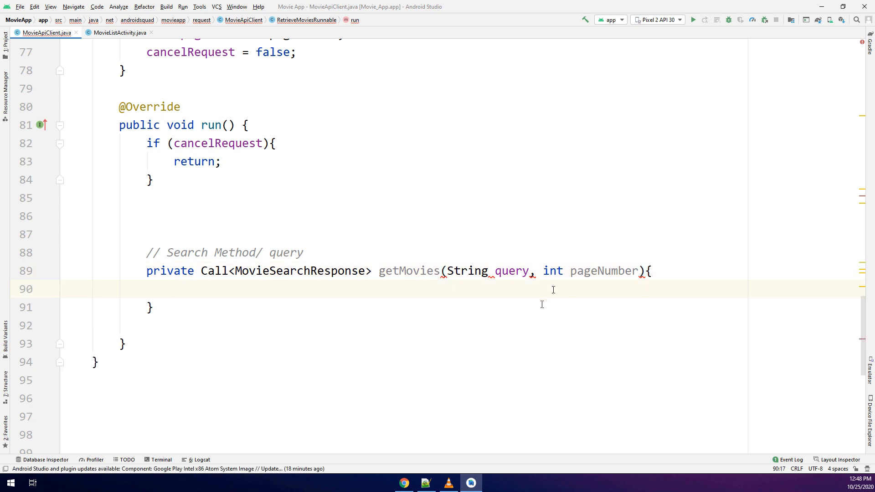
{"action": "mouse_move", "coordinate": [445, 274]}
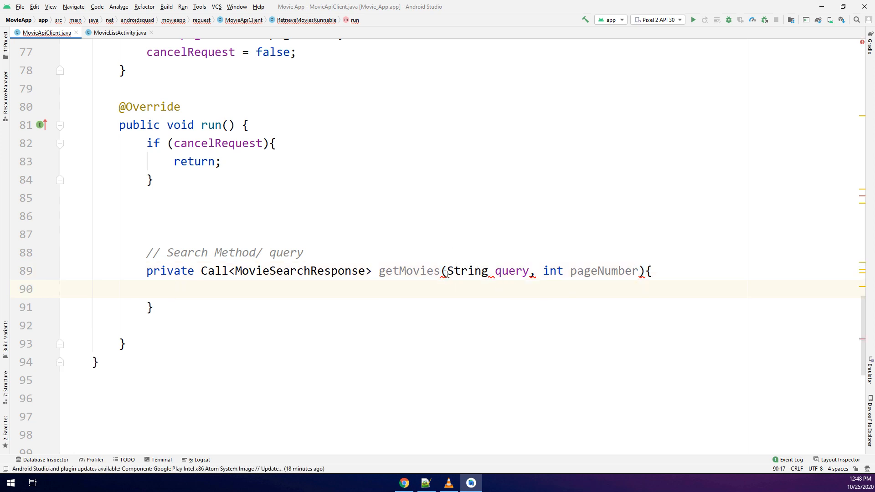
{"action": "left_click", "coordinate": [495, 271]}
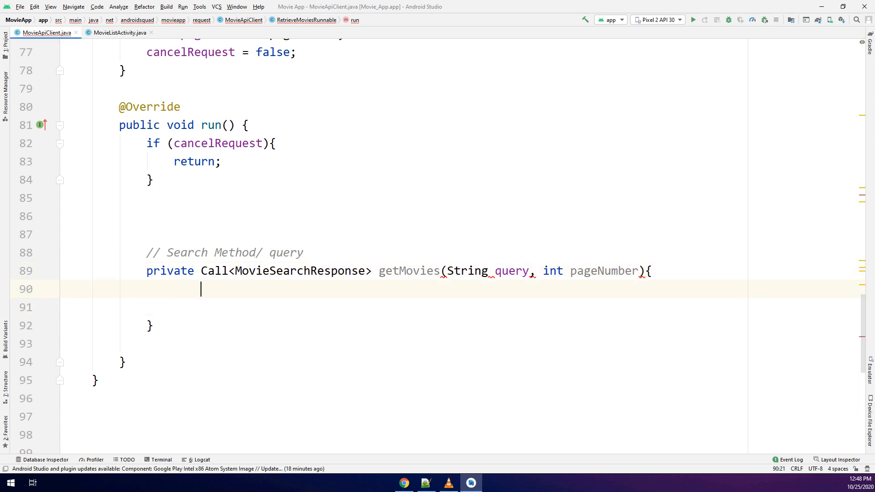
Return Servicey.getMovieApi().searchMovie(Credentials.API_KEY, query, String.valueOf(pageNumber)) from getMovies.
{"action": "type", "text": "return;"}
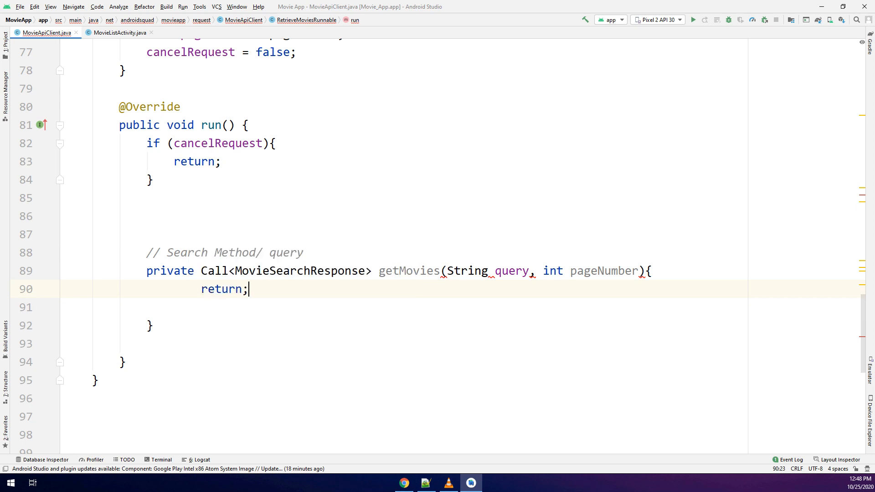
{"action": "type", "text": "S"}
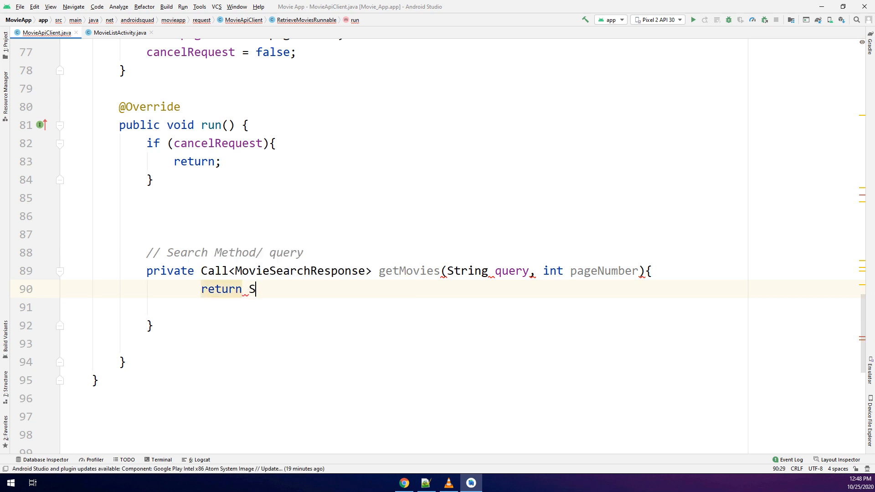
{"action": "type", "text": "ervicey"}
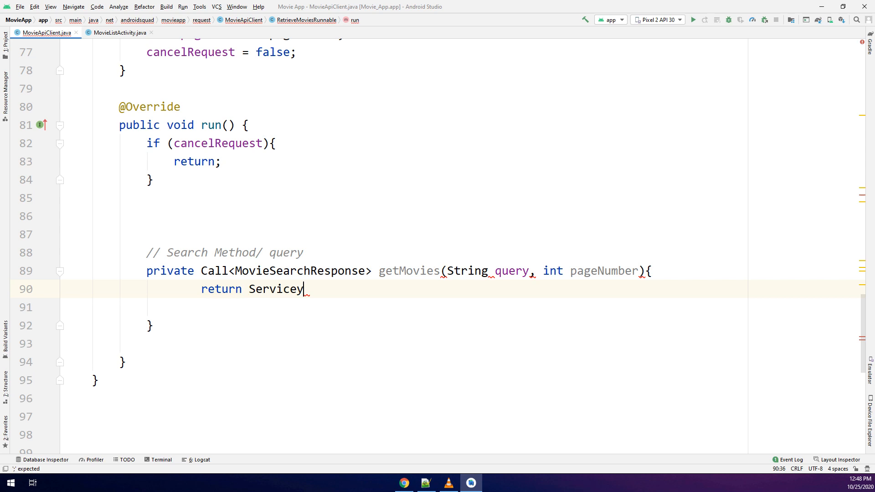
{"action": "type", "text": ".getMovieApi().searchMovie("}
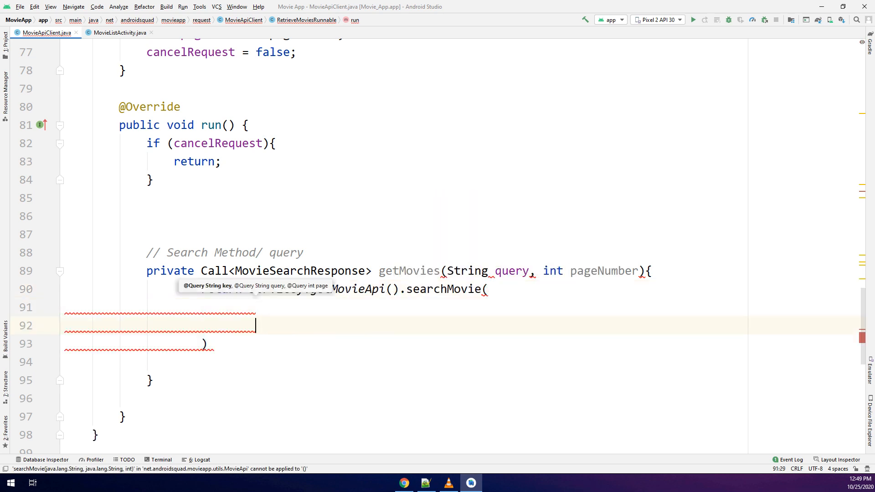
{"action": "type", "text": "Cred"}
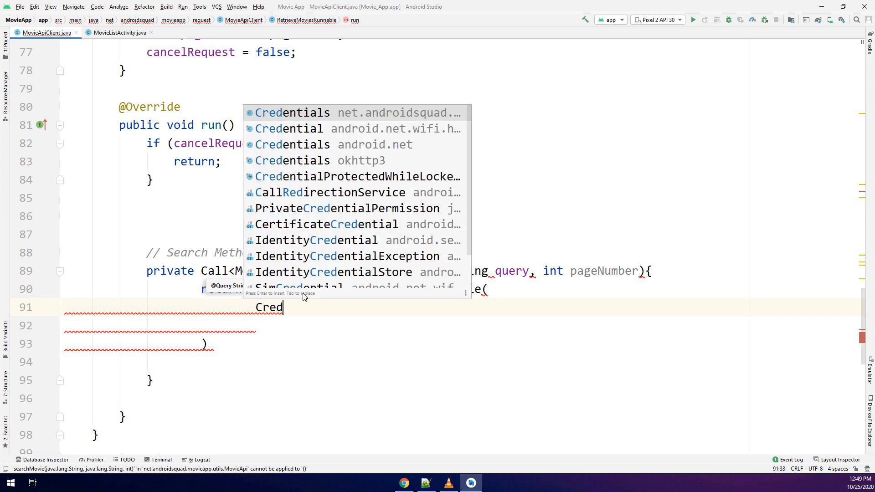
{"action": "key", "text": "Enter"}
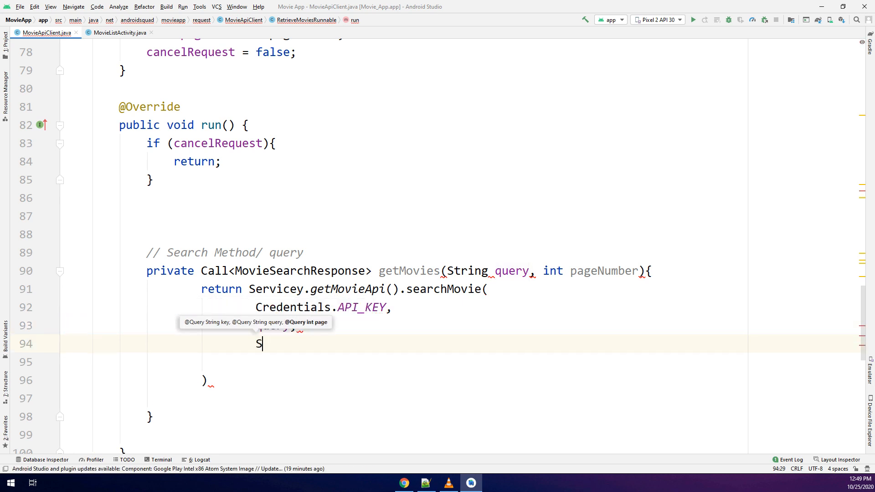
{"action": "type", "text": "tring.c"}
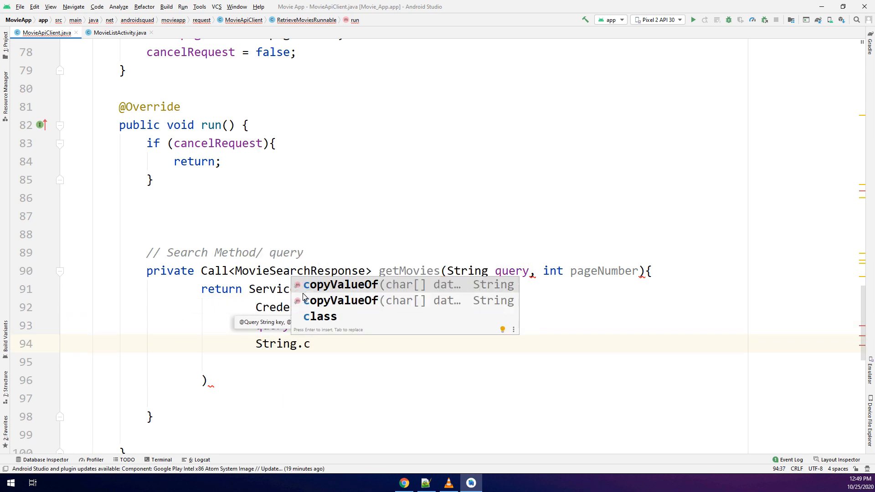
{"action": "type", "text": "valueOf("}
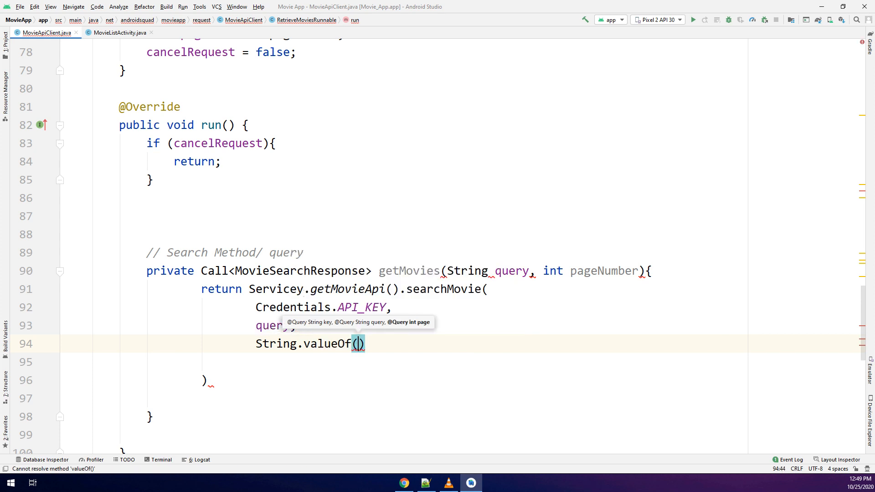
{"action": "type", "text": "pageNumber"}
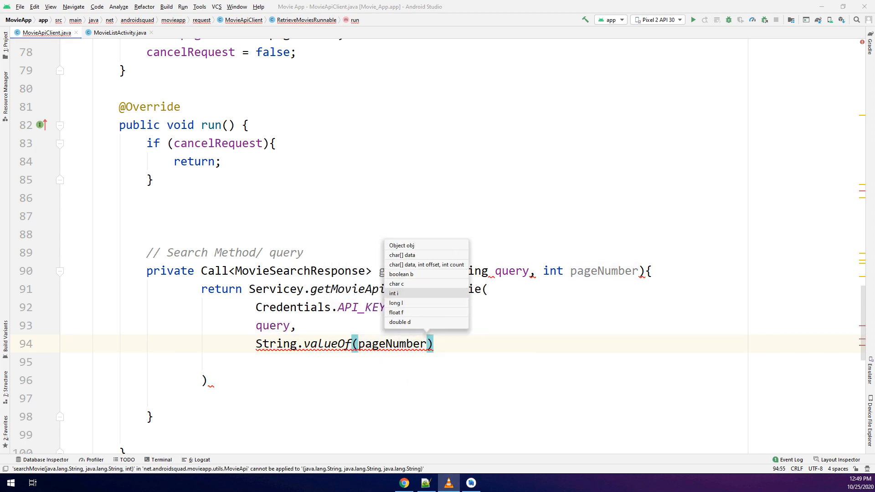
{"action": "mouse_move", "coordinate": [583, 359]}
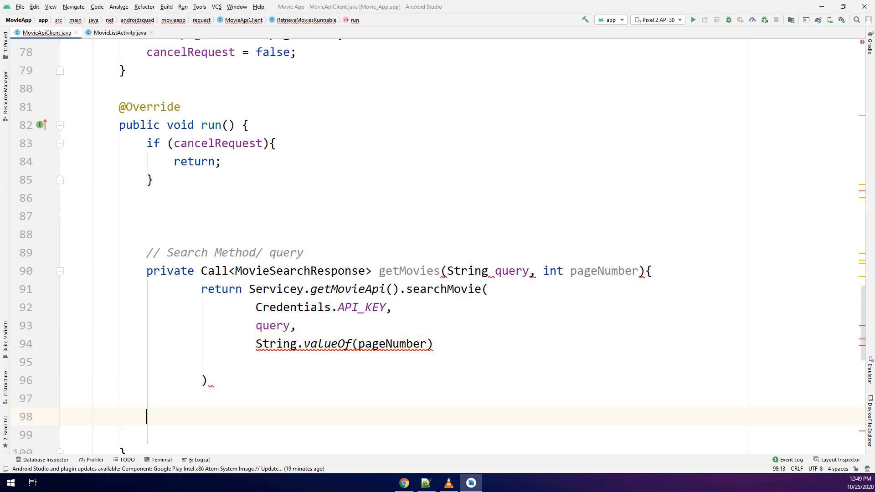
{"action": "left_click", "coordinate": [163, 216]}
{"action": "type", "text": "}"}
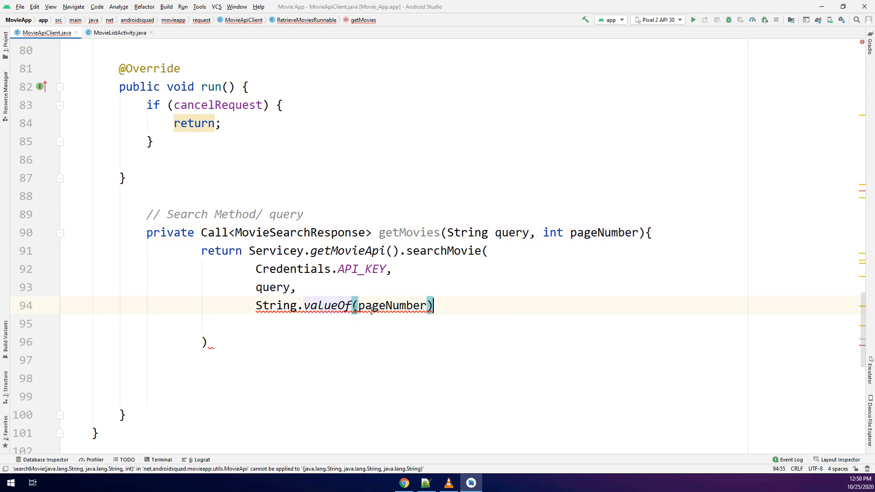
{"action": "mouse_move", "coordinate": [344, 305]}
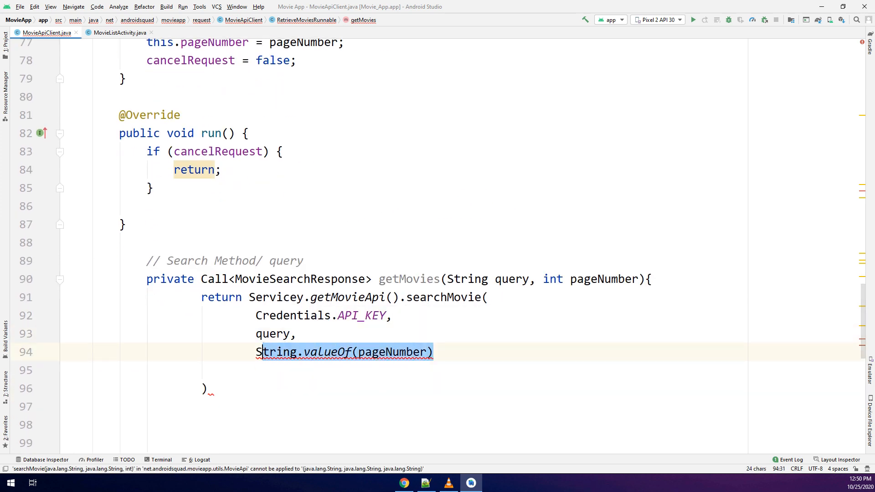
Replace String.valueOf(pageNumber) with pageNumber and open the MovieSearchResponse class.
{"action": "type", "text": "pageNumber"}
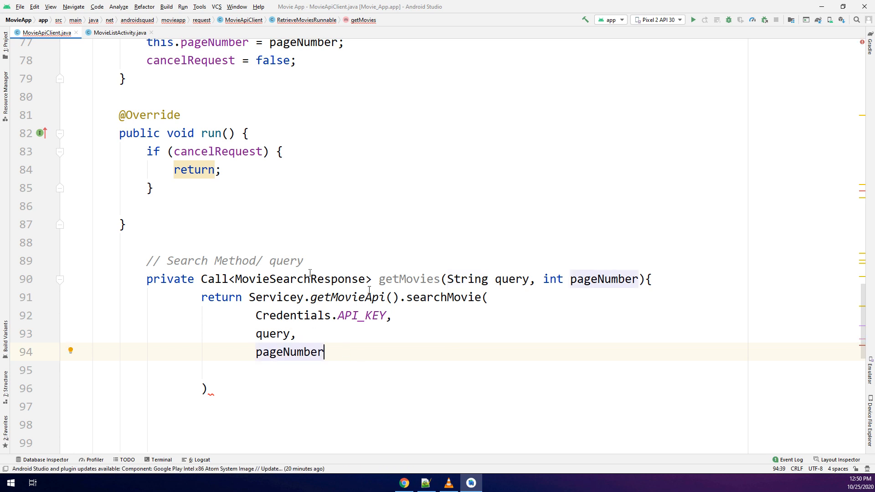
{"action": "left_click", "coordinate": [118, 32]}
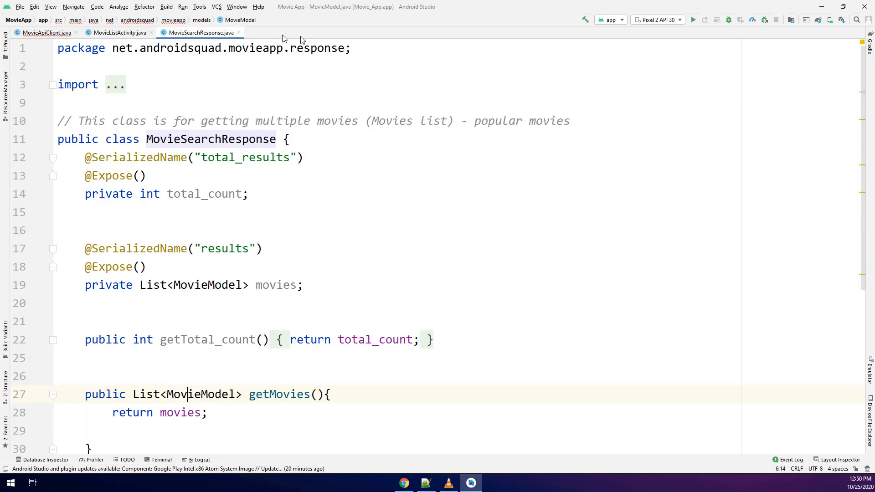
Close the MovieSearchResponse.java and MovieListActivity.java editor tabs.
{"action": "left_click", "coordinate": [113, 32]}
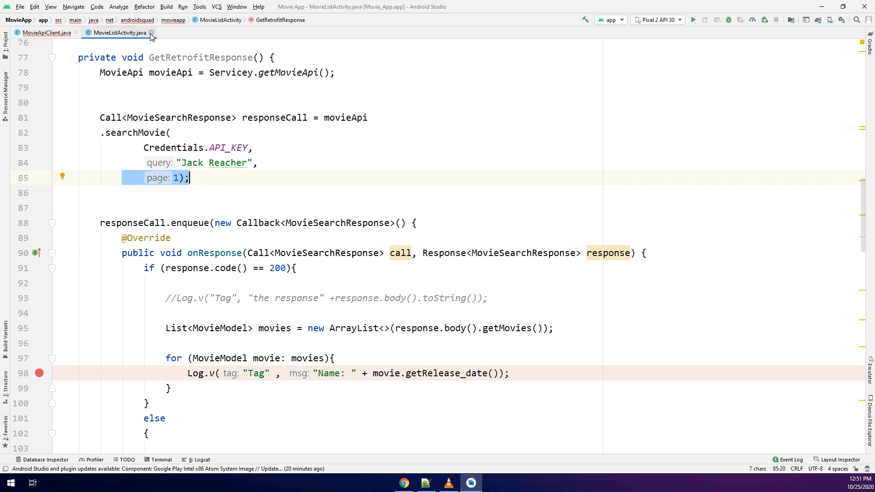
{"action": "left_click", "coordinate": [41, 33]}
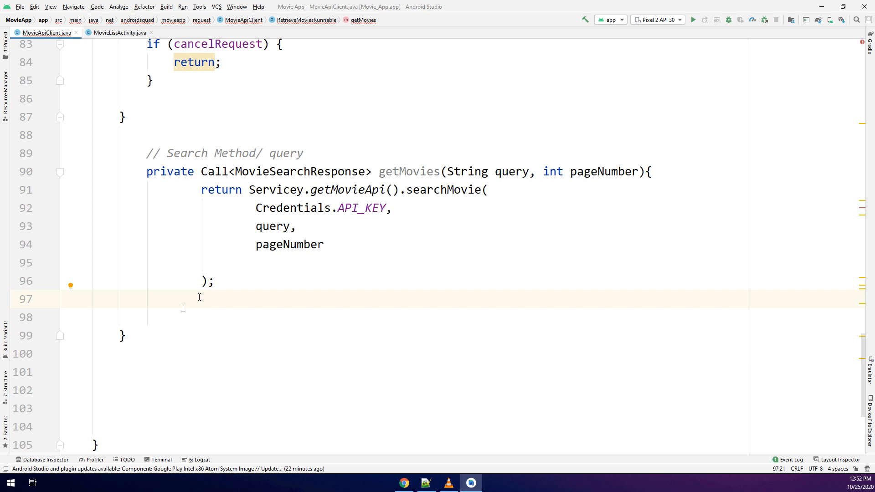
Write private void cancelRequest() logging "Cancelling Search Request" and setting cancelRequest = true.
{"action": "type", "text": "priuv"}
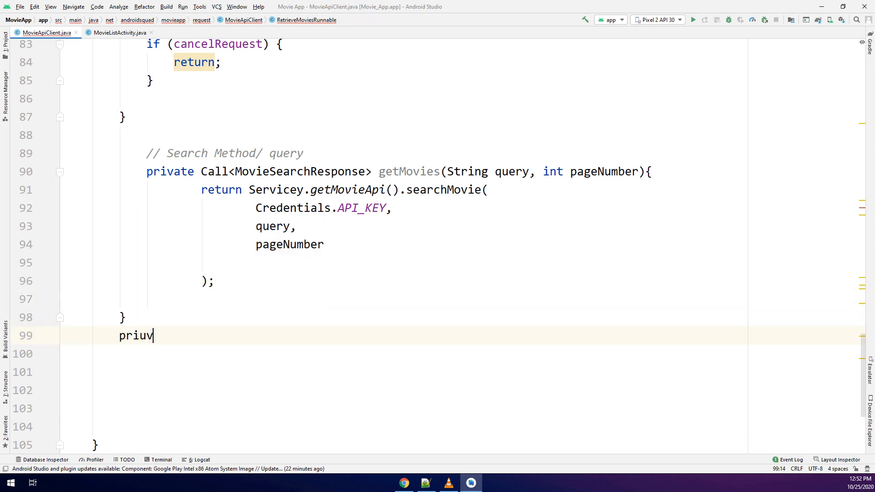
{"action": "type", "text": "private"}
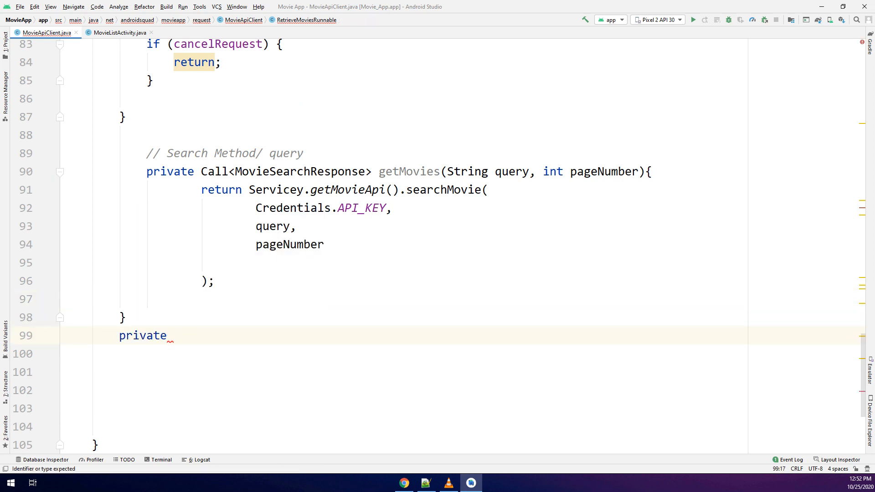
{"action": "type", "text": "void cance"}
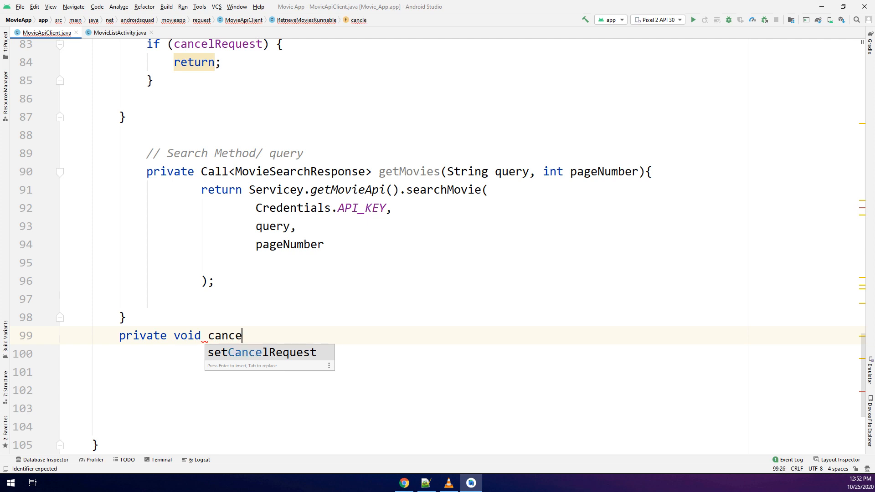
{"action": "type", "text": "lRequest(){"}
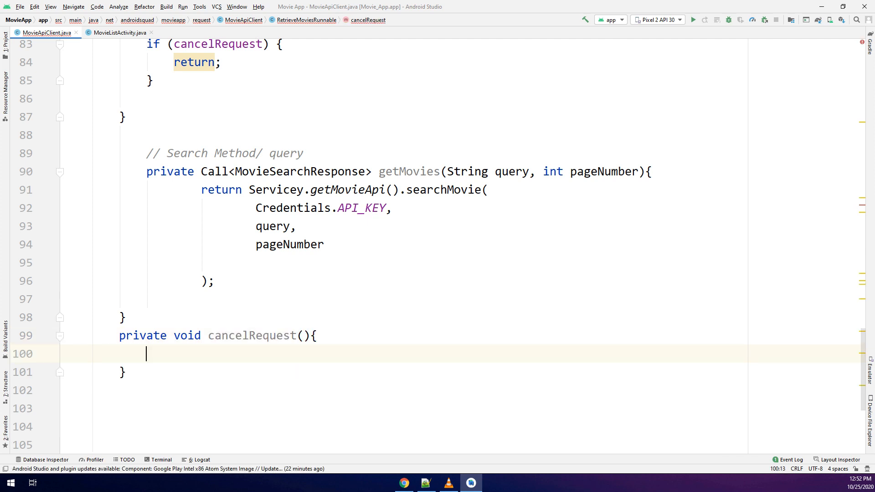
{"action": "type", "text": "Log.v(\"Ta"}
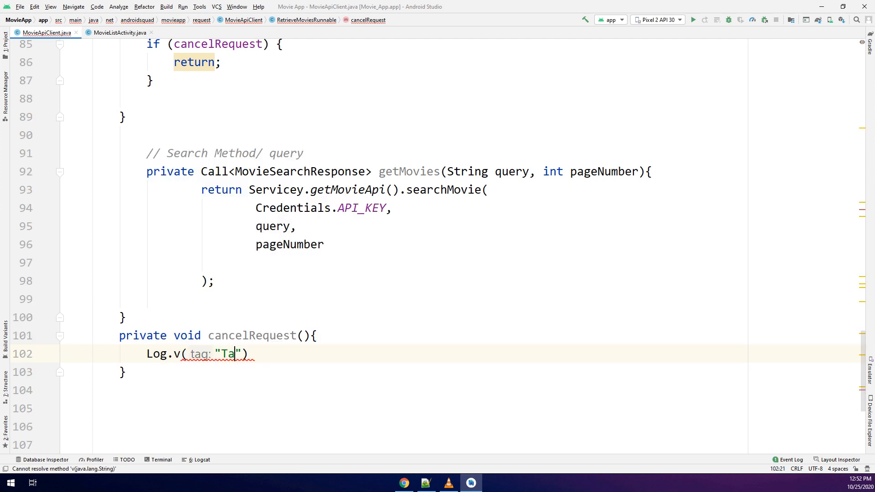
{"action": "type", "text": "g\","}
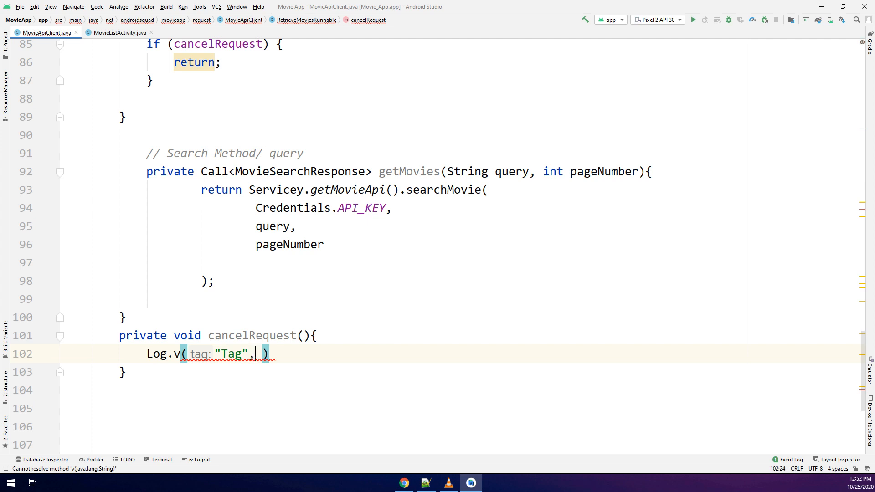
{"action": "type", "text": "\"\""}
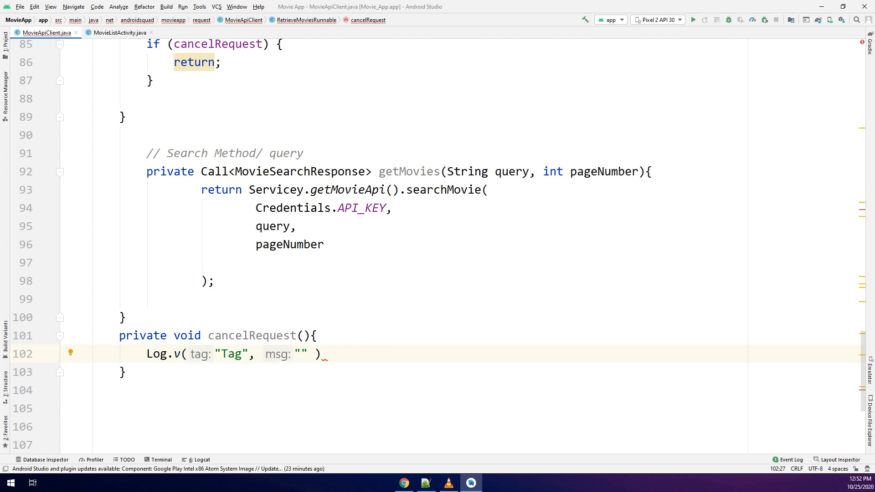
{"action": "type", "text": "Cancell"}
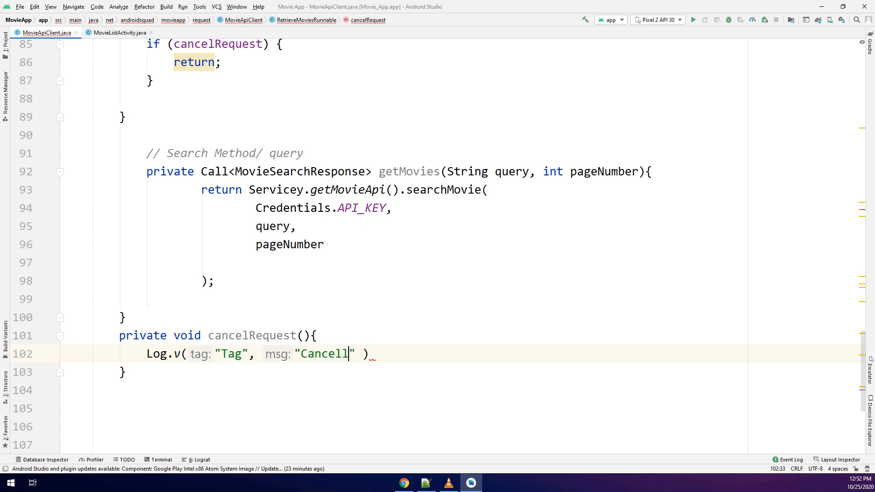
{"action": "type", "text": "ing Search Request"}
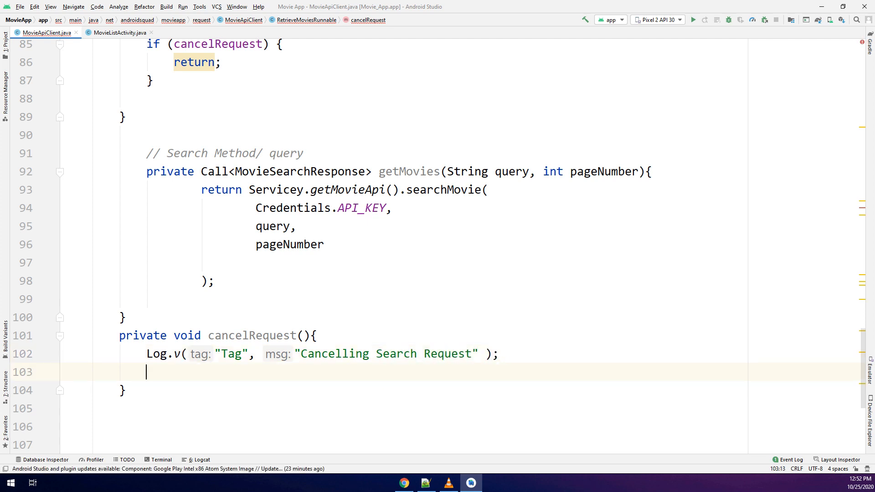
{"action": "type", "text": "cancelRequest = tru"}
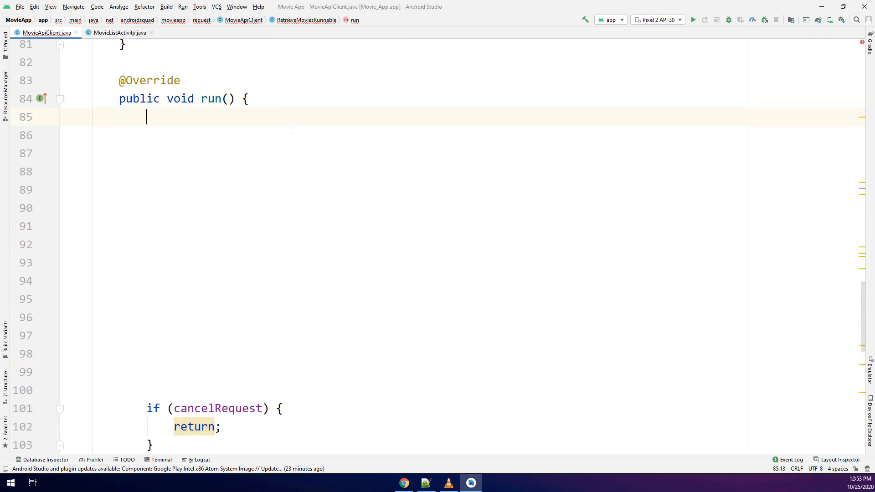
Add a try block executing getMovies(query, pageNumber) into a Response, returning if cancelRequest.
{"action": "type", "text": "// Getting the response obje"}
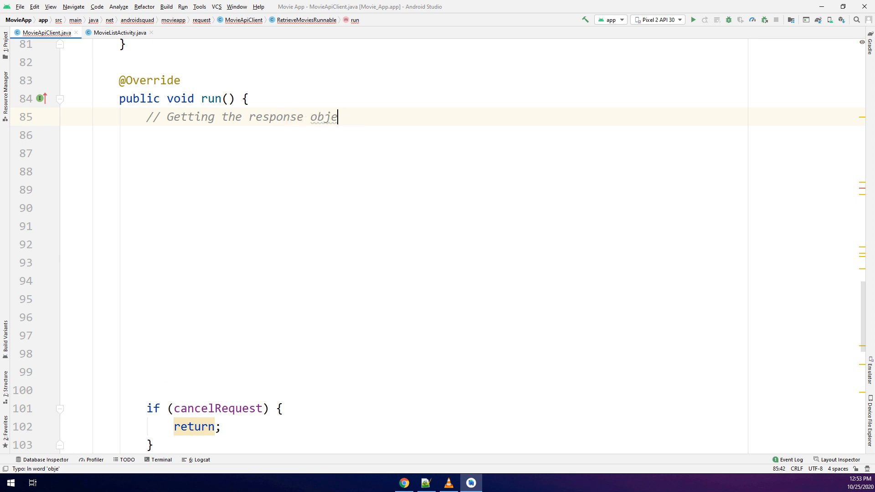
{"action": "type", "text": "t"}
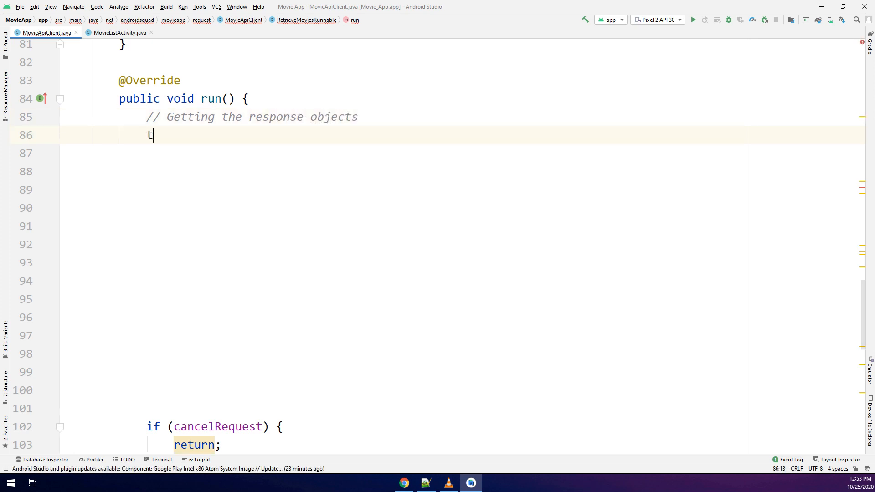
{"action": "type", "text": "ry{"}
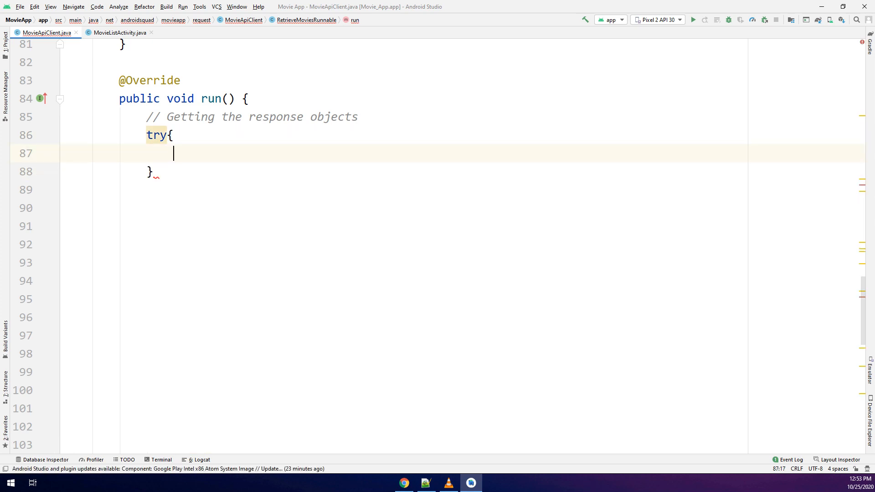
{"action": "type", "text": "Response response"}
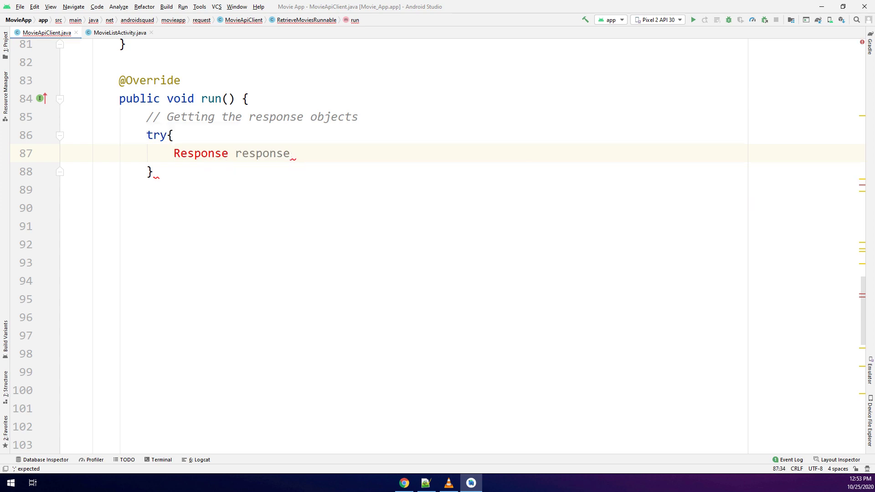
{"action": "type", "text": "= getMovies(query, pageNumber"}
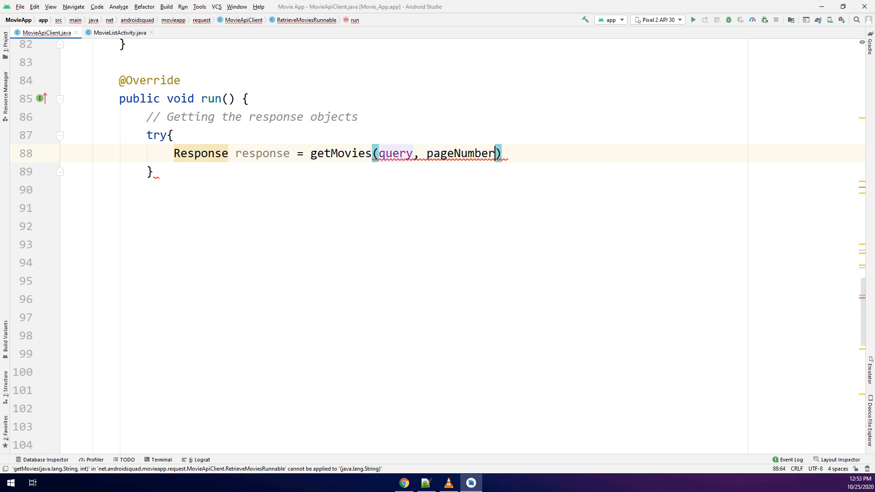
{"action": "type", "text": ".execute()"}
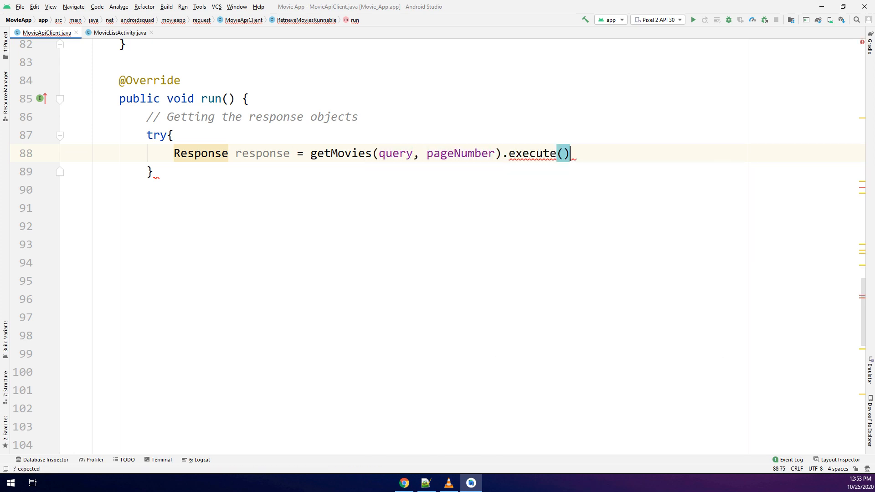
{"action": "type", "text": ";"}
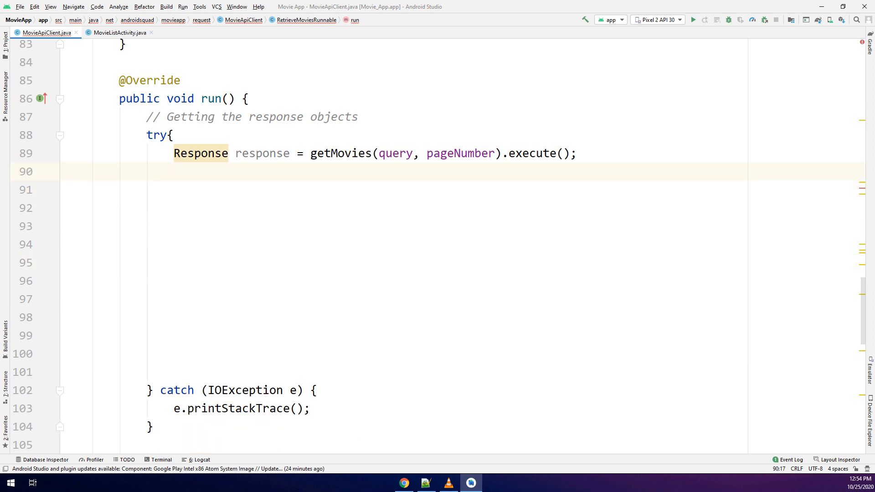
{"action": "type", "text": "if"}
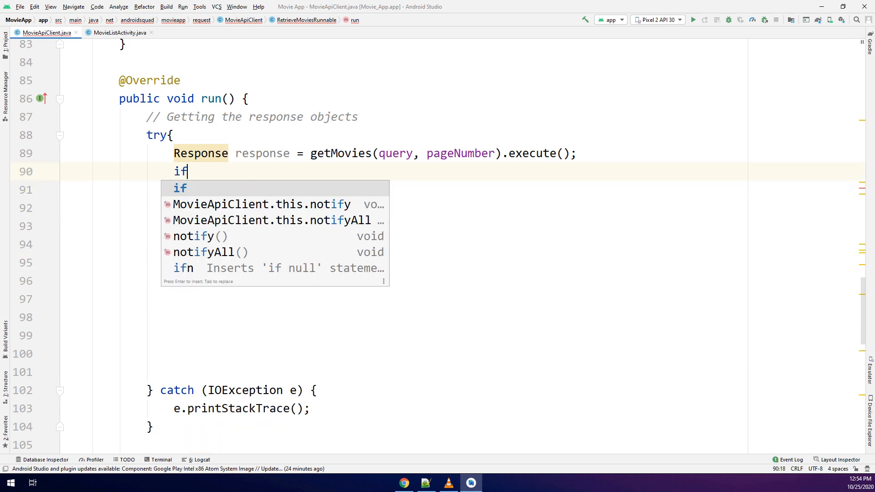
{"action": "type", "text": "(cancelRequest) {"}
{"action": "type", "text": "return;"}
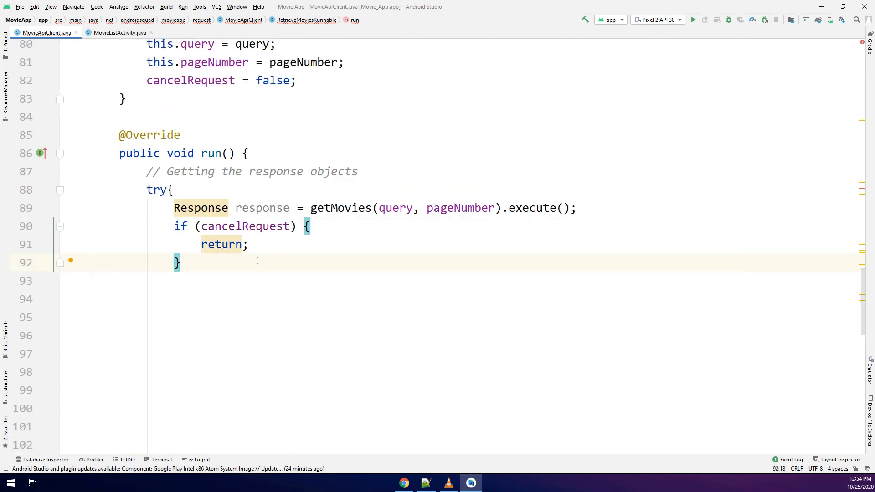
Add an if (response.code() == 200) block declaring a List<MovieModel>.
{"action": "type", "text": "if"}
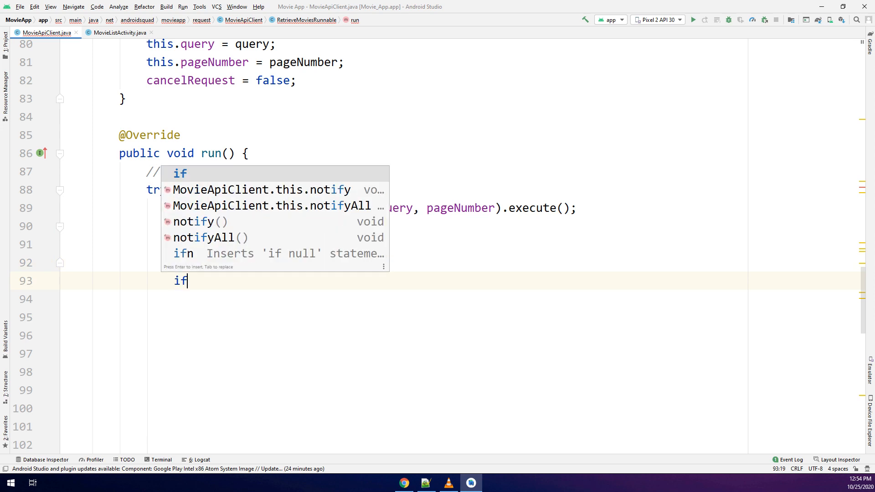
{"action": "type", "text": "(response)"}
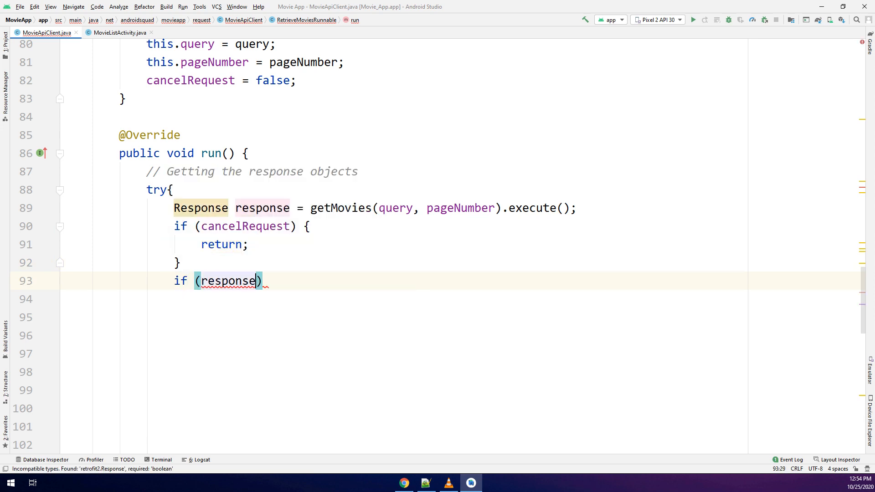
{"action": "type", "text": ".code() =="}
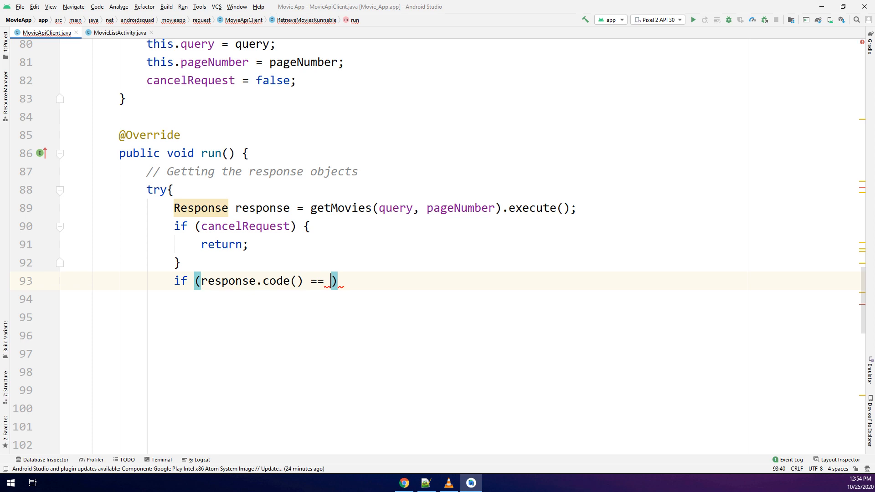
{"action": "type", "text": "200){"}
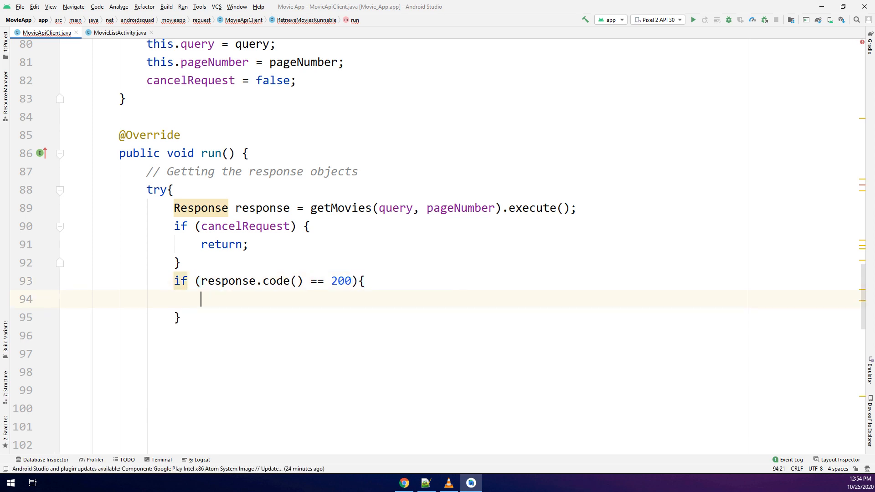
{"action": "type", "text": "List<>"}
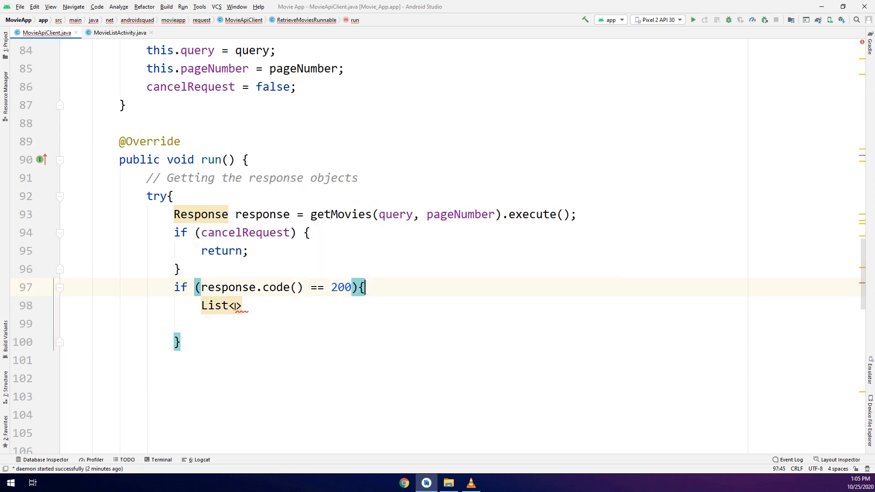
{"action": "type", "text": "Movies"}
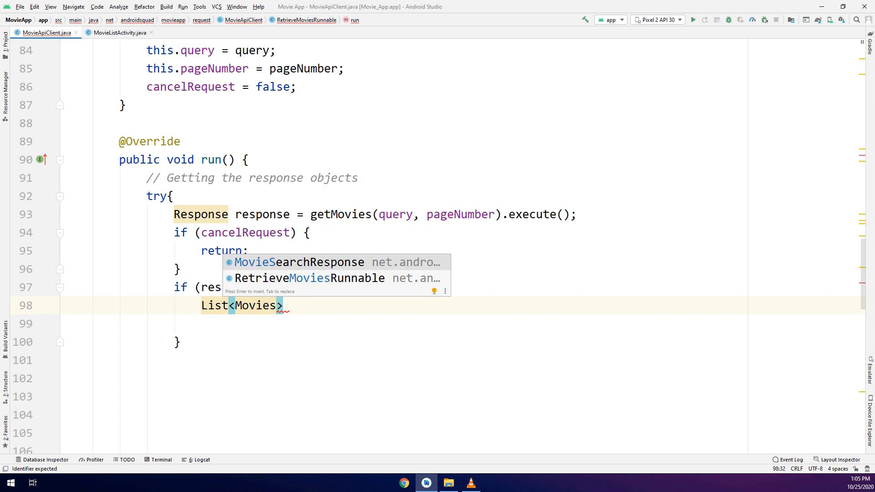
{"action": "key", "text": "BackSpace"}
{"action": "type", "text": "Model "}
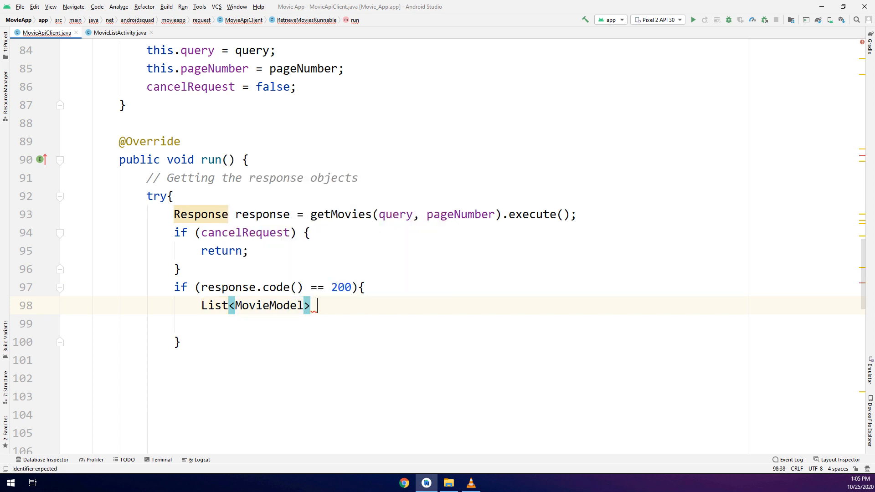
Build list from the MovieSearchResponse body's getMovies() and add an if (pageNumber == 1) block.
{"action": "type", "text": "list = new ArrayList<>("}
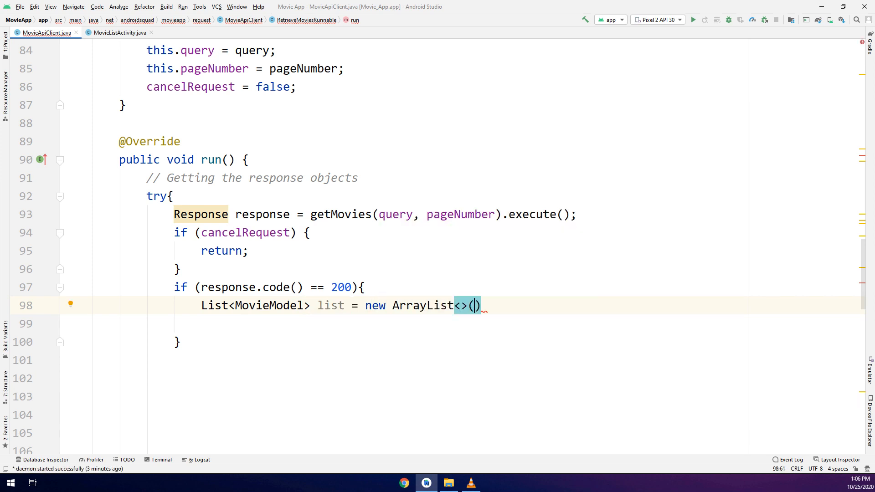
{"action": "type", "text": "((Mvo"}
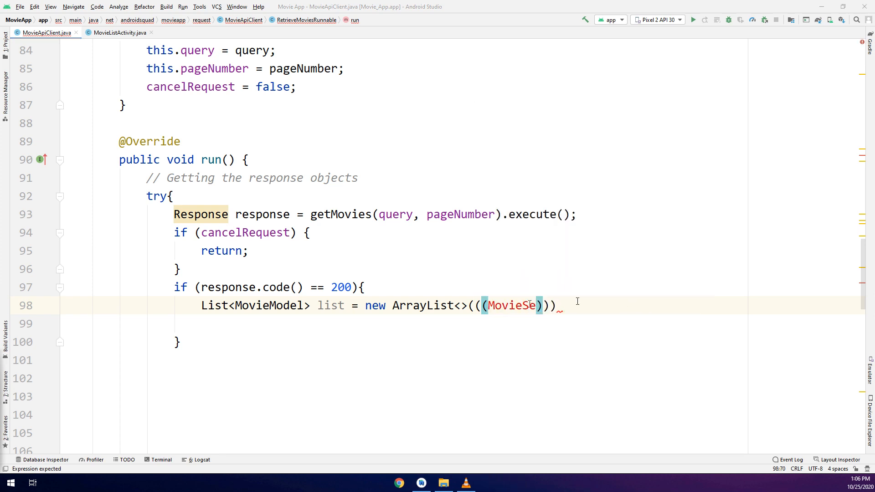
{"action": "type", "text": "archResponse"}
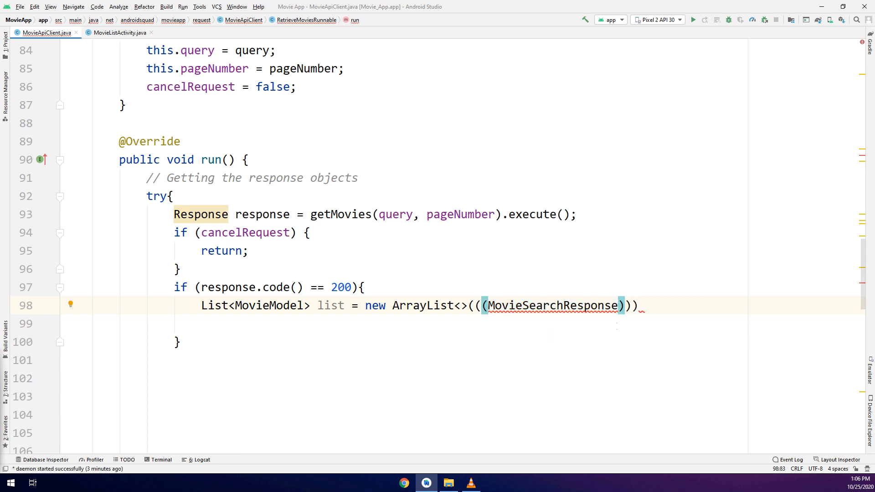
{"action": "type", "text": "response.body()"}
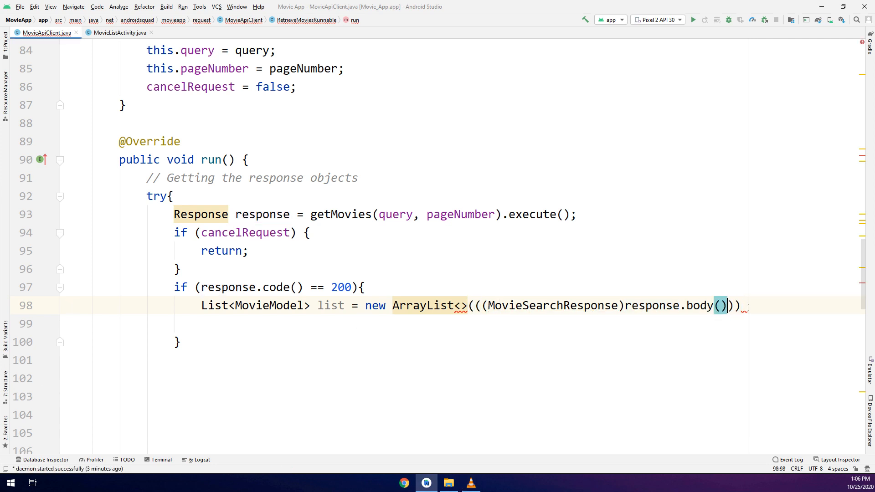
{"action": "type", "text": ".getMovies("}
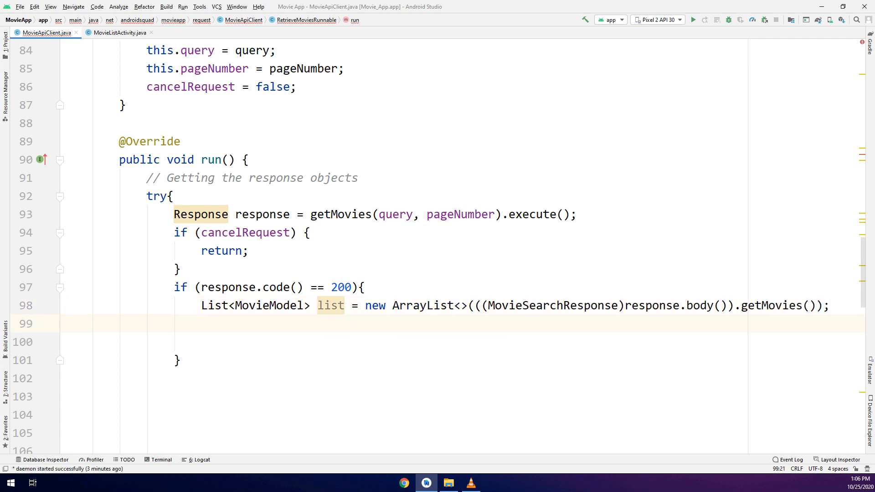
{"action": "type", "text": "if (pageNumber)"}
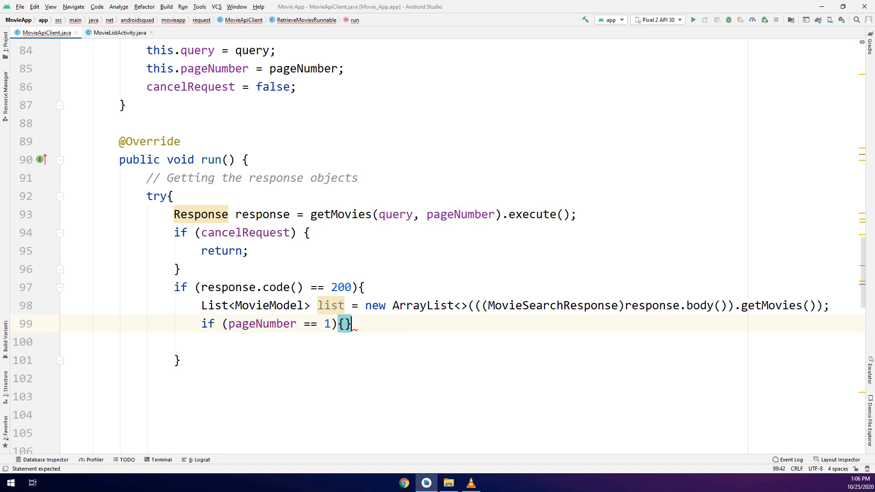
{"action": "key", "text": "Enter"}
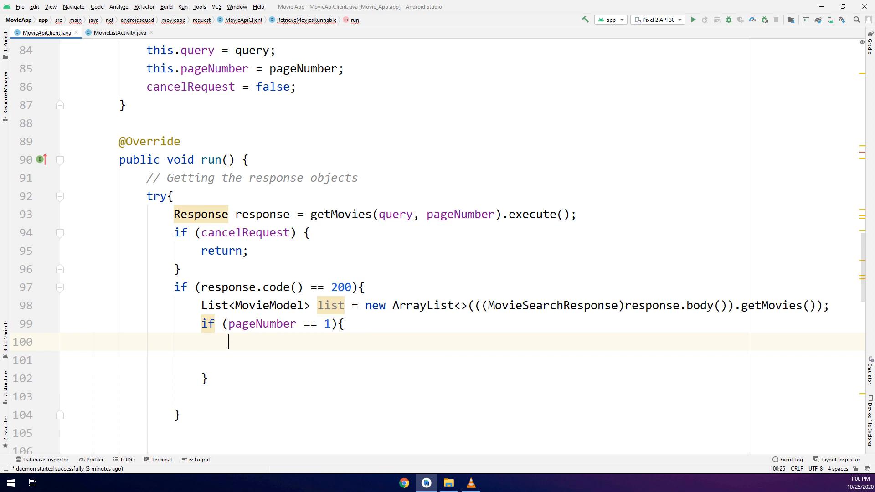
Post list via mMovies.postValue(list) under postValue/setValue comments, then add an empty else block.
{"action": "type", "text": "// Sendi"}
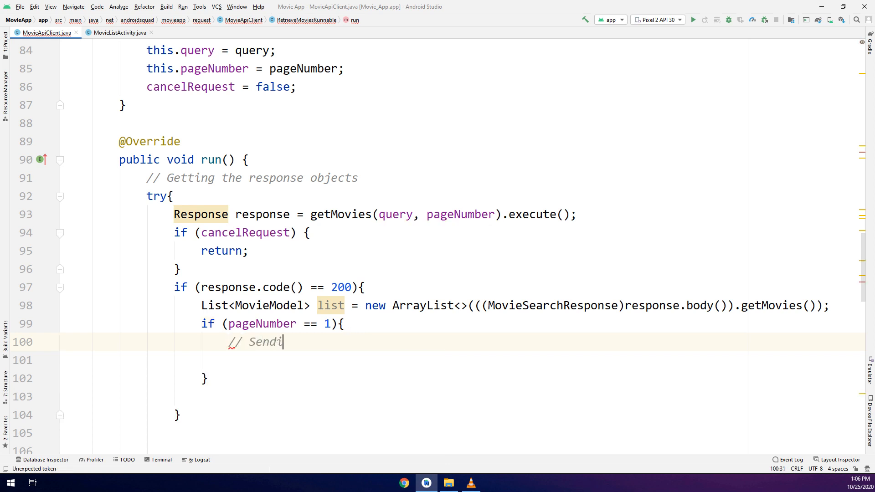
{"action": "type", "text": "ng data to liv"}
{"action": "type", "text": "mMovies."}
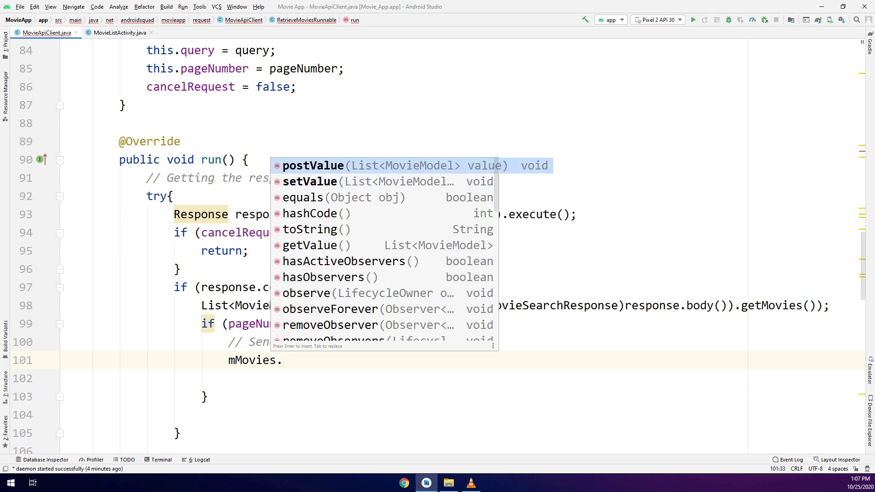
{"action": "key", "text": "Enter"}
{"action": "type", "text": "// PostValue: used for b"}
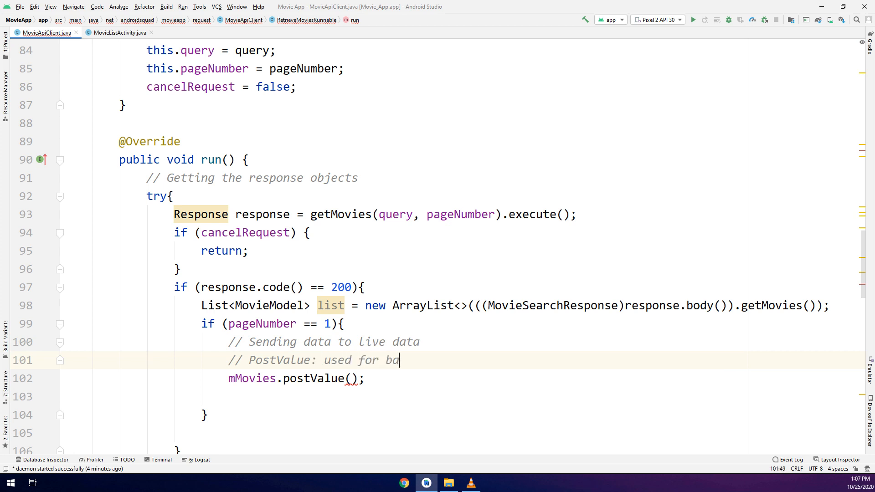
{"action": "type", "text": "ackground thred"}
{"action": "type", "text": "// setValue"}
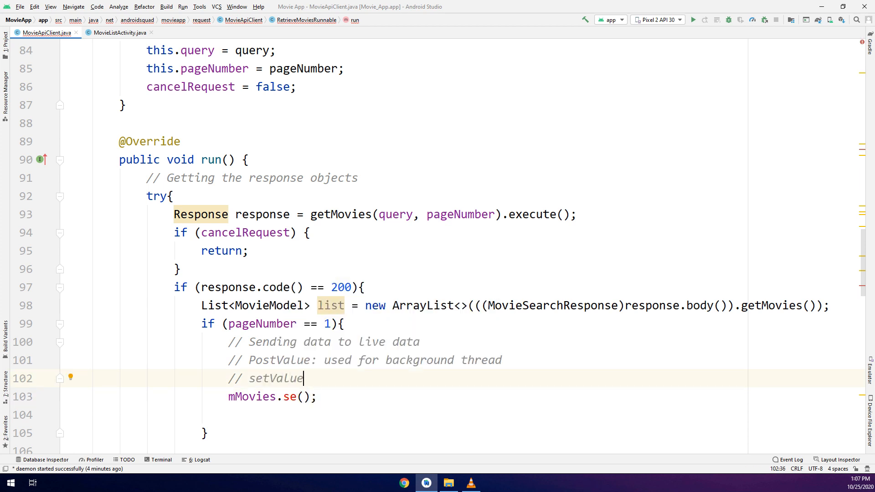
{"action": "type", "text": "\": \""}
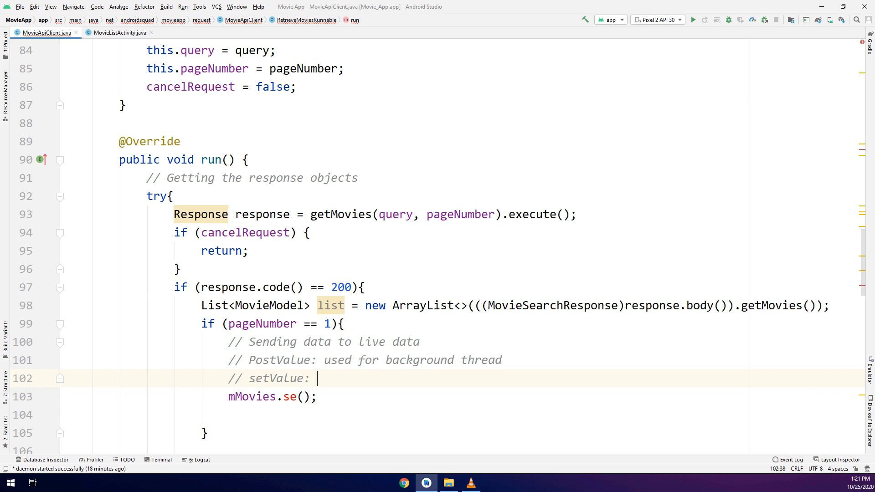
{"action": "type", "text": "used for"}
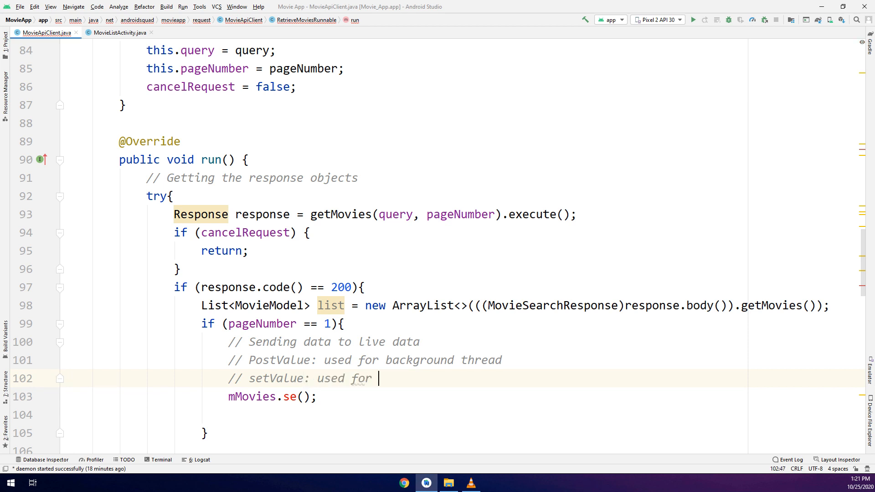
{"action": "key", "text": "BackSpace"}
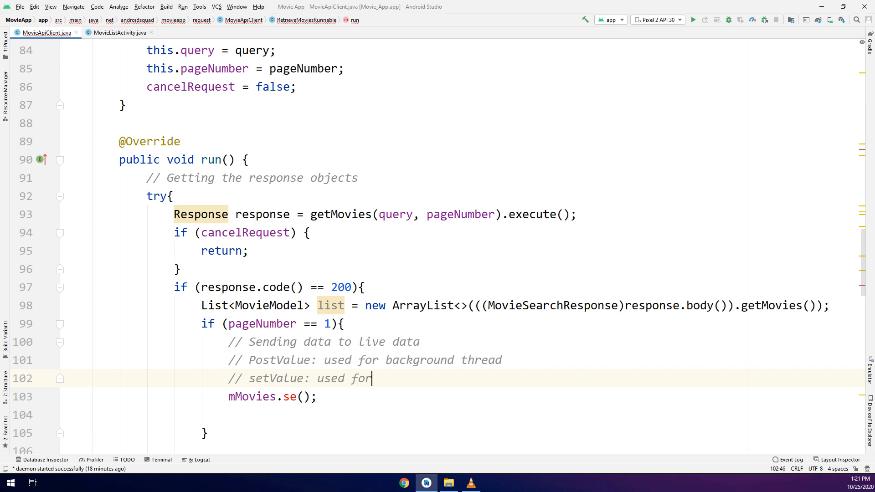
{"action": "type", "text": "not of"}
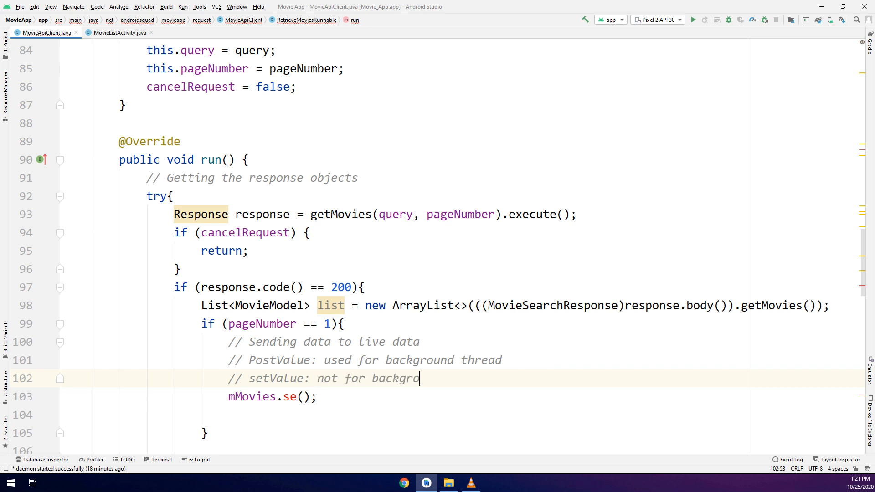
{"action": "type", "text": "und thread"}
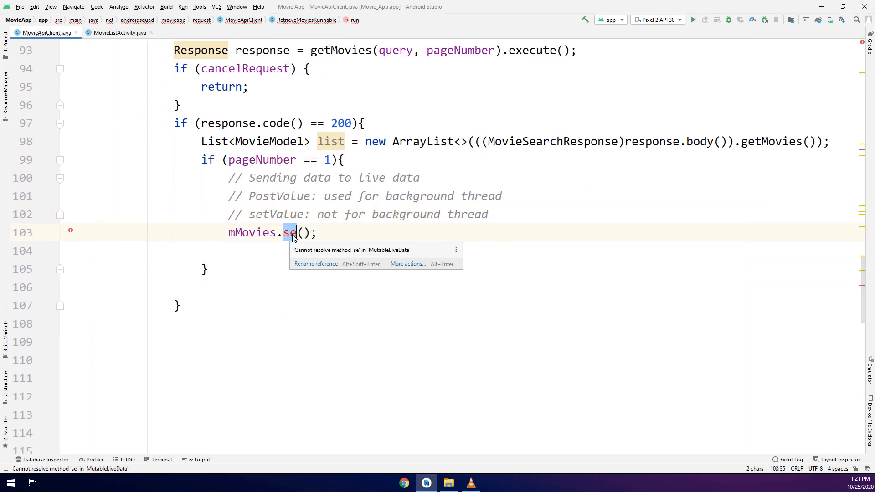
{"action": "type", "text": "postValue"}
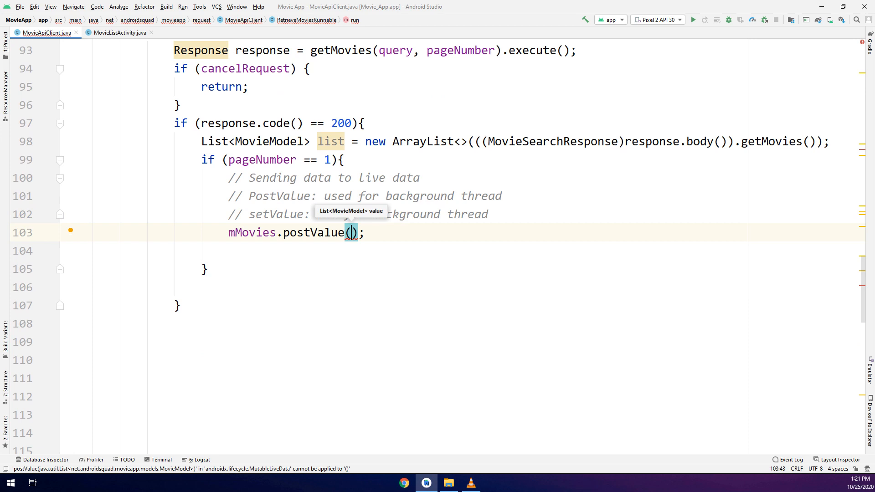
{"action": "type", "text": "list"}
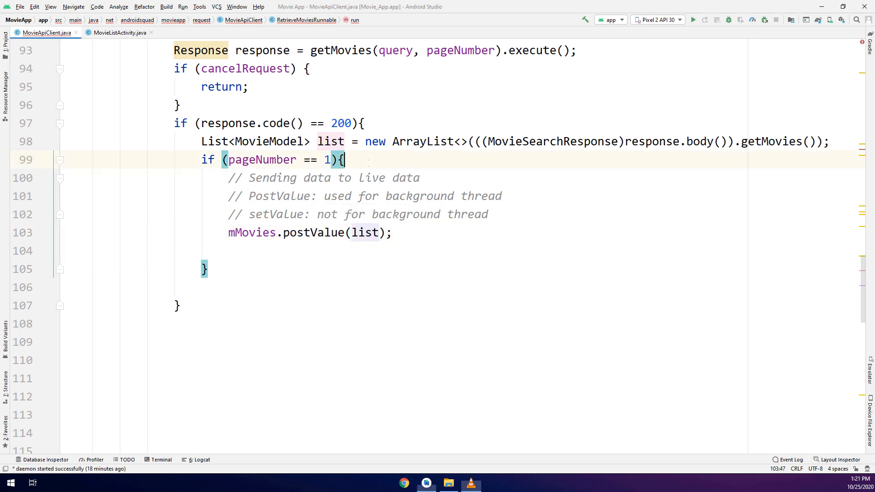
{"action": "type", "text": "else{}"}
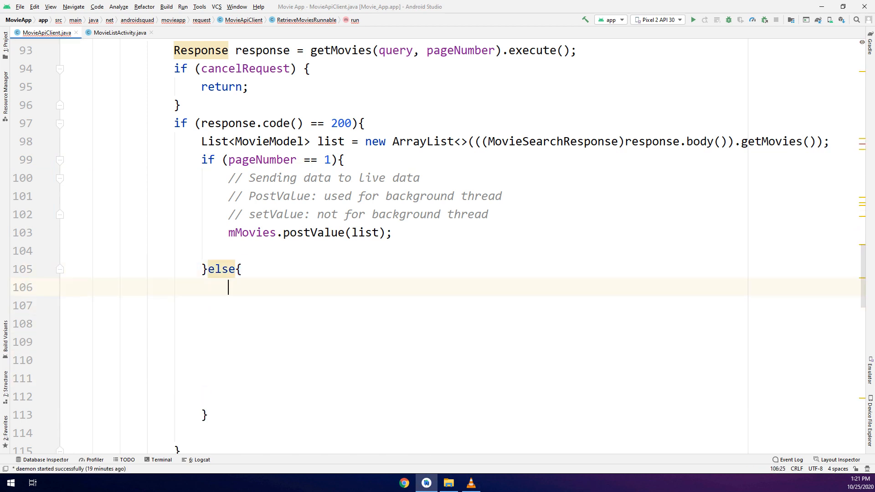
Get currentMovies from mMovies.getValue(), addAll(list), and post currentMovies.
{"action": "type", "text": "ListM<>"}
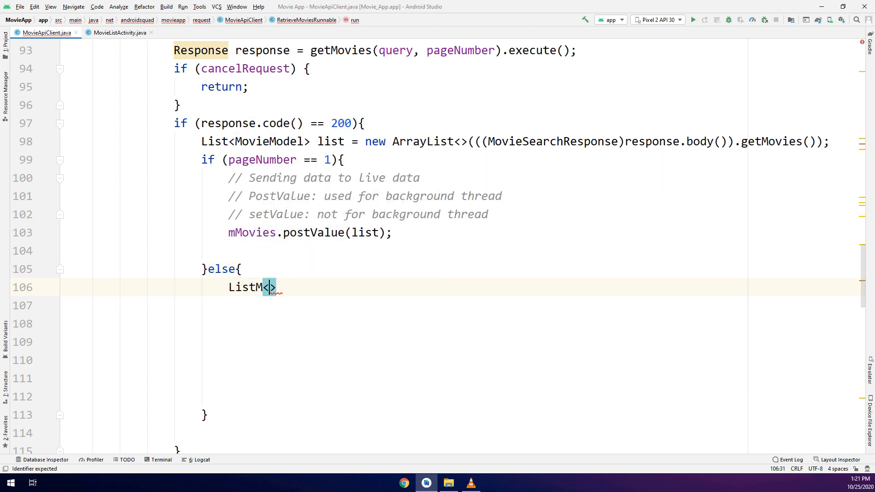
{"action": "type", "text": "o"}
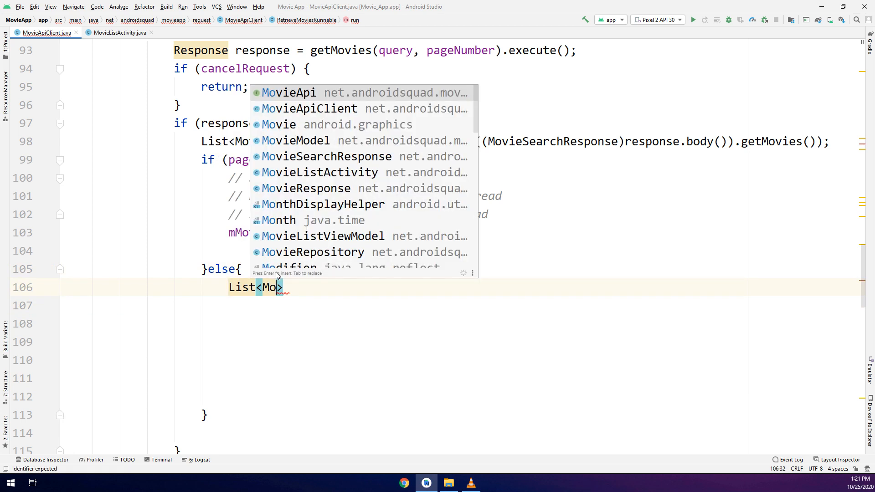
{"action": "left_click", "coordinate": [296, 141]}
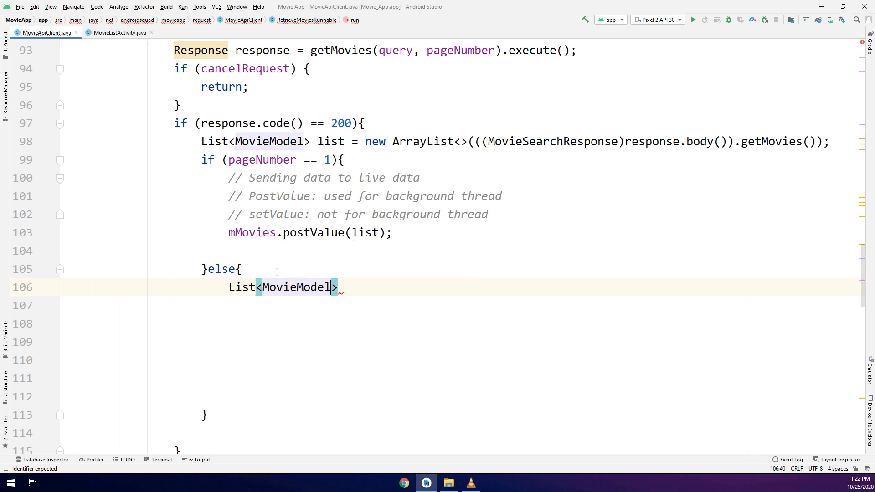
{"action": "type", "text": "curren"}
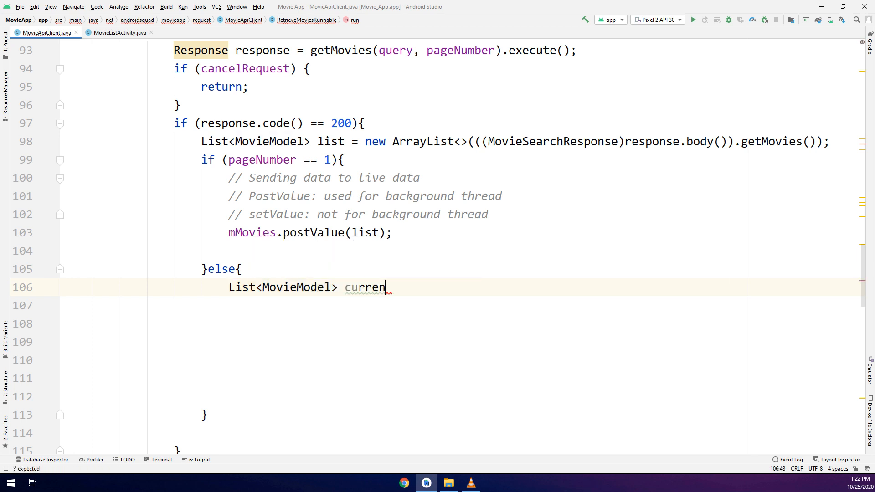
{"action": "type", "text": "tMovies ="}
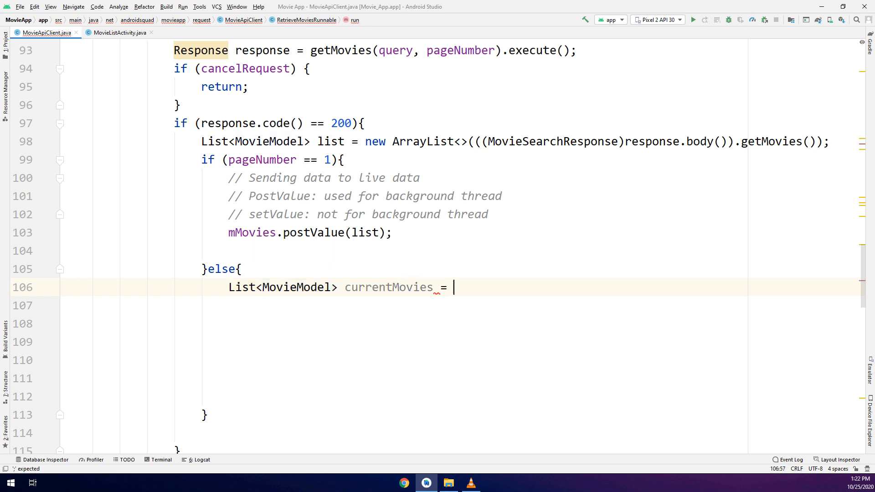
{"action": "type", "text": "mMovies.getValue();"}
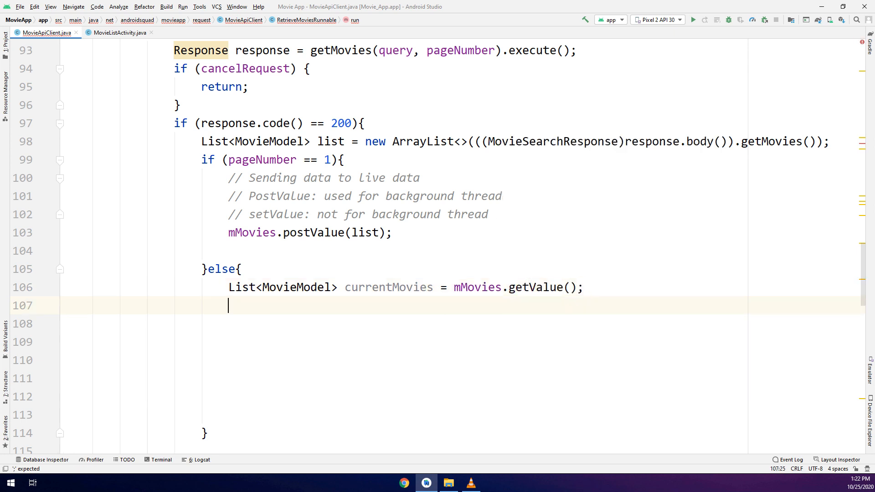
{"action": "type", "text": "currentMovies.addAll(list);"}
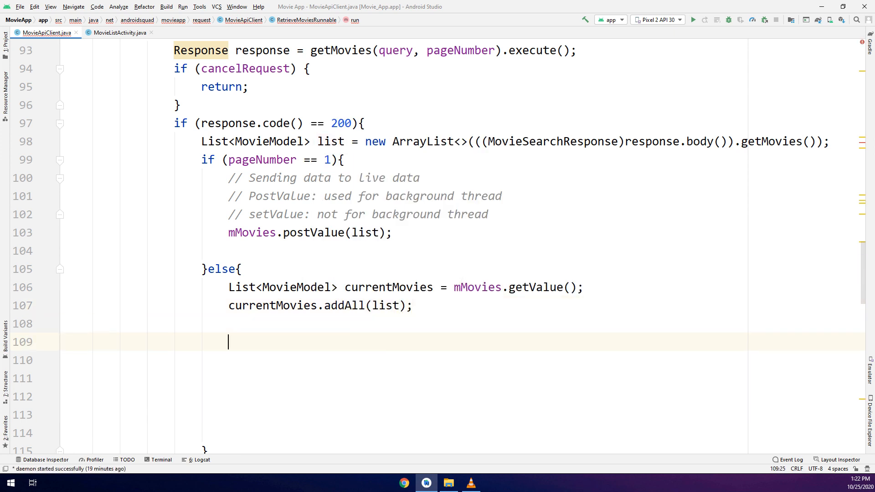
{"action": "type", "text": "mMovies.postValue();"}
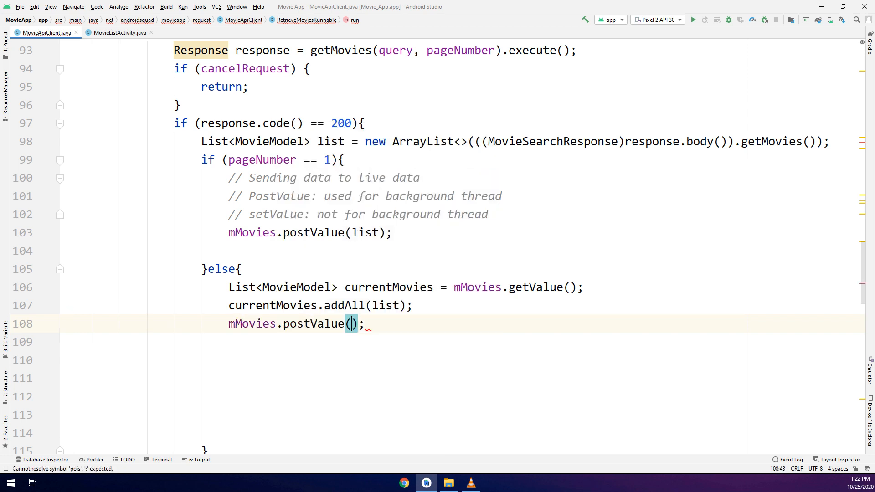
{"action": "type", "text": "currentMovies"}
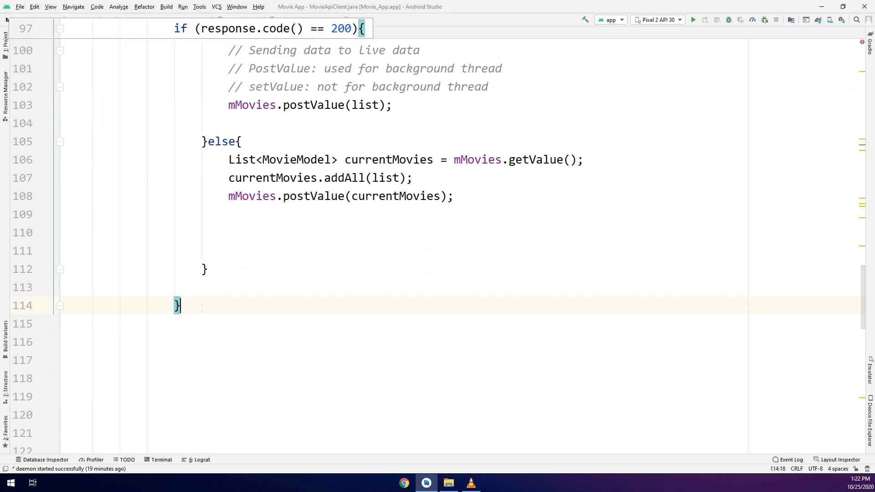
Read response.errorBody().string() into error, log it under "Tag", and post null to mMovies.
{"action": "type", "text": "else{"}
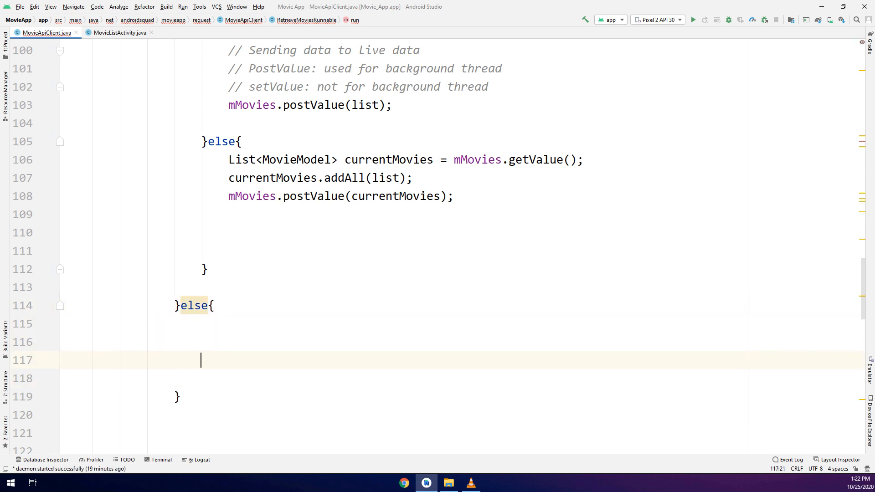
{"action": "type", "text": "String e"}
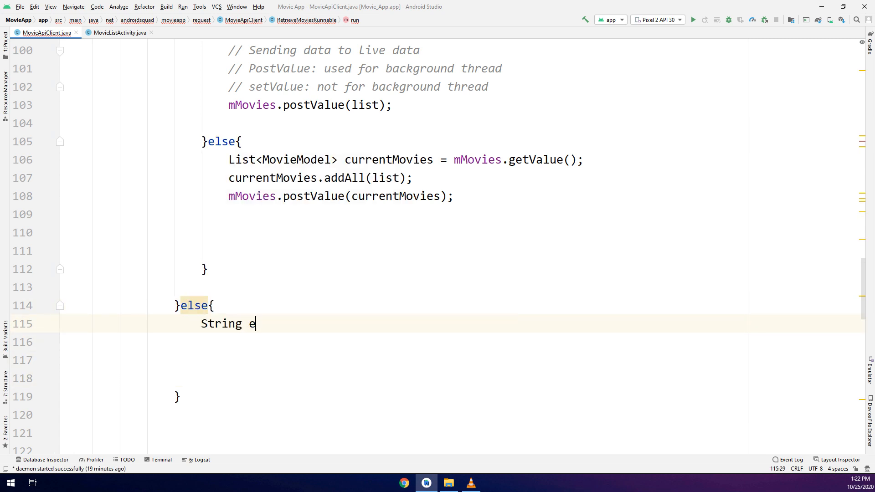
{"action": "type", "text": "rror = resp"}
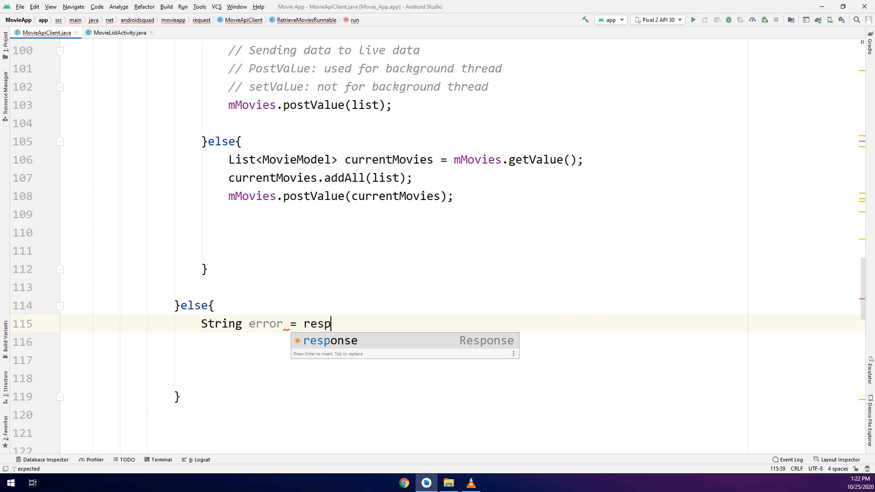
{"action": "type", "text": "onse.errorBody().string();"}
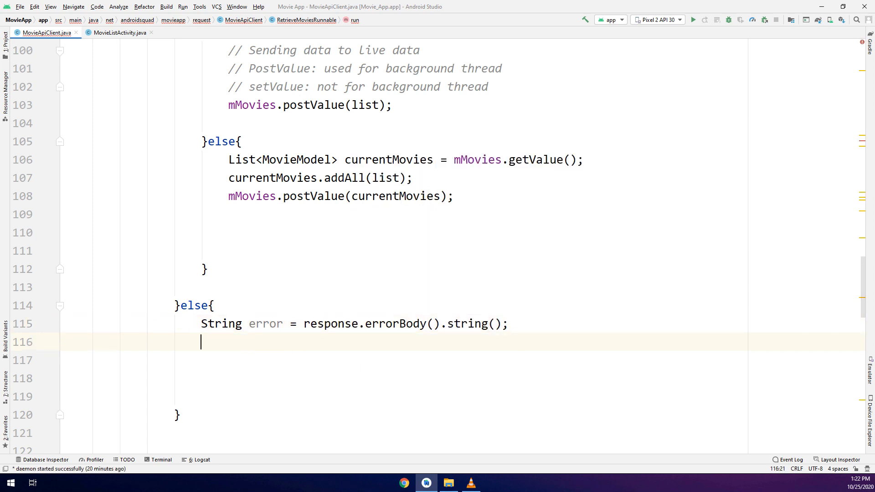
{"action": "type", "text": "Log.v"}
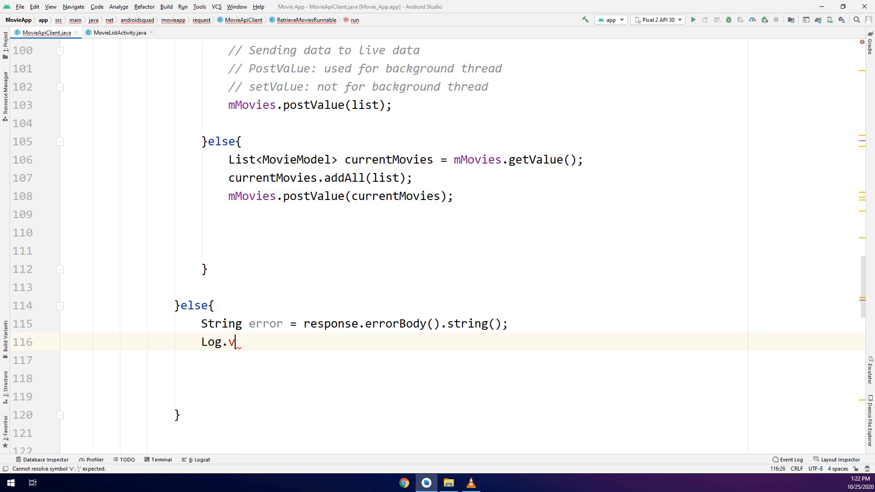
{"action": "type", "text": "(\"Tag\")"}
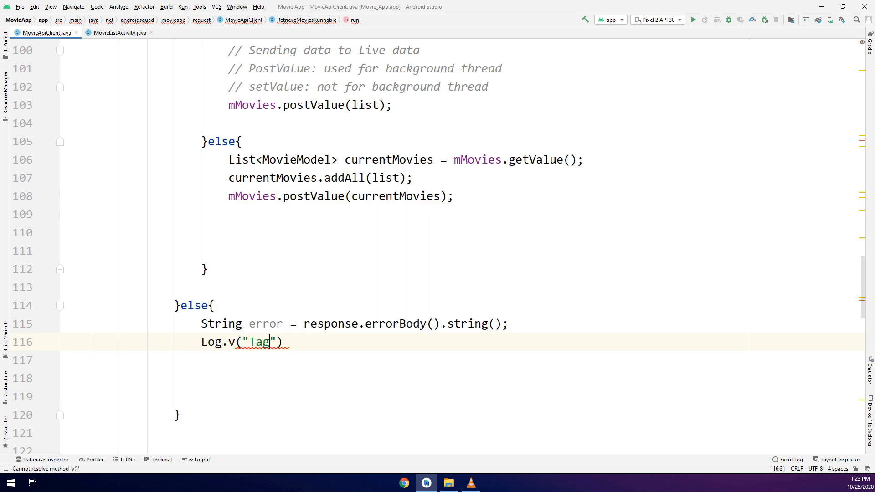
{"action": "type", "text": ","}
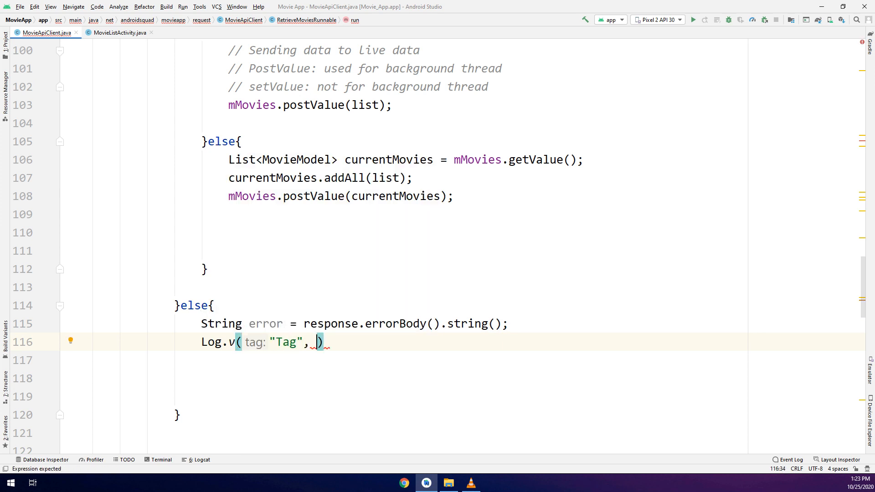
{"action": "type", "text": "\"Error code\""}
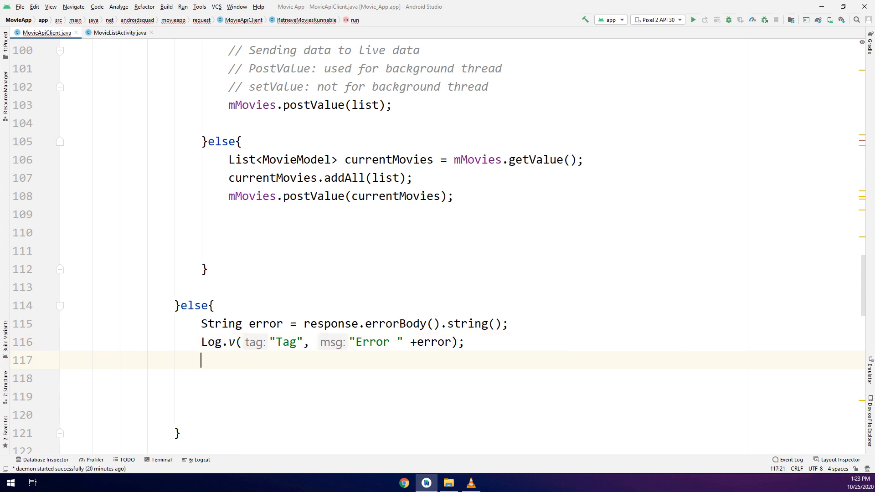
{"action": "type", "text": "mMovies.postValue(null);"}
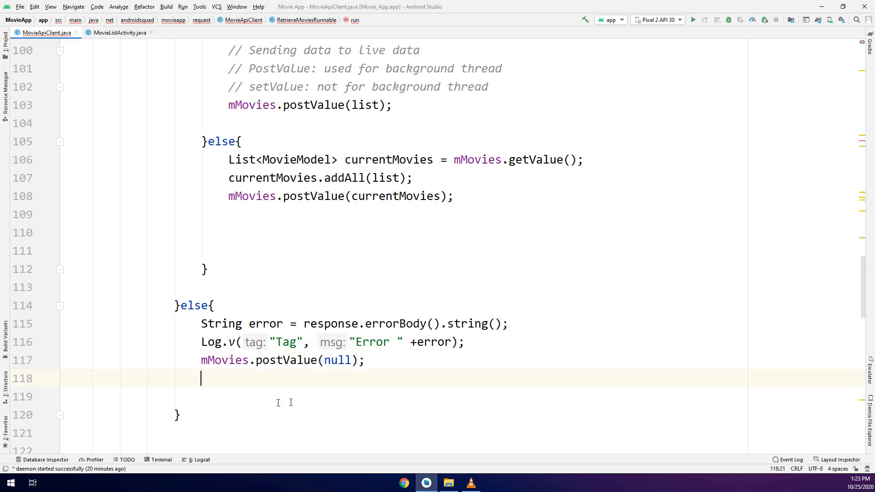
{"action": "scroll", "scroll_direction": "down", "scroll_amount": 3}
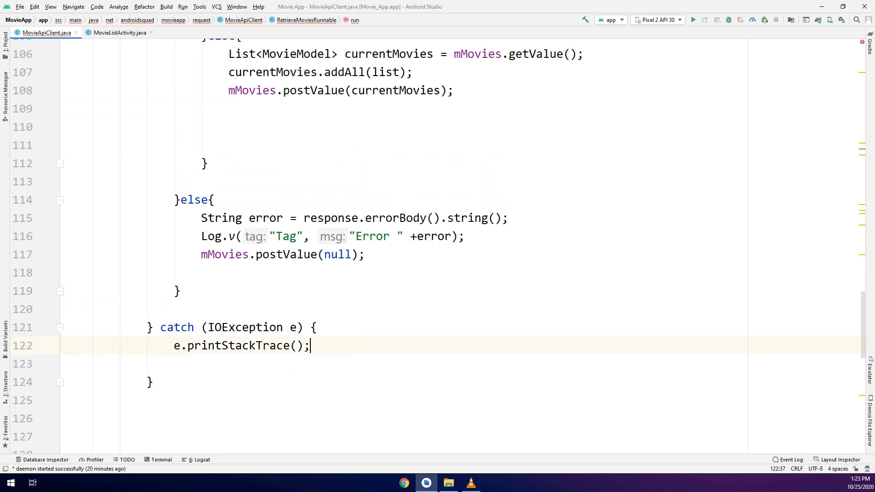
Add mMovies.postValue(null); below e.printStackTrace() in the IOException catch block.
{"action": "type", "text": "mMovies."}
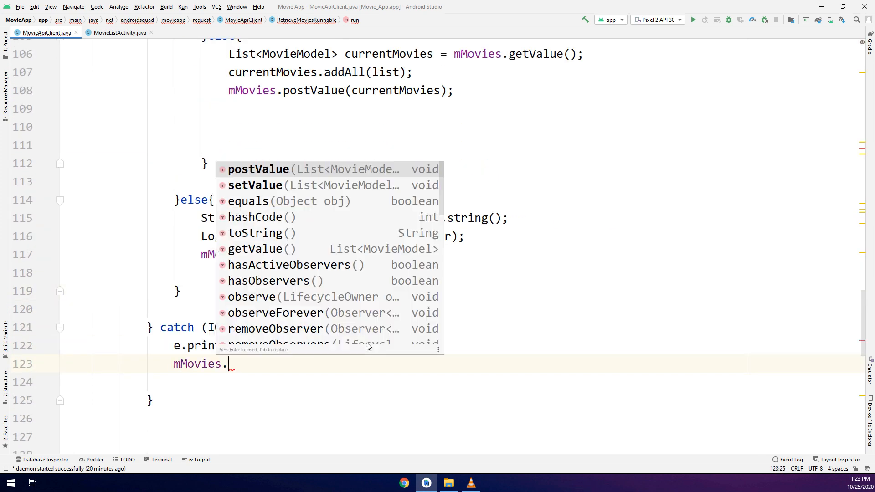
{"action": "type", "text": "postValue(ny);"}
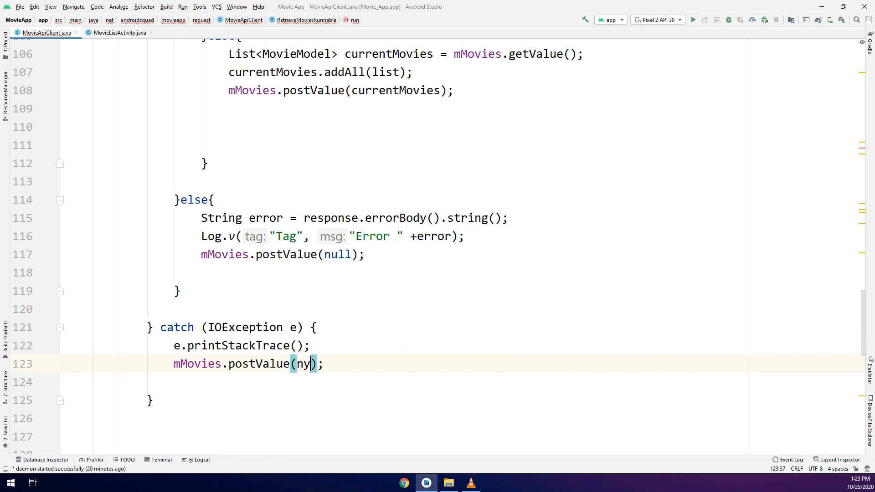
{"action": "type", "text": "ll"}
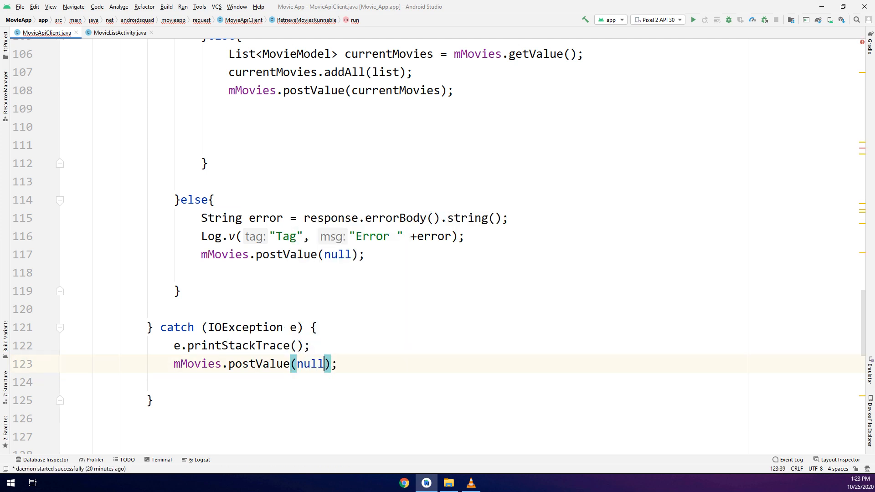
{"action": "scroll", "scroll_direction": "down", "scroll_amount": 3}
{"action": "type", "text": "// making Global"}
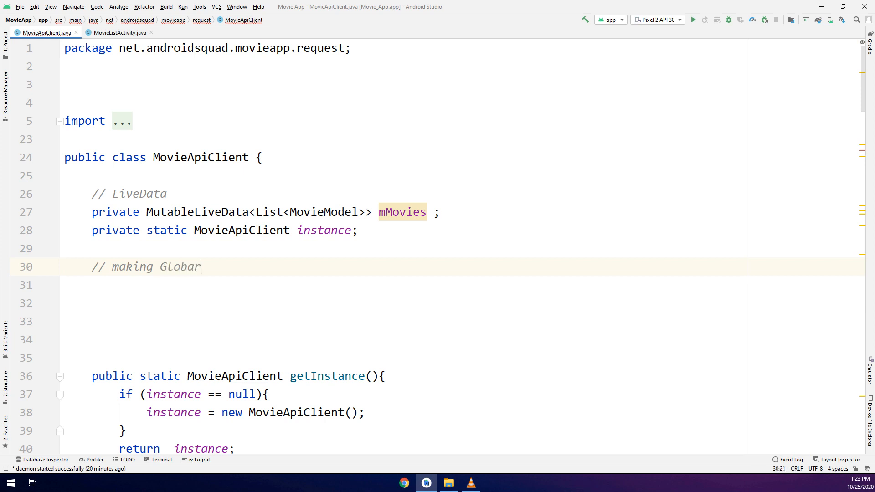
Write the comment '// making Global RUNNABLE' and remove the stray breakpoint on line 26.
{"action": "type", "text": ";"}
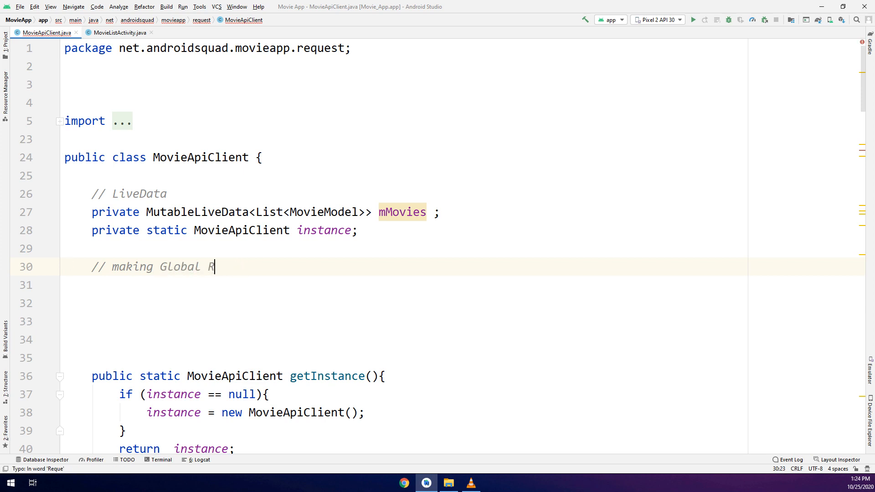
{"action": "type", "text": "equest"}
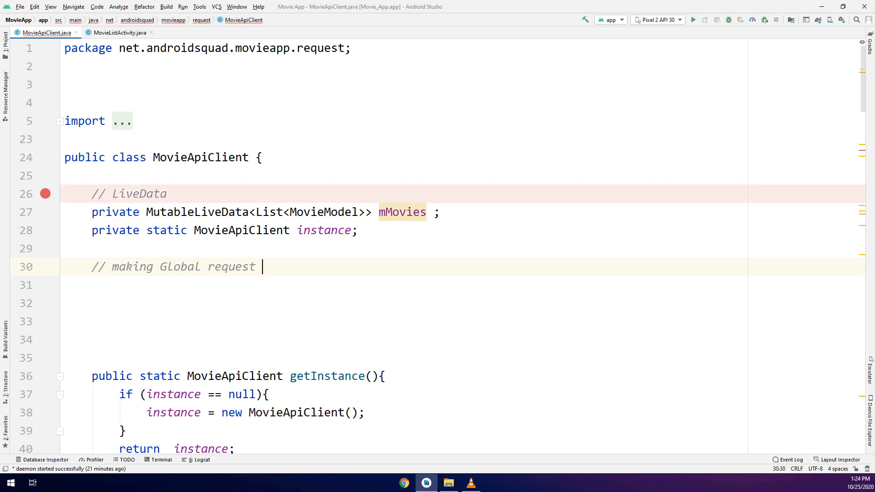
{"action": "left_click", "coordinate": [45, 193]}
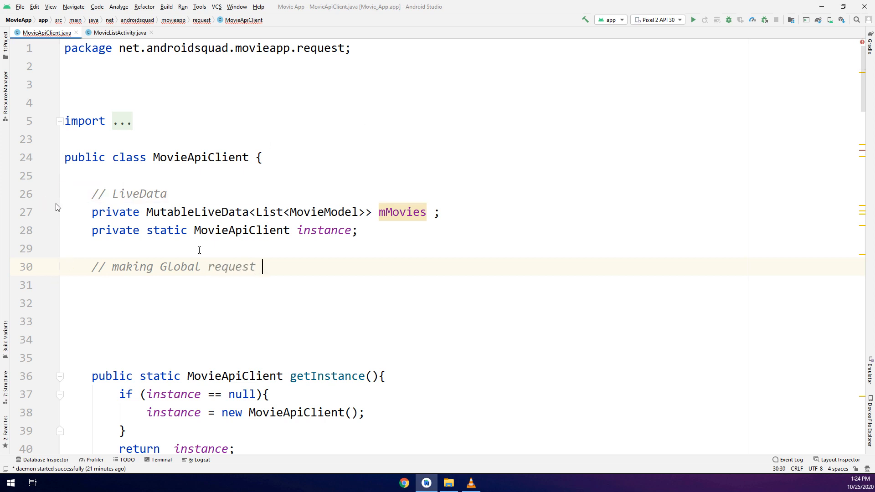
{"action": "key", "text": "Enter"}
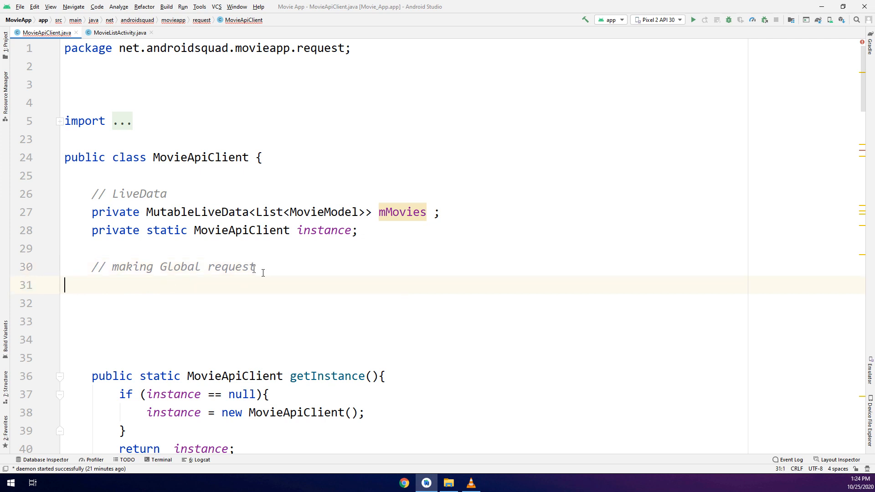
{"action": "type", "text": "RUN"}
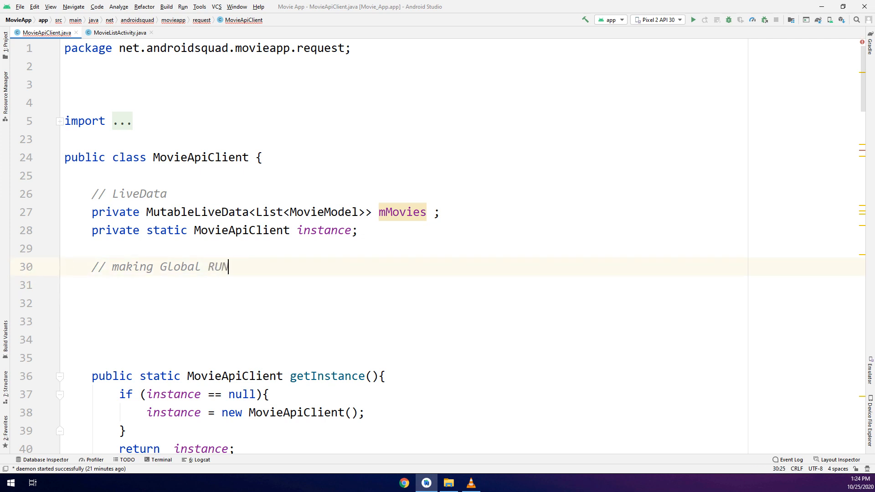
{"action": "type", "text": "NABLE"}
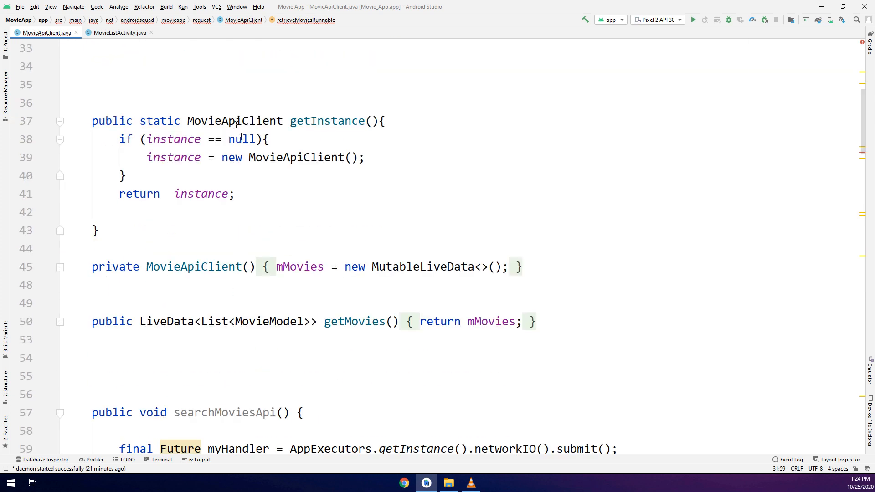
{"action": "scroll", "scroll_direction": "down", "scroll_amount": 3}
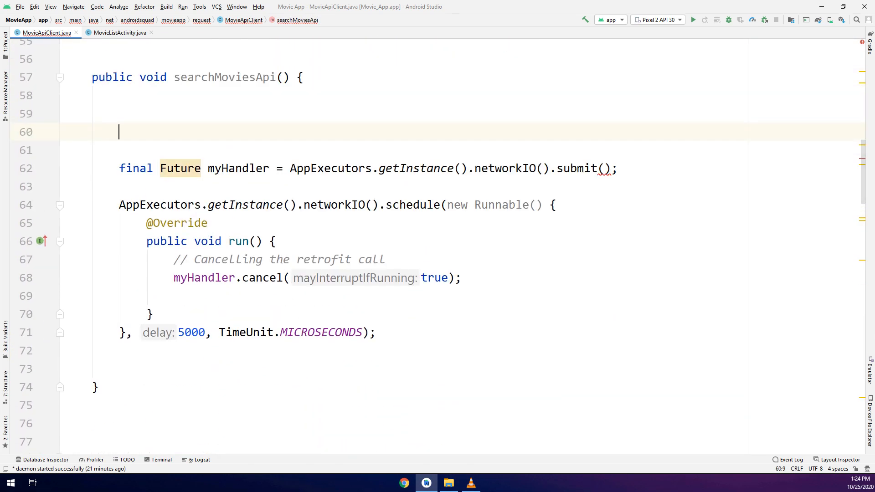
Add if (retrieveMoviesRunnable != null){ retrieveMoviesRunnable = null; } at the top of searchMoviesApi.
{"action": "type", "text": "if (retrieveMoviesRunnable != null){"}
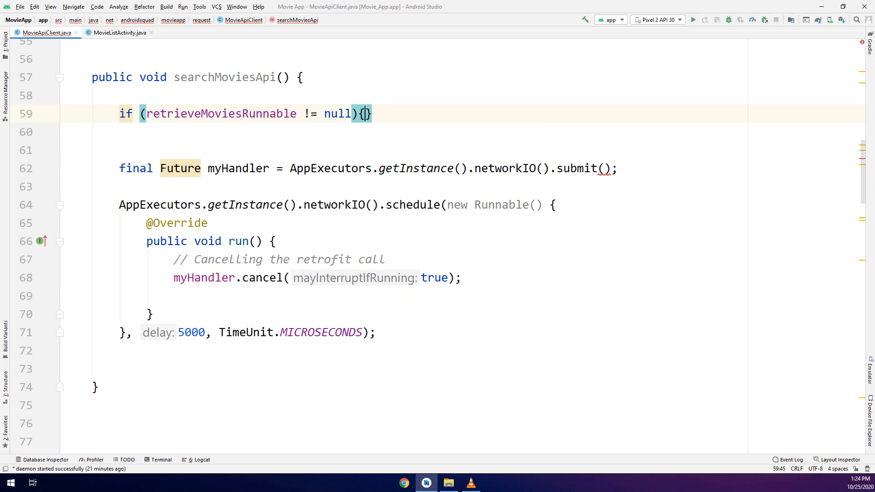
{"action": "type", "text": "retrieveMoviesRunnable = null"}
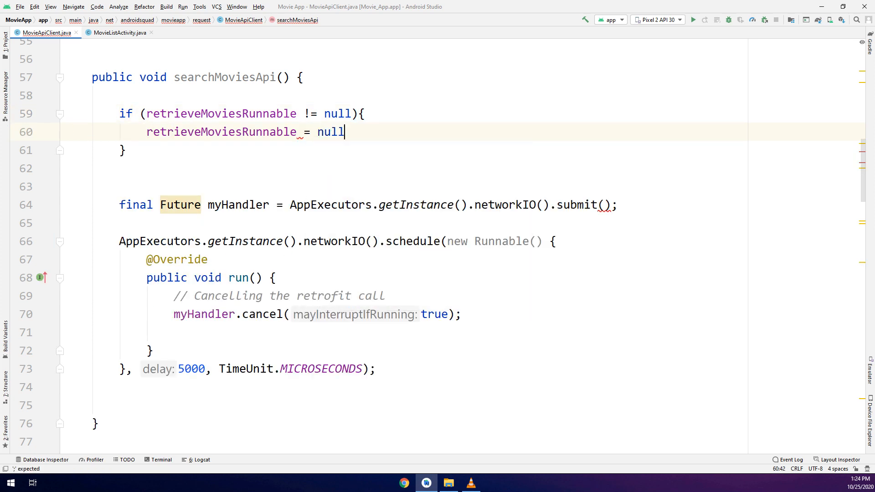
{"action": "type", "text": ";"}
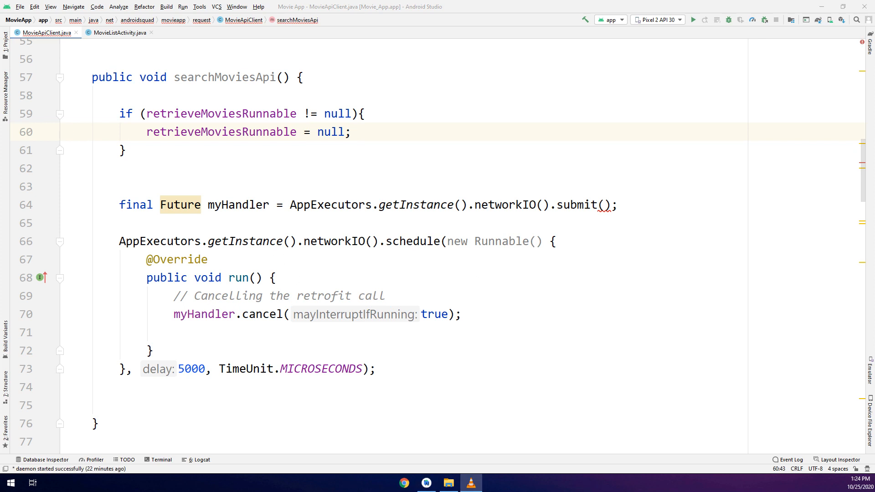
{"action": "left_click", "coordinate": [482, 241]}
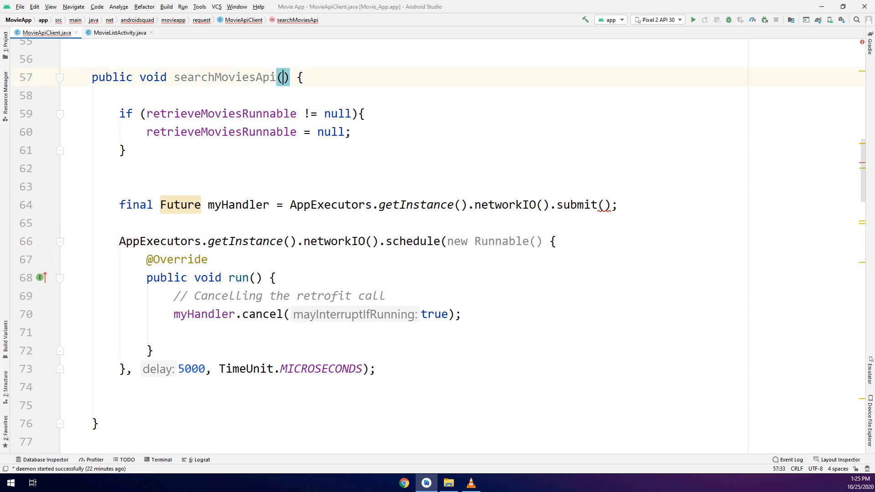
Give searchMoviesApi (String query, int pageNumber) and submit new RetrieveMoviesRunnable(query, pageNumber).
{"action": "type", "text": "String query, int pageNumber"}
{"action": "left_click", "coordinate": [405, 187]}
{"action": "type", "text": "retrieveMoviesRunnable new RetrieveMoviesRunnable(query"}
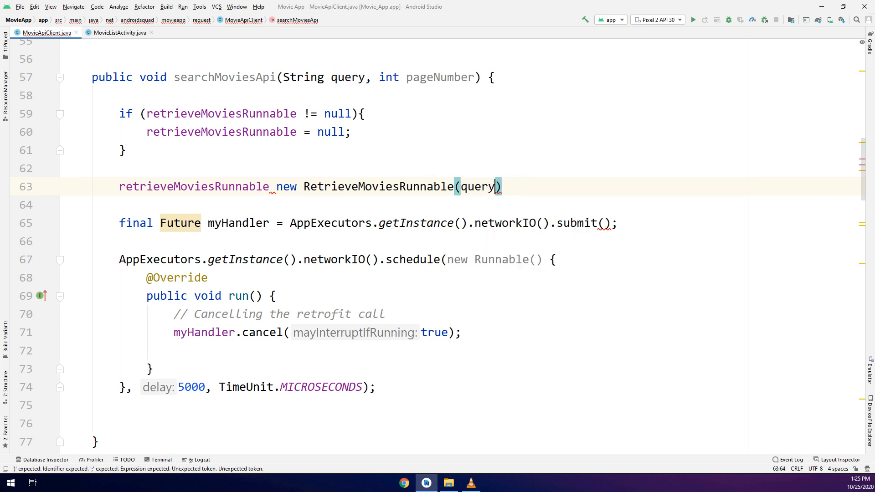
{"action": "type", "text": ", pageNumber);"}
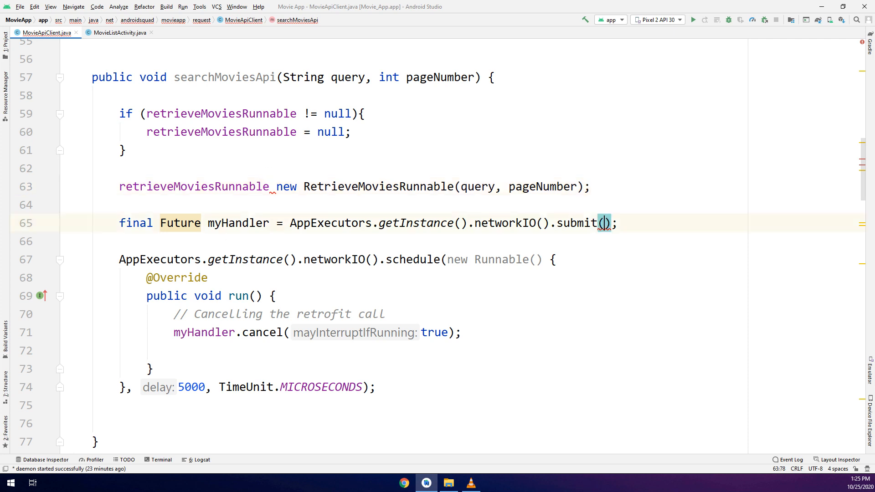
{"action": "type", "text": "retrieveMoviesRunnable"}
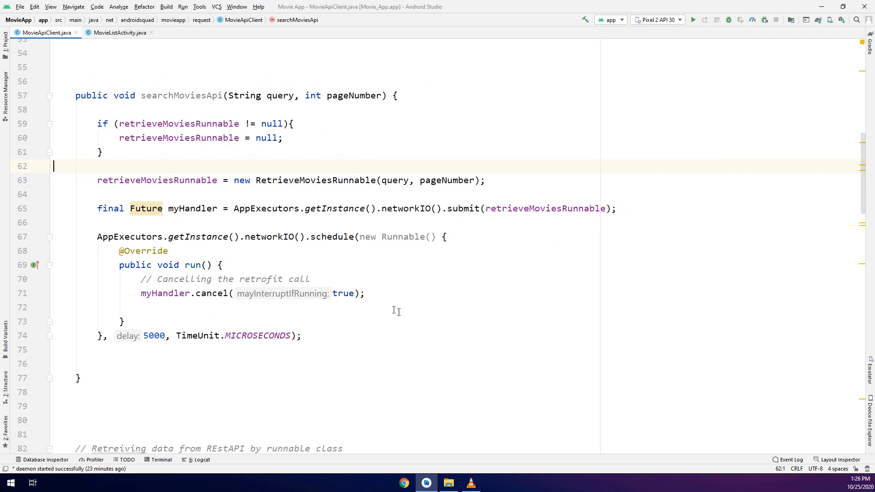
{"action": "left_click", "coordinate": [302, 335]}
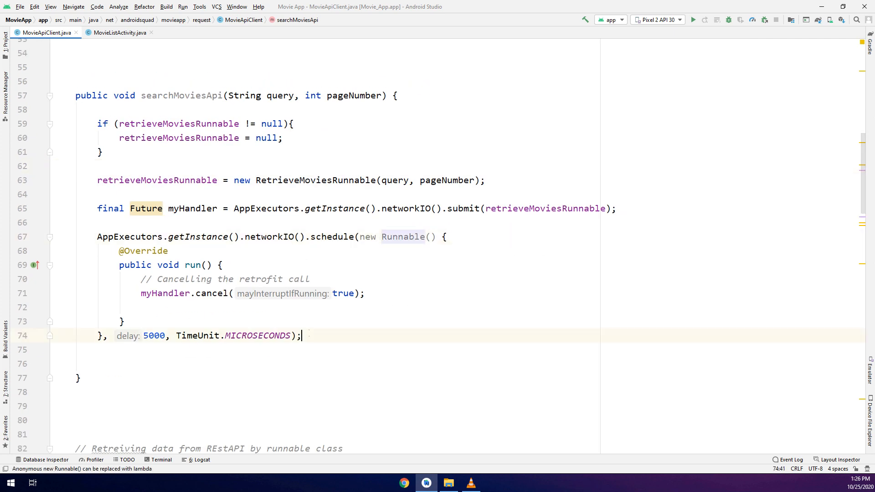